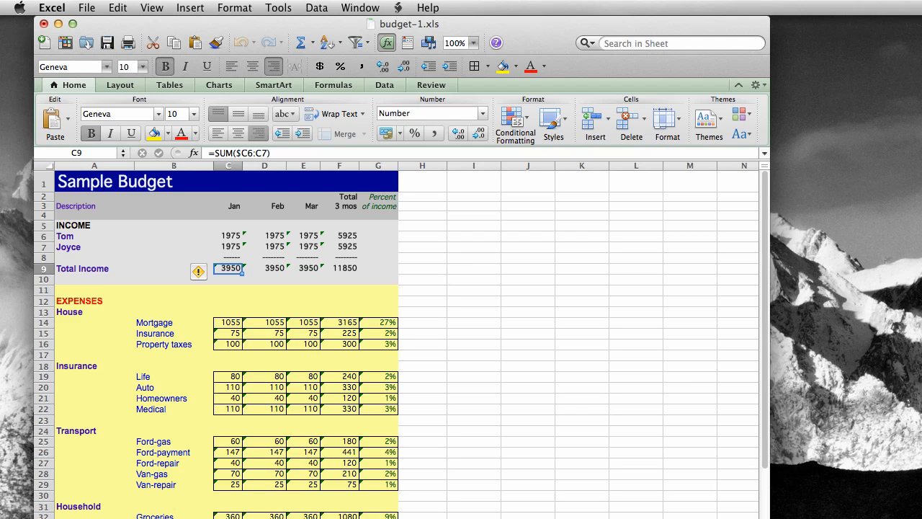
{"action": "mouse_move", "coordinate": [504, 473]}
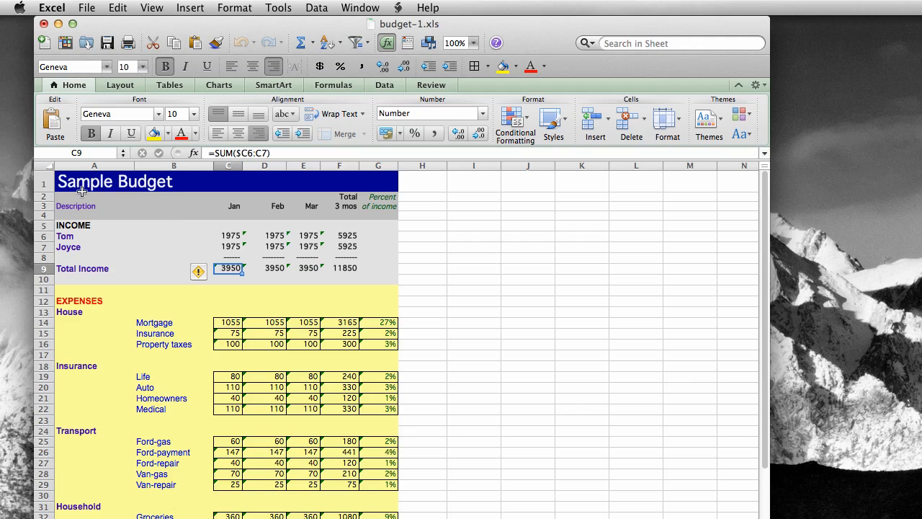
{"action": "mouse_move", "coordinate": [81, 245]}
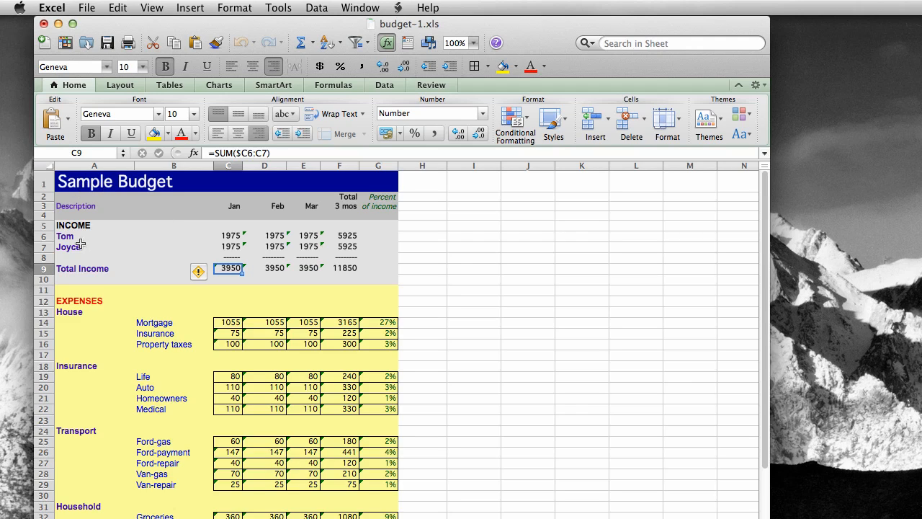
{"action": "mouse_move", "coordinate": [111, 242]}
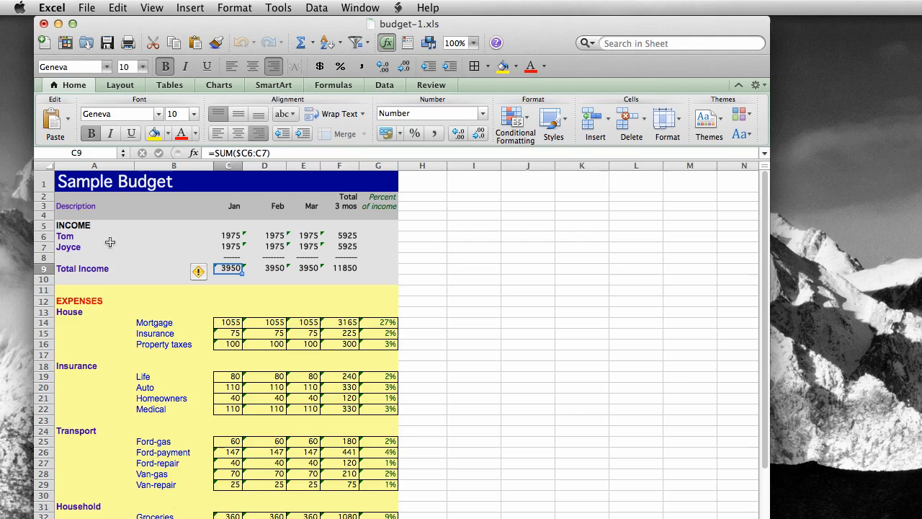
{"action": "mouse_move", "coordinate": [238, 206]}
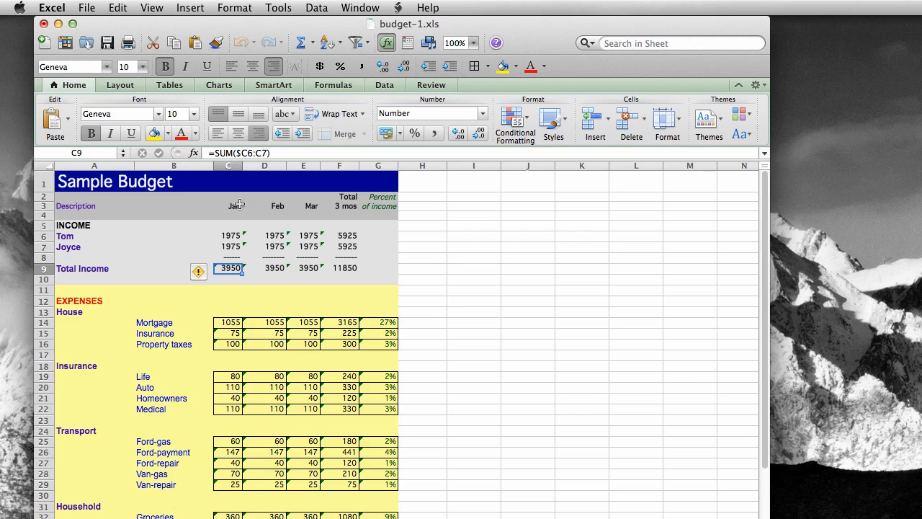
{"action": "mouse_move", "coordinate": [168, 242]}
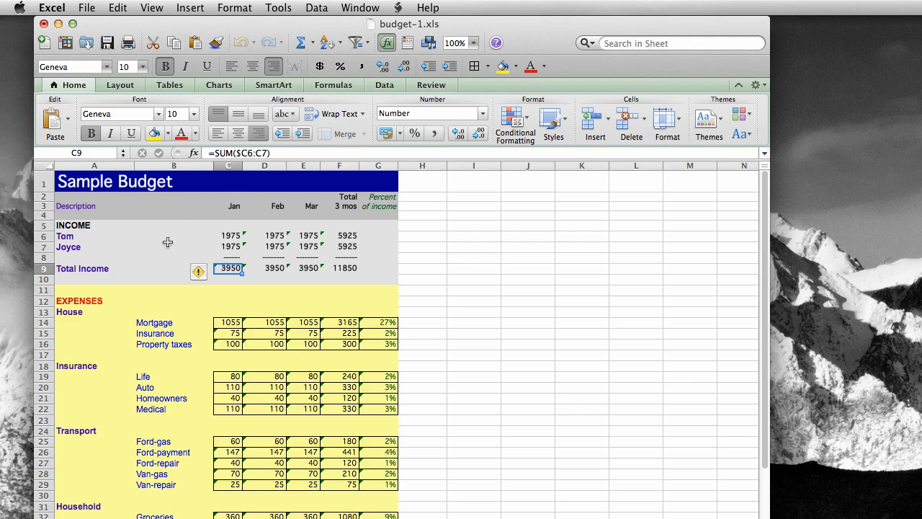
Step: Inspect Tom's and Joyce's January incomes and the January total income formula
{"action": "left_click", "coordinate": [229, 235]}
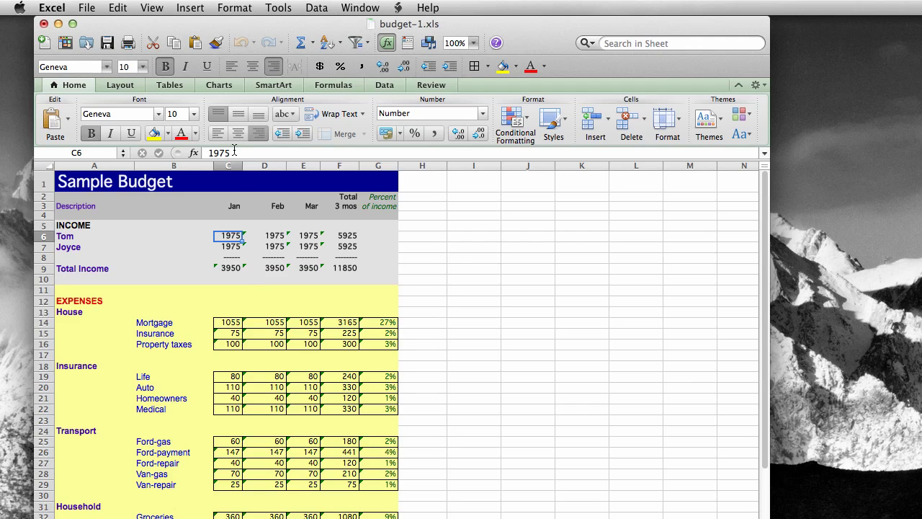
{"action": "left_click", "coordinate": [228, 246]}
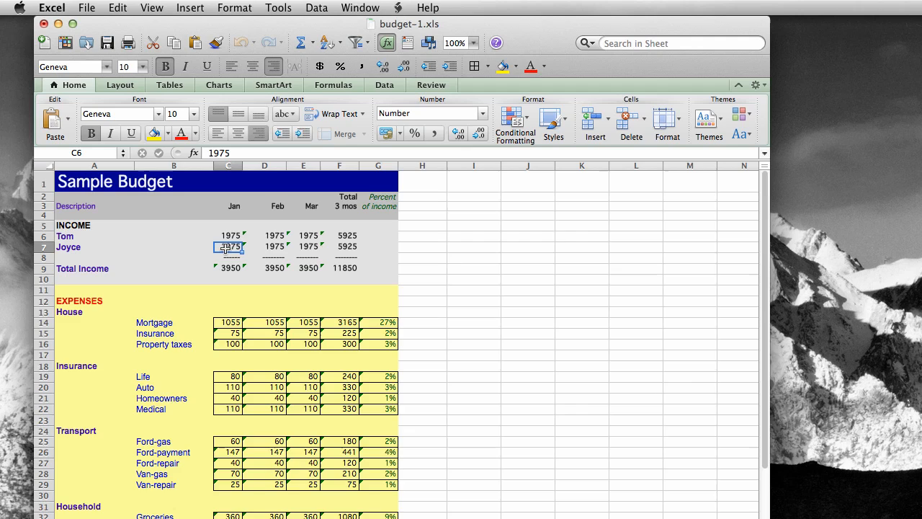
{"action": "left_click", "coordinate": [229, 246]}
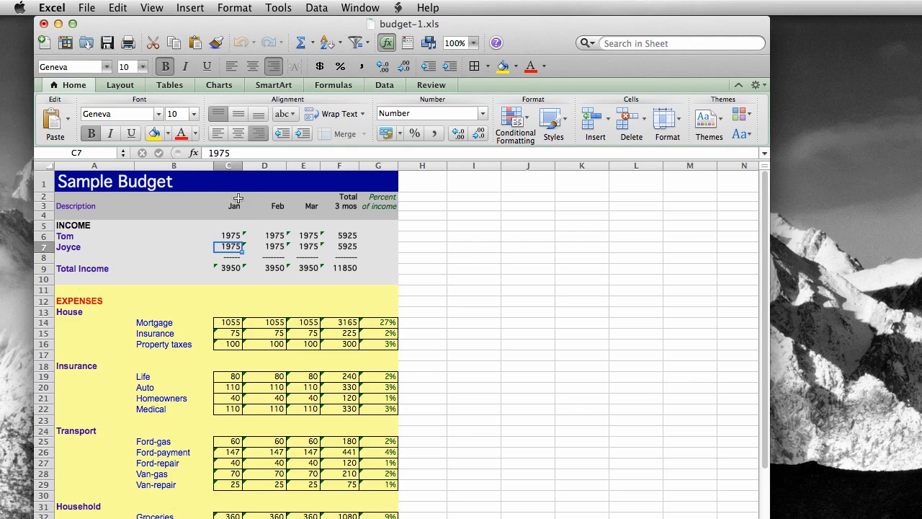
{"action": "mouse_move", "coordinate": [236, 230]}
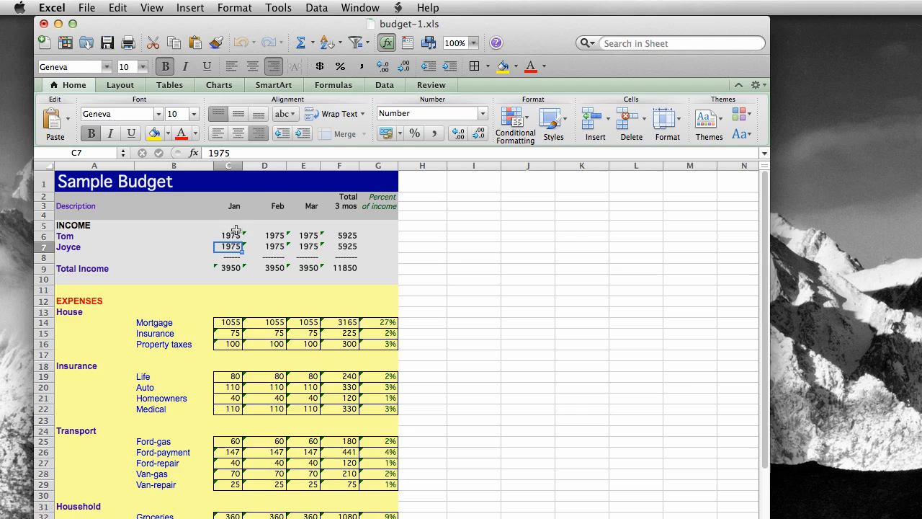
{"action": "mouse_move", "coordinate": [219, 266]}
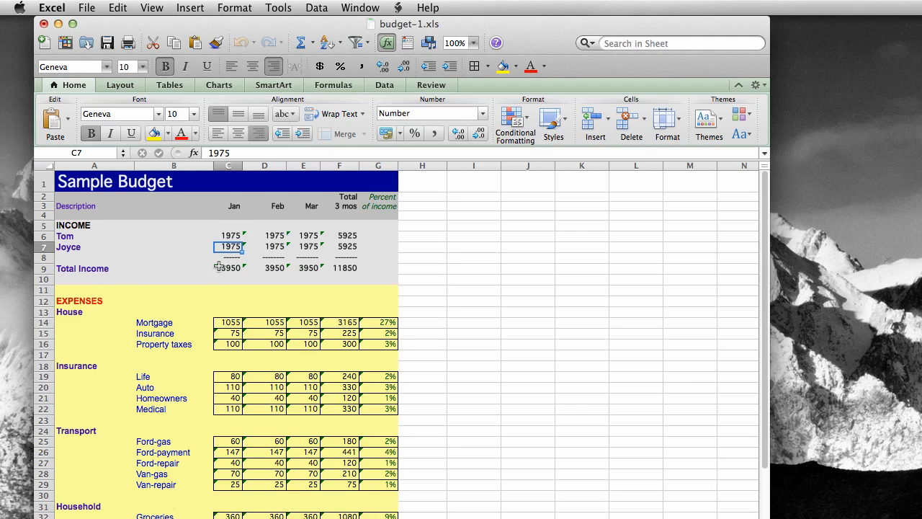
{"action": "left_click", "coordinate": [229, 267]}
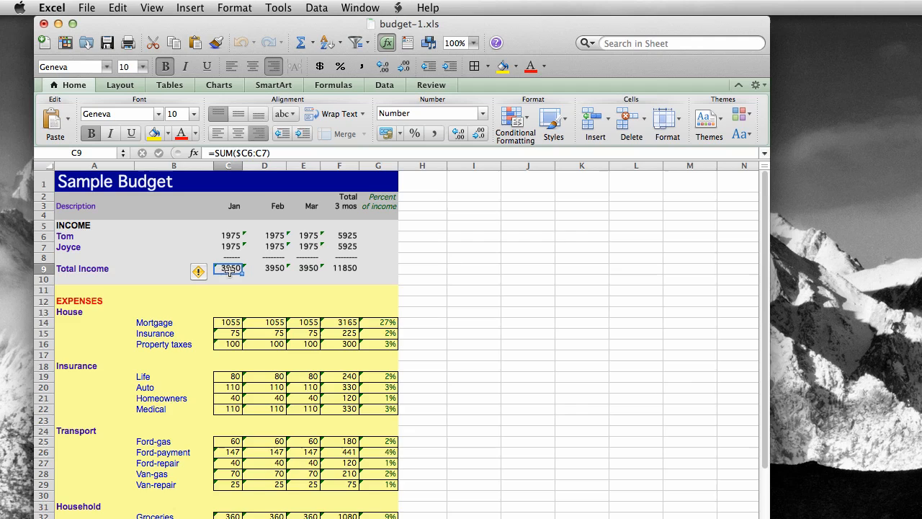
{"action": "mouse_move", "coordinate": [244, 279]}
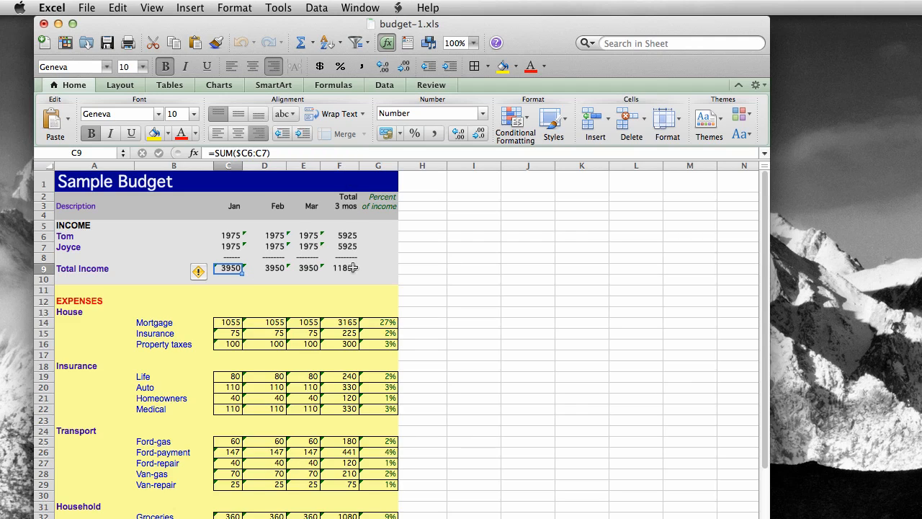
Step: Inspect the three-month total formulas for total income, Tom and Joyce
{"action": "left_click", "coordinate": [339, 268]}
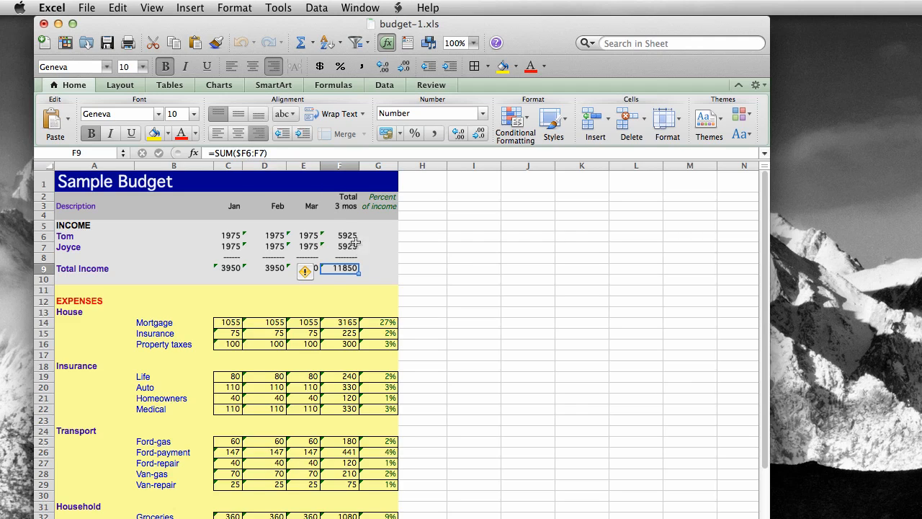
{"action": "mouse_move", "coordinate": [351, 235]}
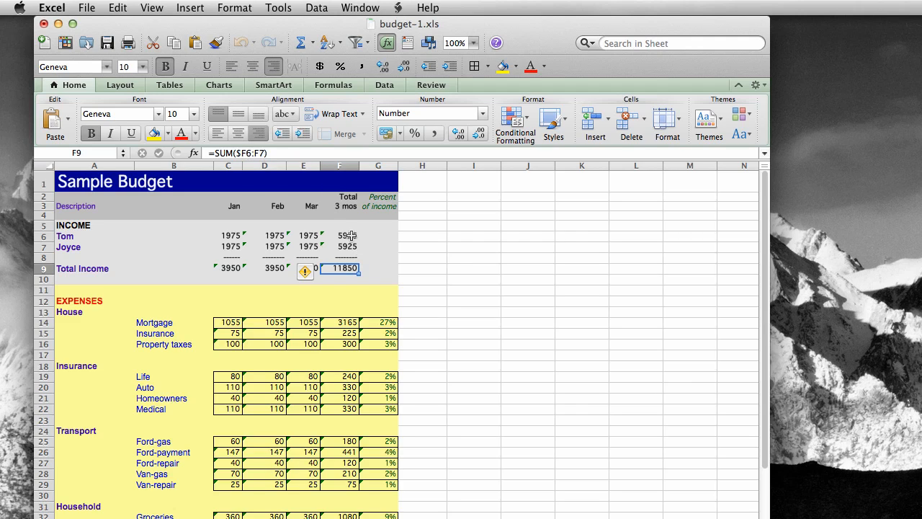
{"action": "left_click", "coordinate": [340, 236]}
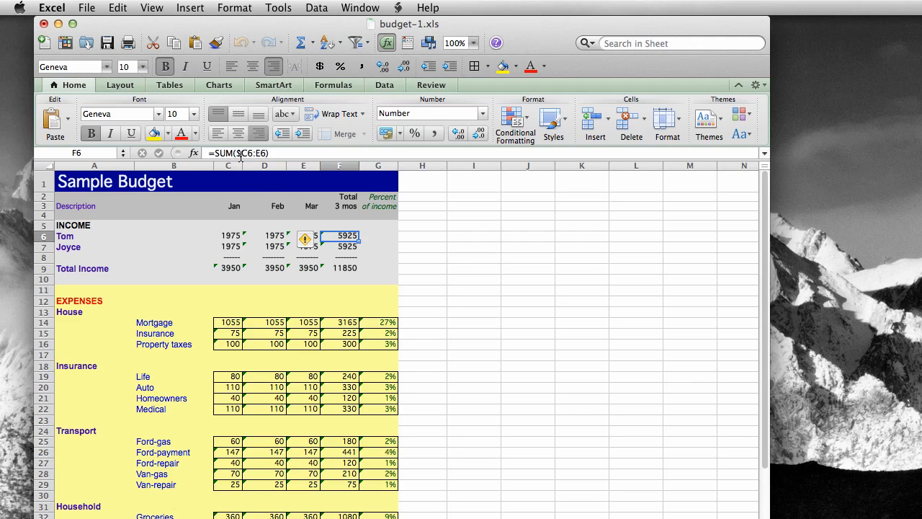
{"action": "mouse_move", "coordinate": [226, 232]}
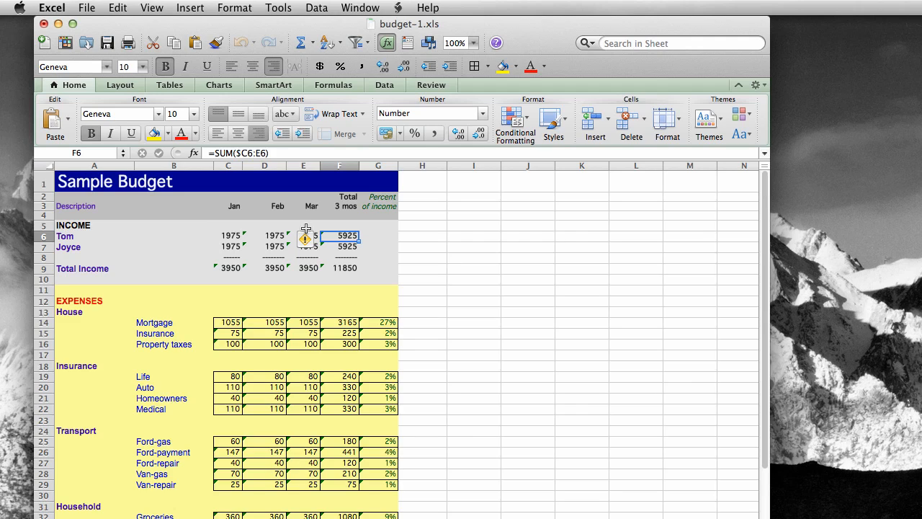
{"action": "left_click", "coordinate": [339, 247]}
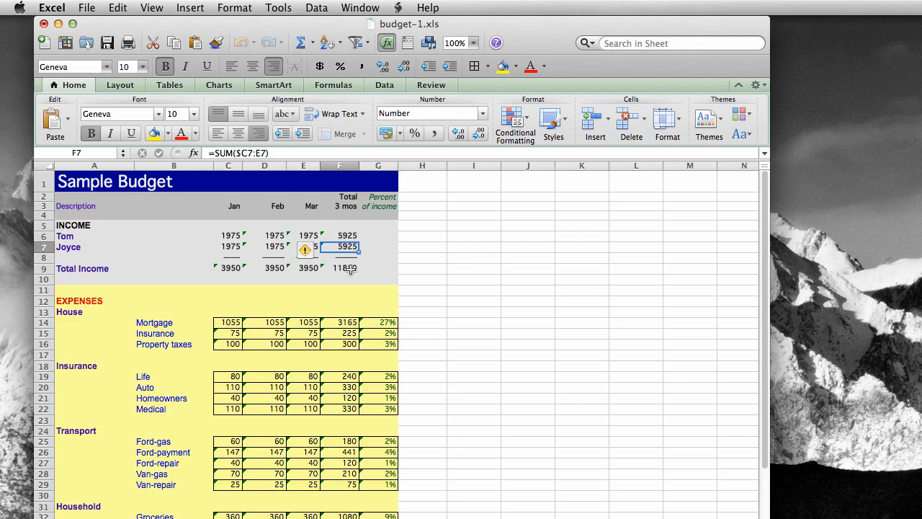
{"action": "left_click", "coordinate": [339, 268]}
{"action": "type", "text": "2000"}
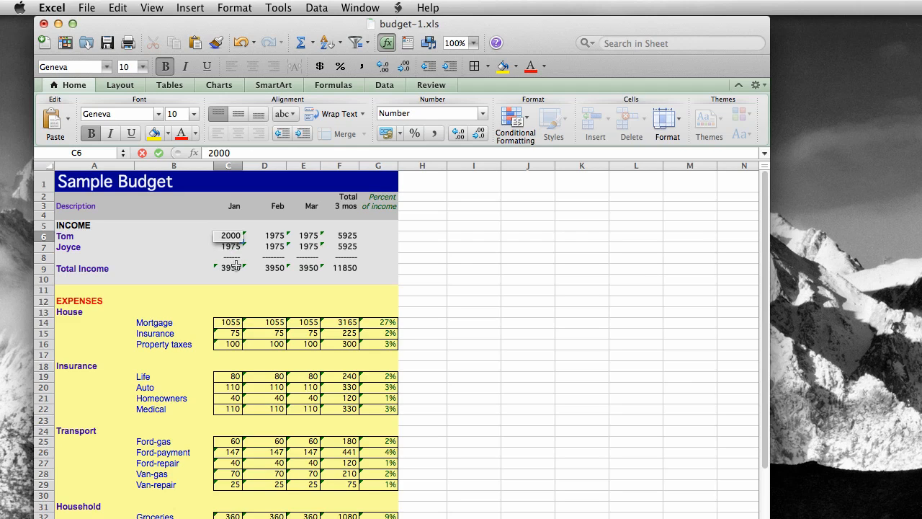
{"action": "mouse_move", "coordinate": [343, 192]}
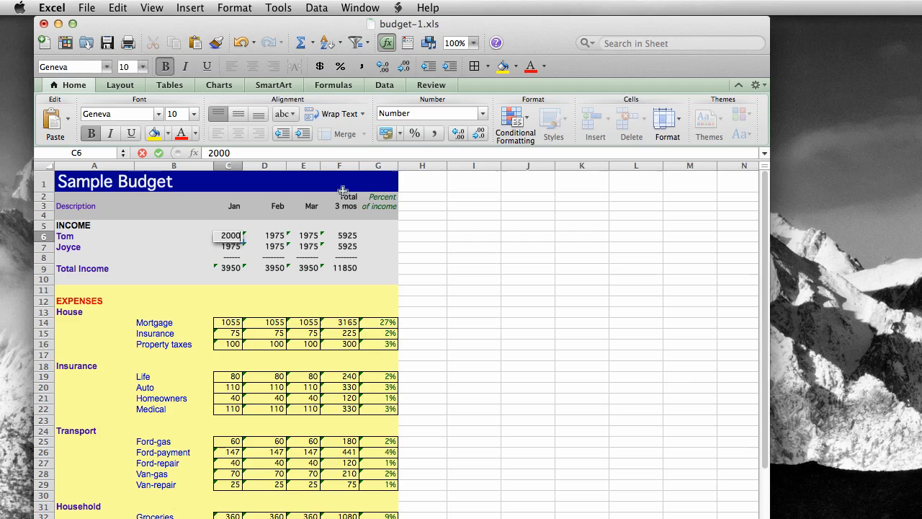
{"action": "mouse_move", "coordinate": [349, 235]}
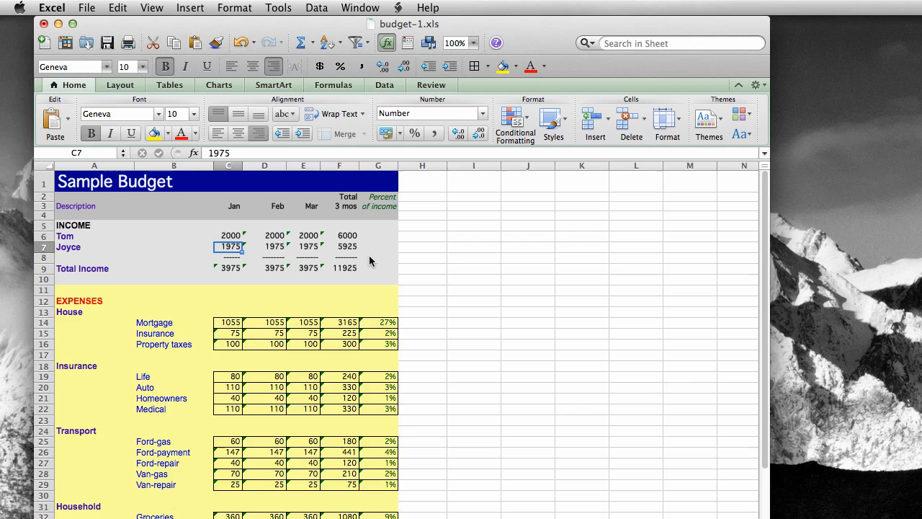
{"action": "mouse_move", "coordinate": [356, 285]}
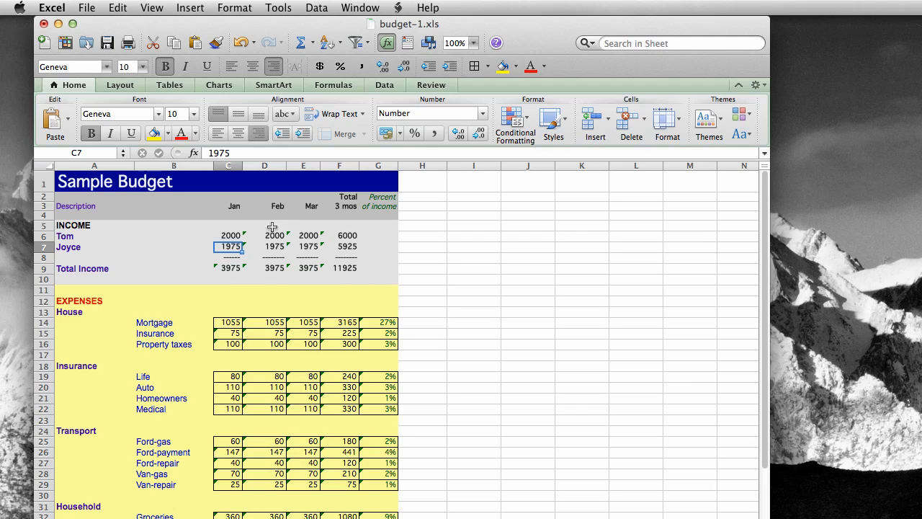
{"action": "mouse_move", "coordinate": [284, 234]}
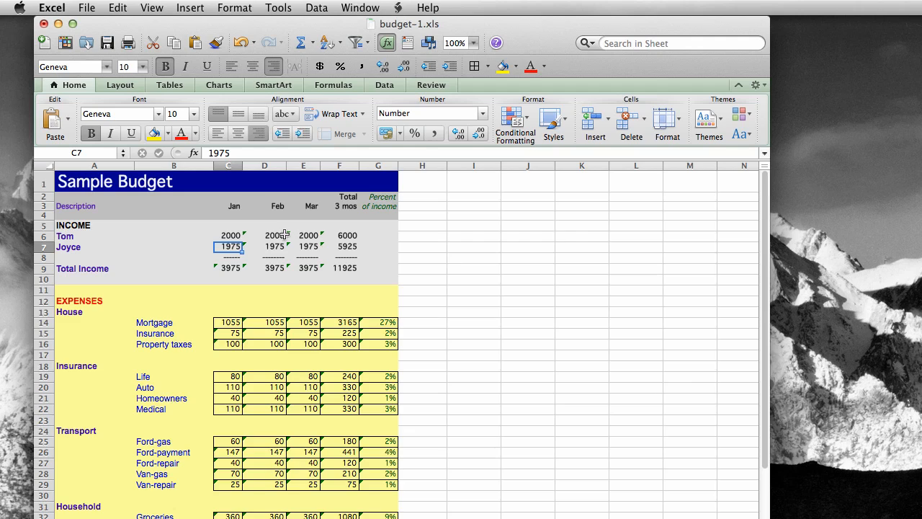
{"action": "mouse_move", "coordinate": [323, 241]}
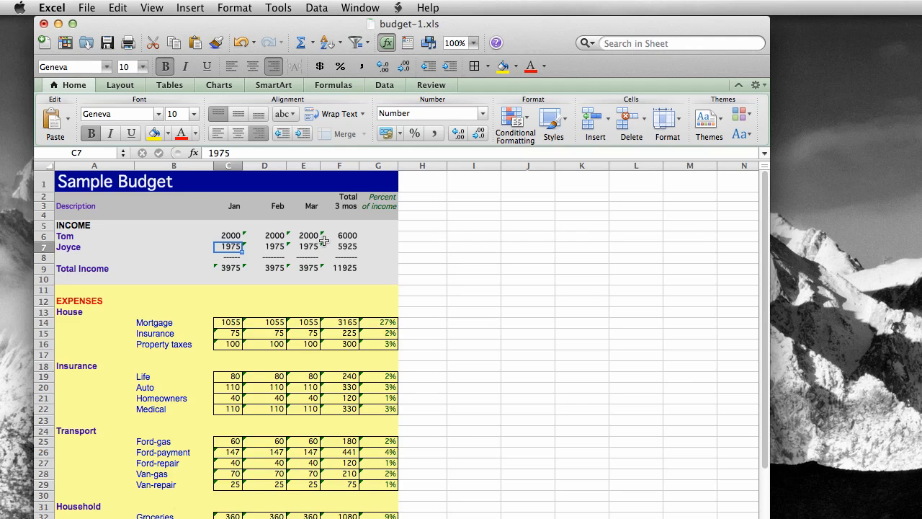
{"action": "mouse_move", "coordinate": [346, 236]}
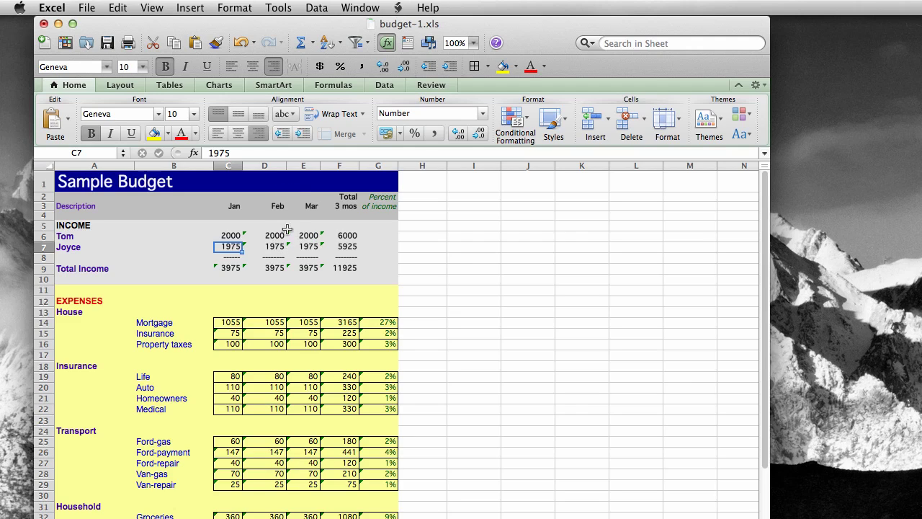
{"action": "left_click", "coordinate": [264, 236]}
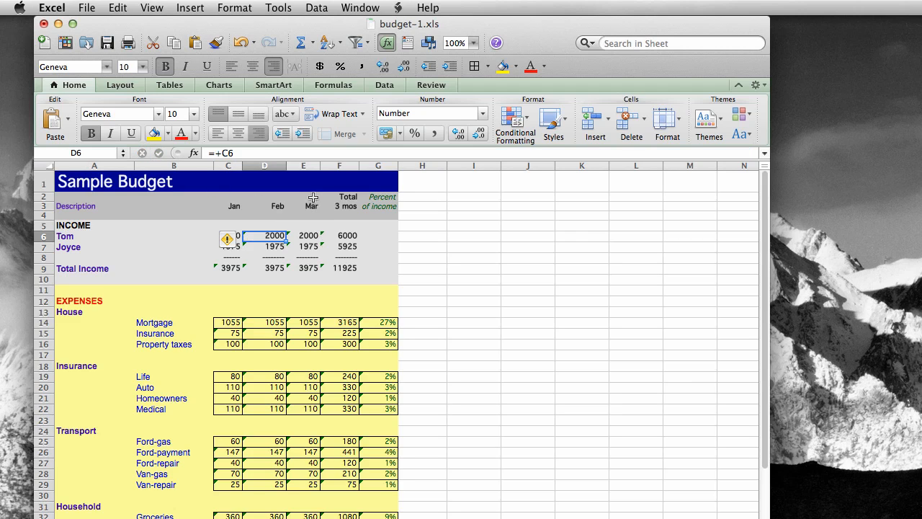
{"action": "mouse_move", "coordinate": [313, 213]}
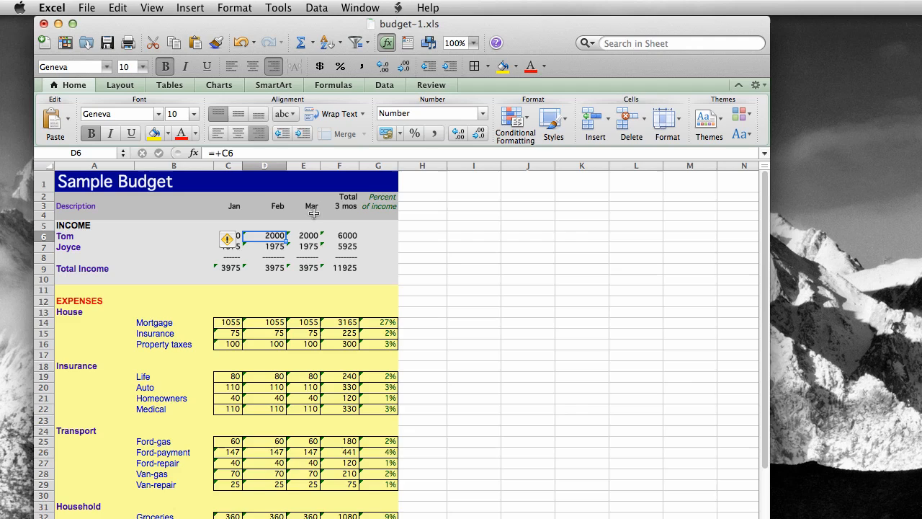
{"action": "left_click", "coordinate": [304, 236]}
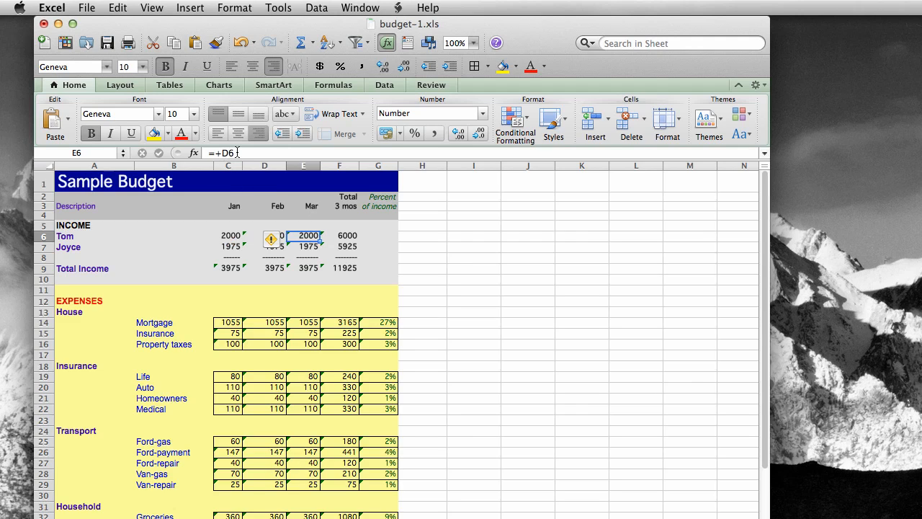
{"action": "mouse_move", "coordinate": [272, 213]}
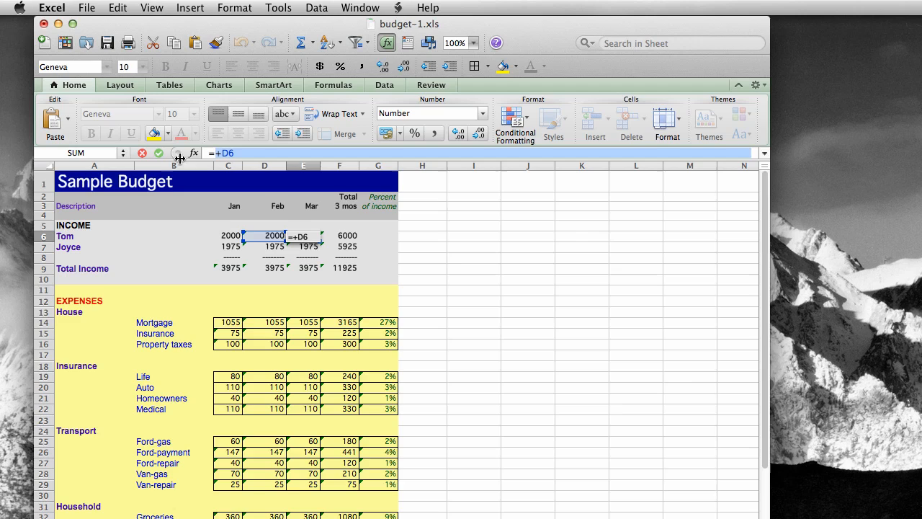
{"action": "left_click", "coordinate": [158, 152]}
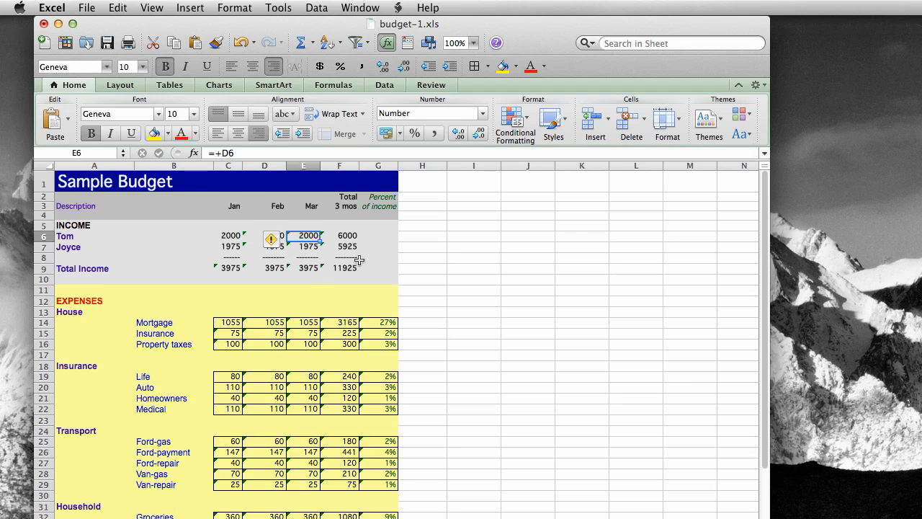
{"action": "mouse_move", "coordinate": [279, 238]}
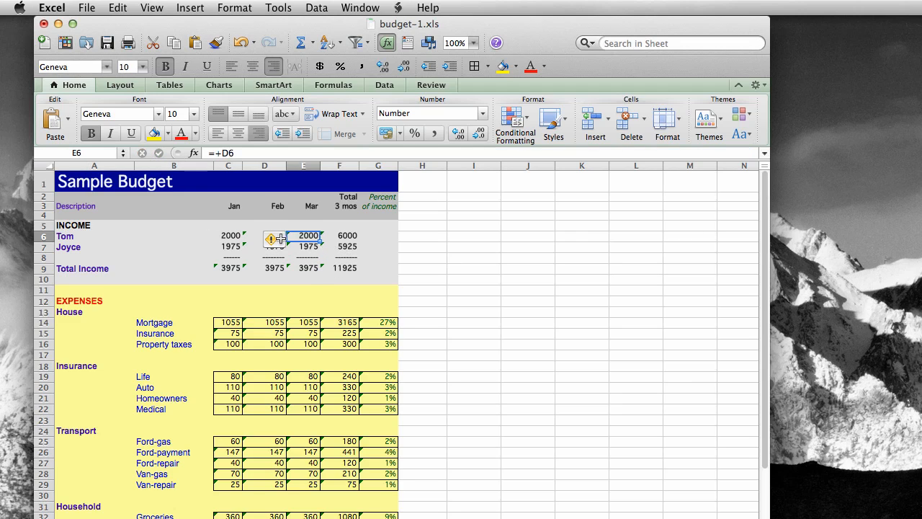
{"action": "left_click", "coordinate": [339, 235]}
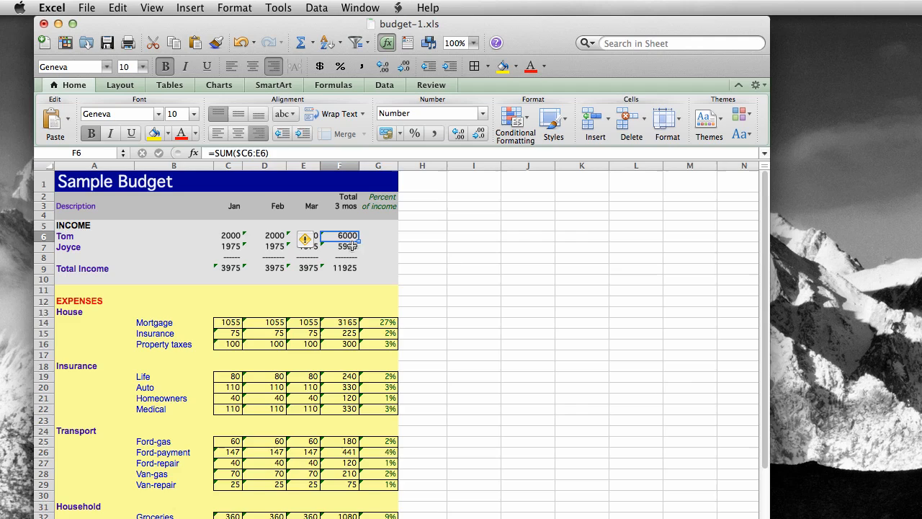
{"action": "left_click", "coordinate": [229, 235]}
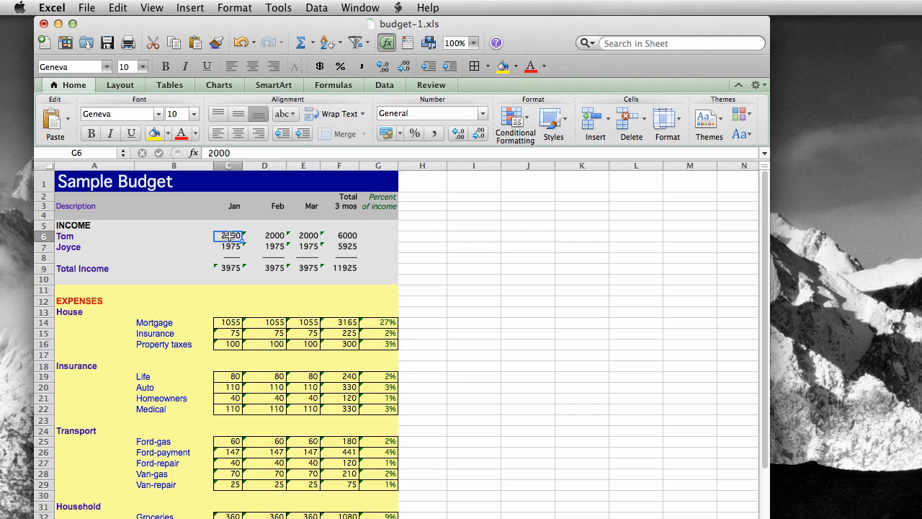
{"action": "left_click_drag", "start_coordinate": [229, 235], "coordinate": [312, 235]}
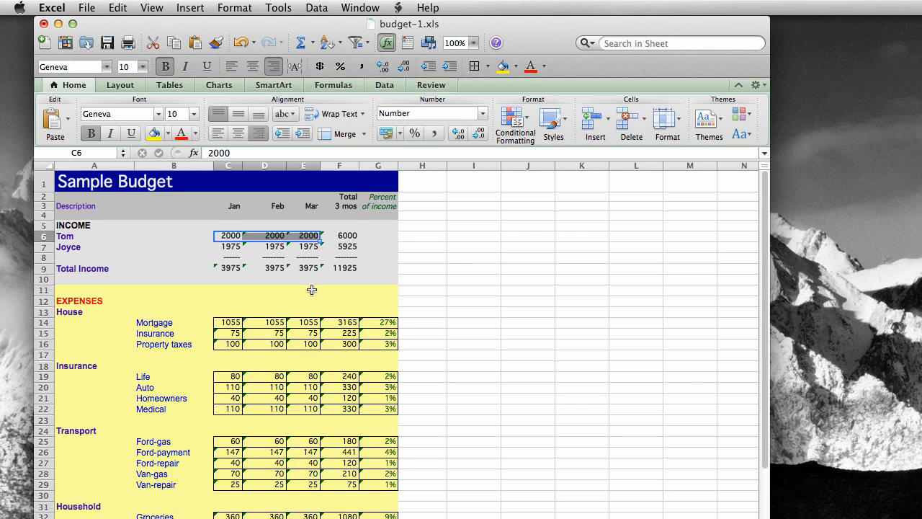
{"action": "mouse_move", "coordinate": [491, 321]}
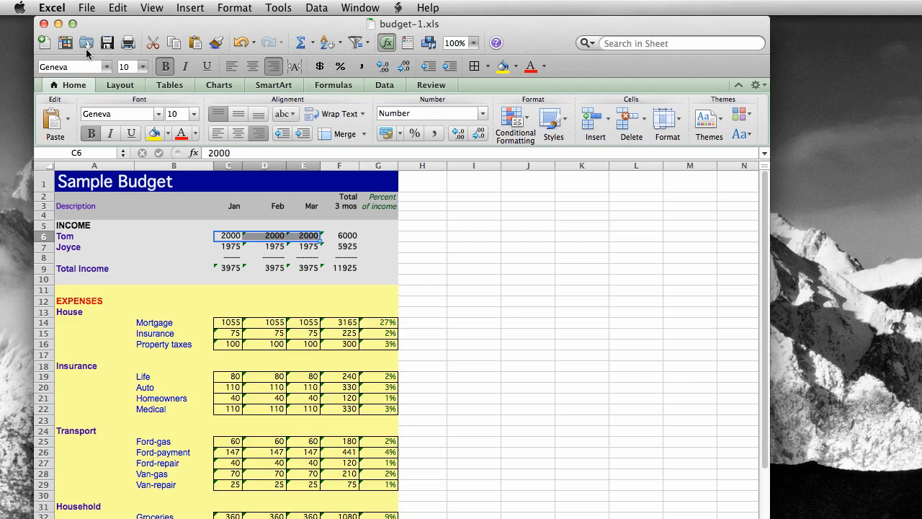
{"action": "mouse_move", "coordinate": [105, 29]}
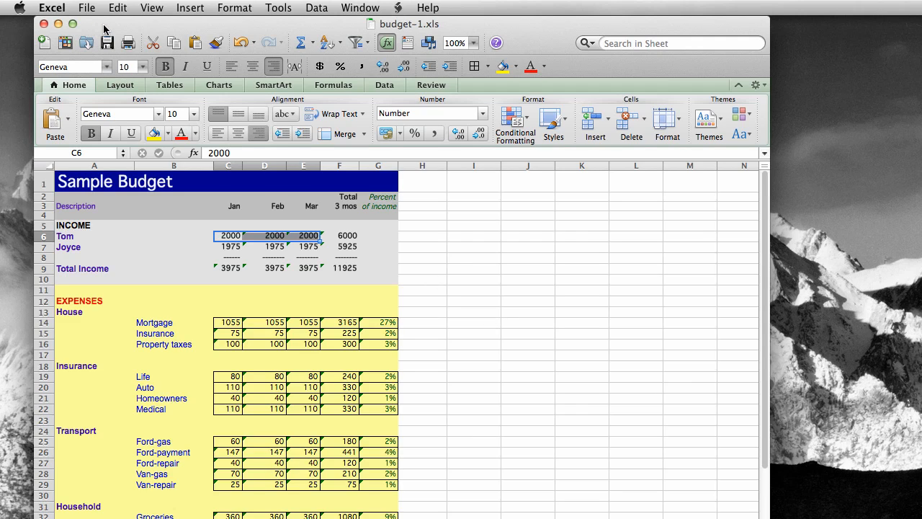
{"action": "mouse_move", "coordinate": [227, 27]}
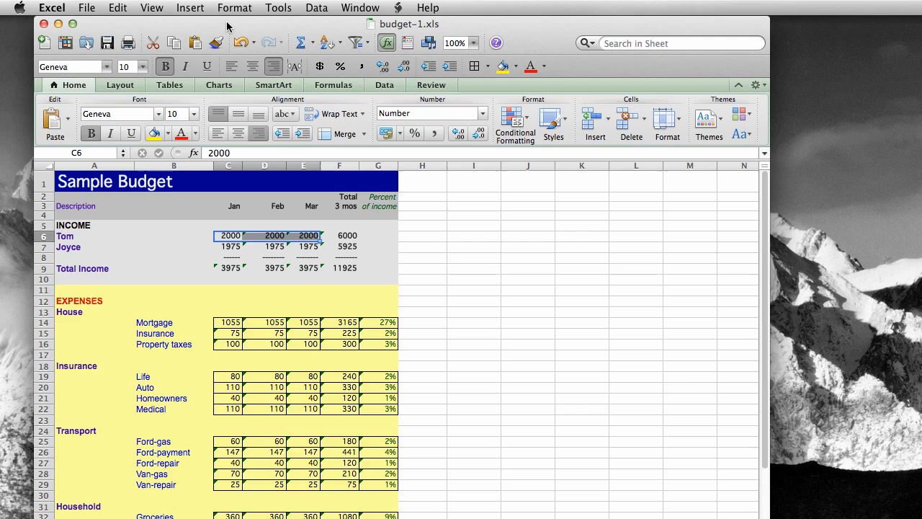
Step: Switch the Sample Budget to Page Layout view from the View menu
{"action": "left_click", "coordinate": [151, 8]}
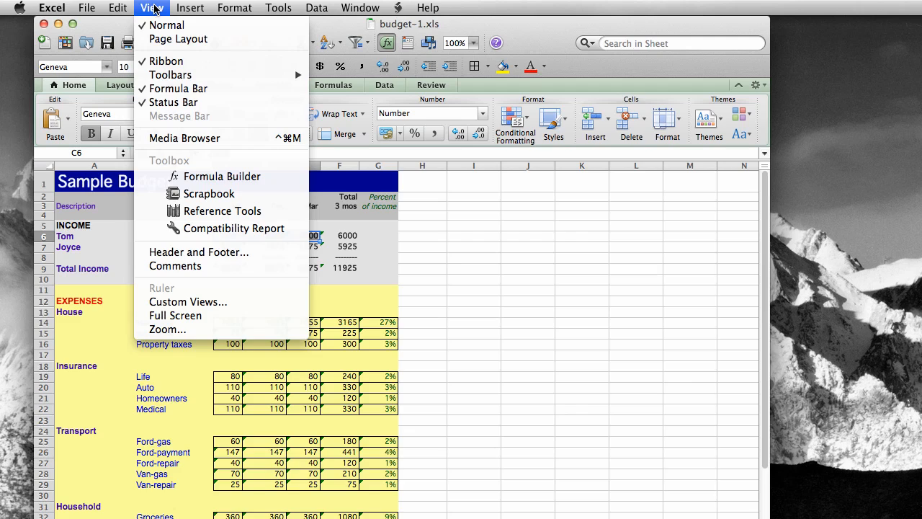
{"action": "mouse_move", "coordinate": [166, 25]}
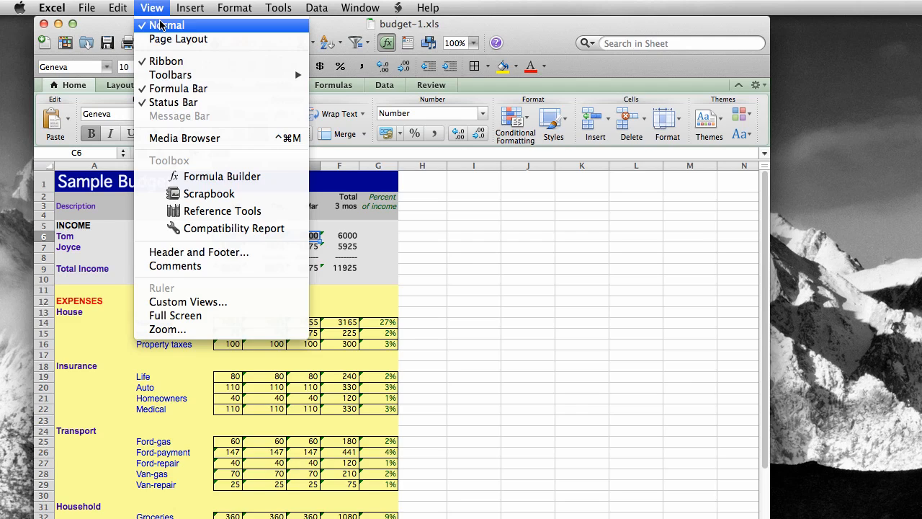
{"action": "mouse_move", "coordinate": [178, 39]}
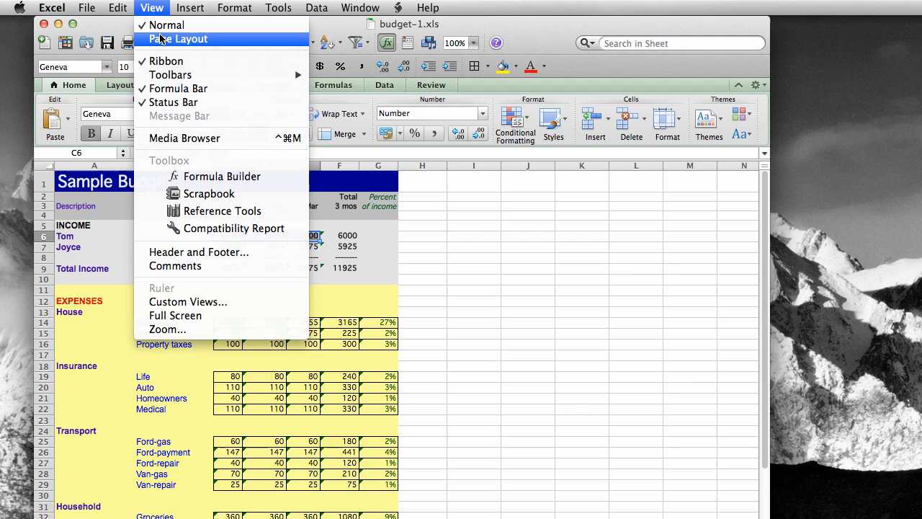
{"action": "left_click", "coordinate": [178, 39]}
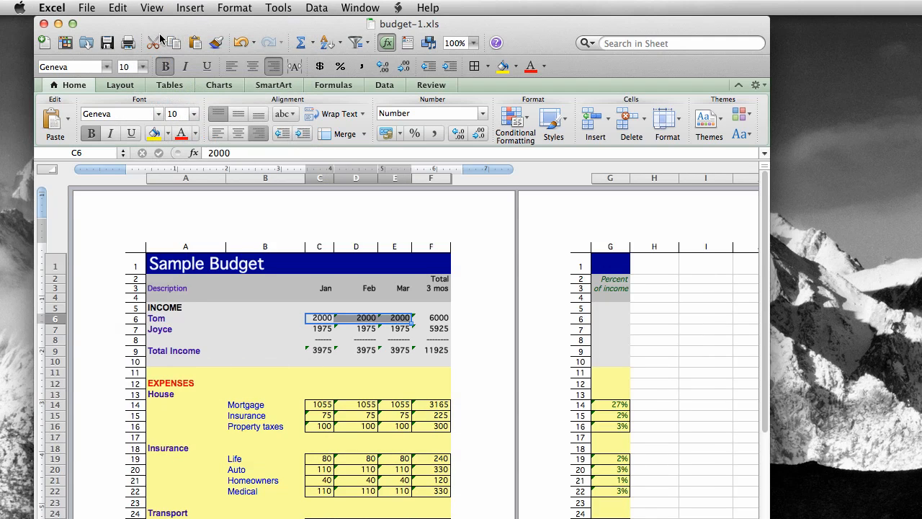
{"action": "mouse_move", "coordinate": [511, 333]}
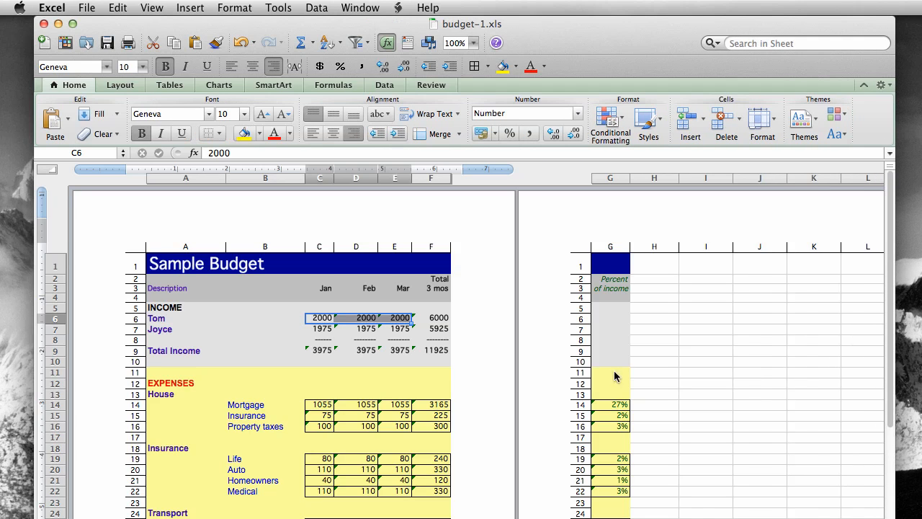
{"action": "mouse_move", "coordinate": [615, 411]}
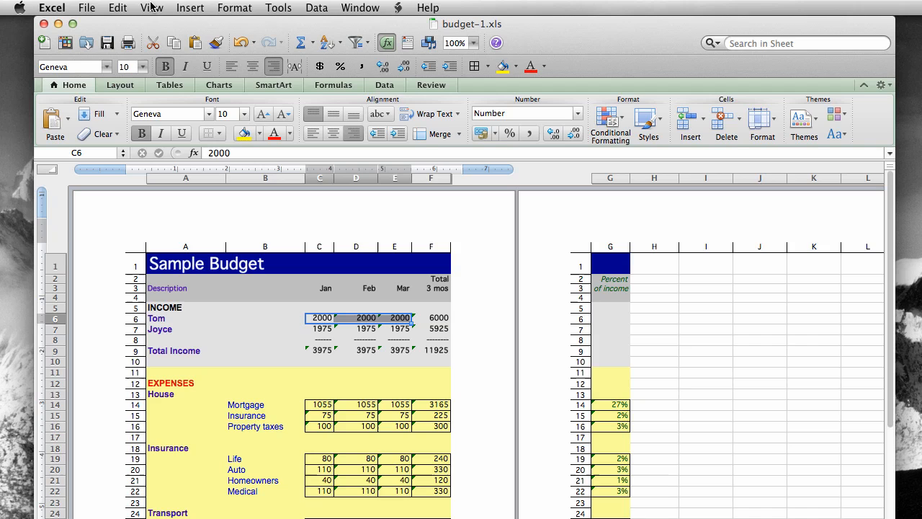
Step: Switch back to Normal view, now showing dashed page-break lines, and reopen View
{"action": "left_click", "coordinate": [151, 8]}
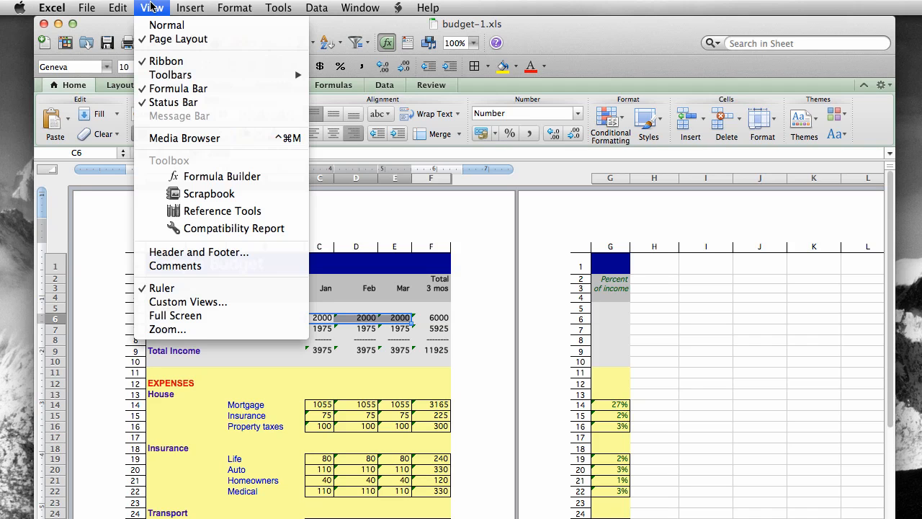
{"action": "mouse_move", "coordinate": [167, 25]}
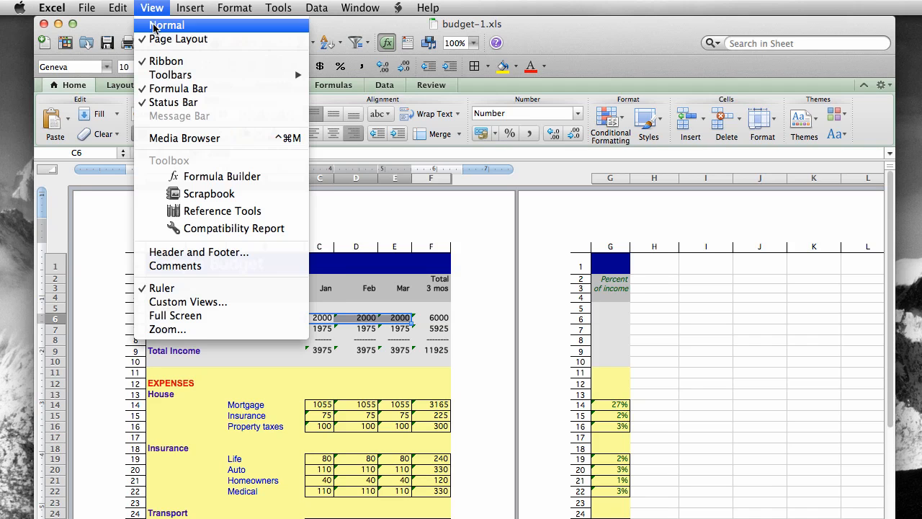
{"action": "left_click", "coordinate": [166, 25]}
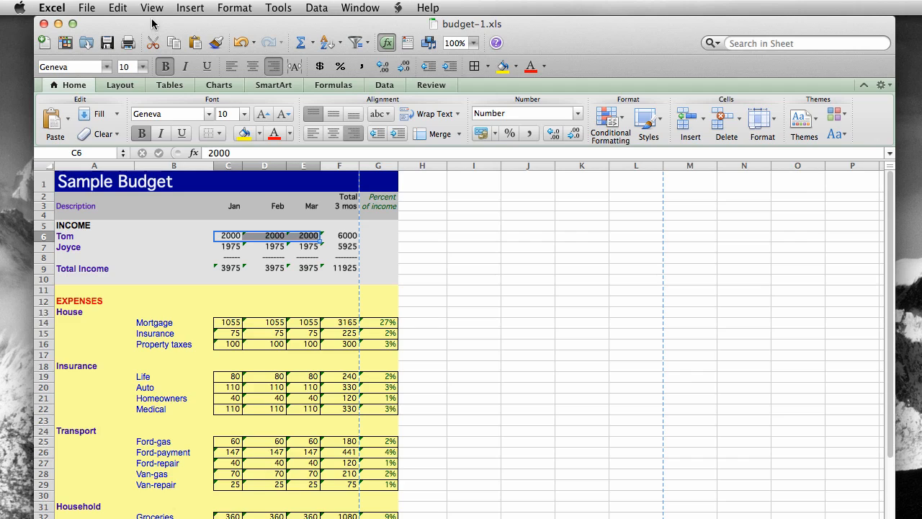
{"action": "left_click", "coordinate": [152, 7]}
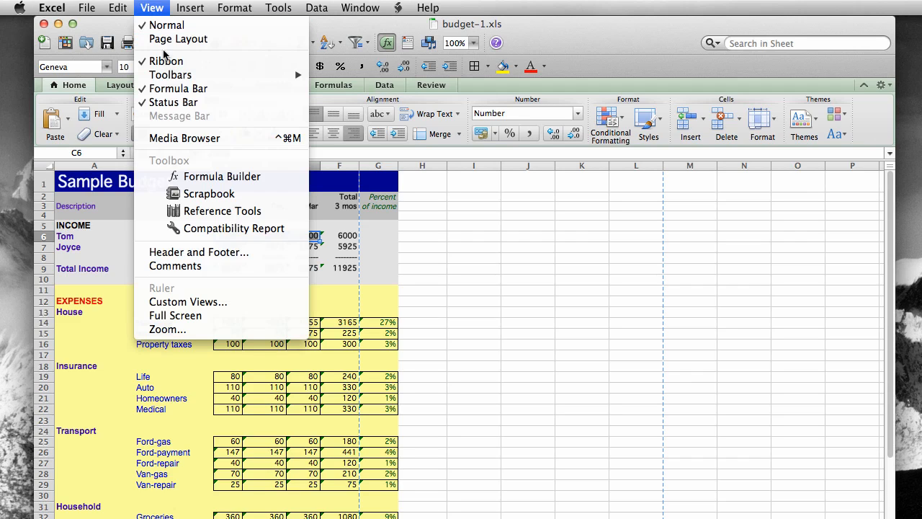
{"action": "mouse_move", "coordinate": [166, 61]}
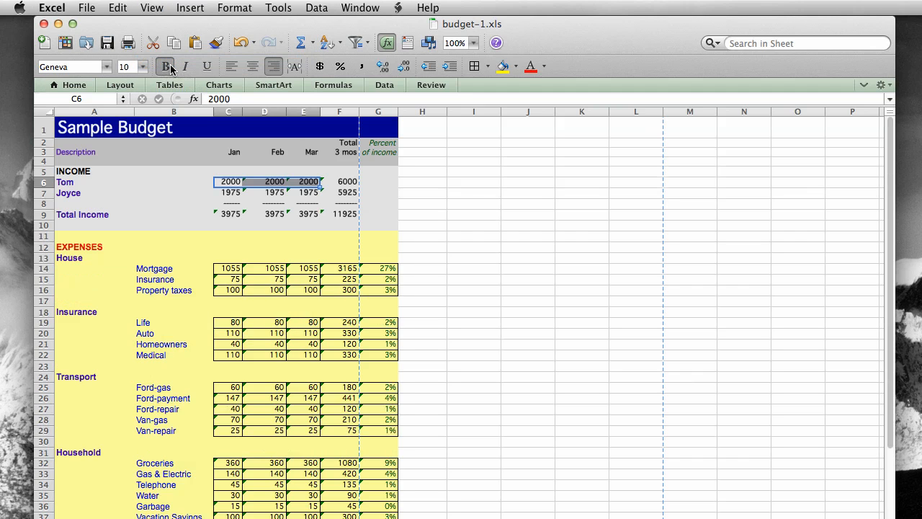
{"action": "mouse_move", "coordinate": [148, 104]}
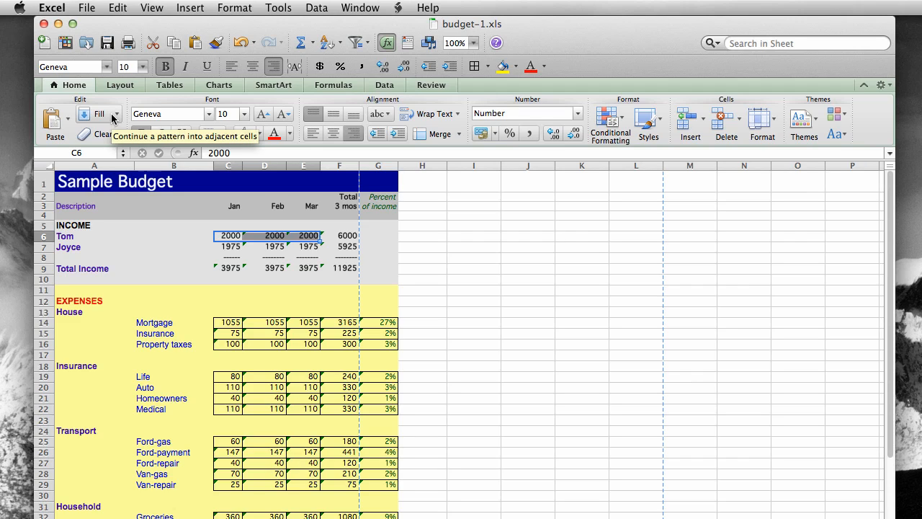
{"action": "mouse_move", "coordinate": [68, 94]}
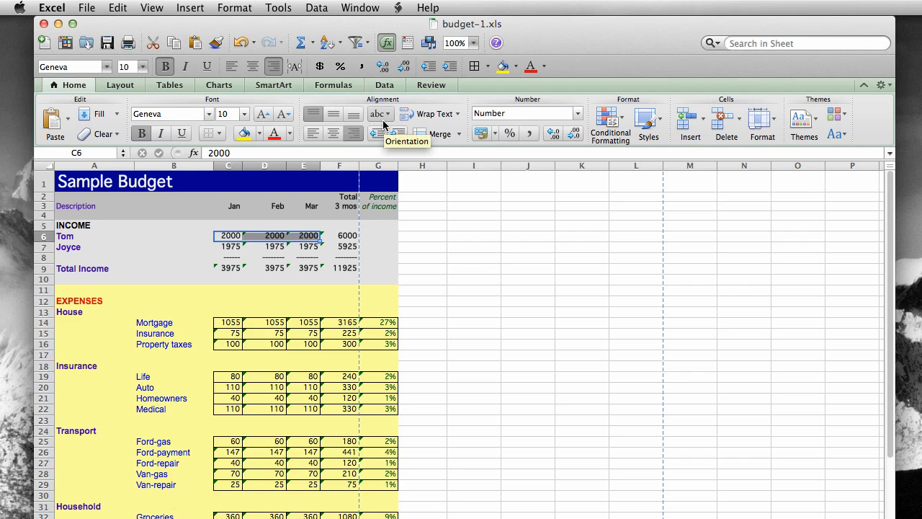
{"action": "mouse_move", "coordinate": [381, 124]}
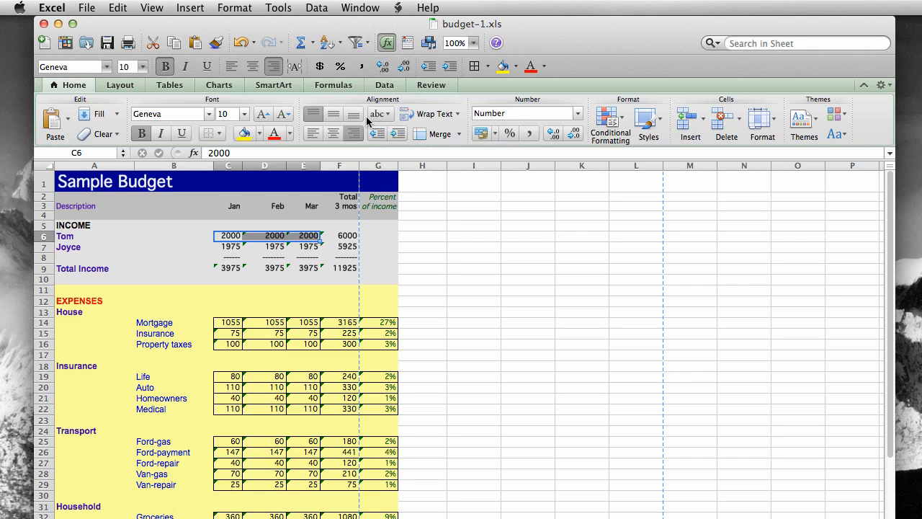
{"action": "mouse_move", "coordinate": [157, 7]}
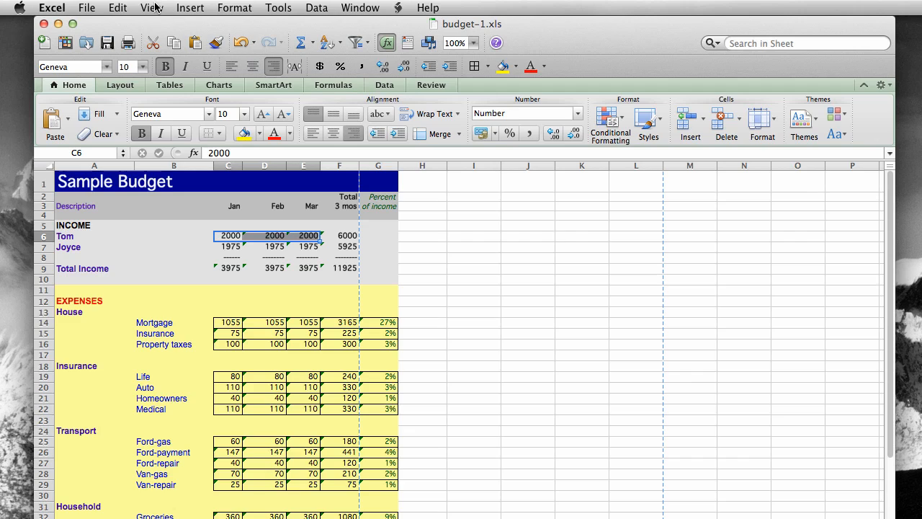
{"action": "left_click", "coordinate": [151, 7]}
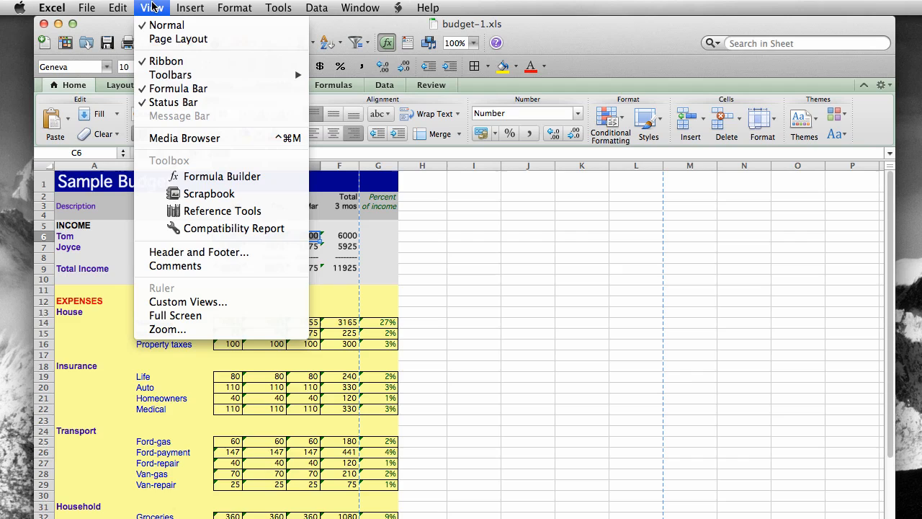
{"action": "mouse_move", "coordinate": [179, 88]}
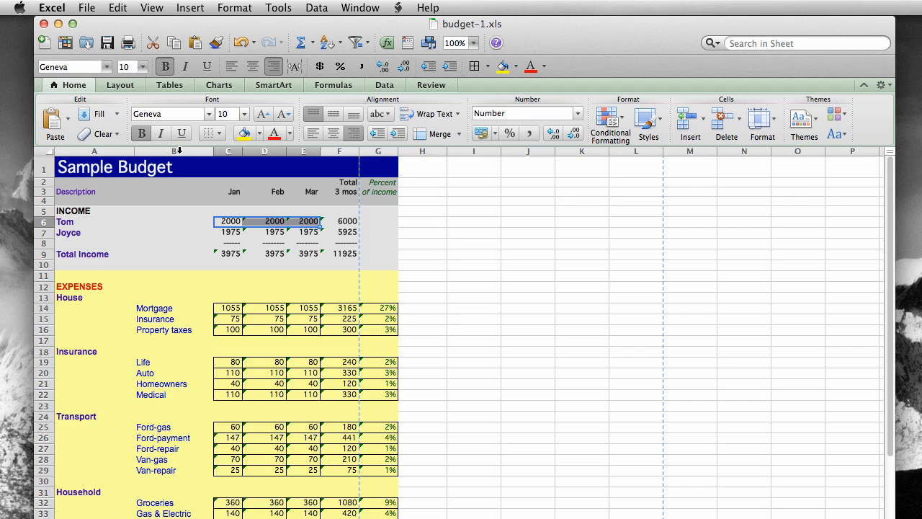
{"action": "left_click", "coordinate": [151, 7]}
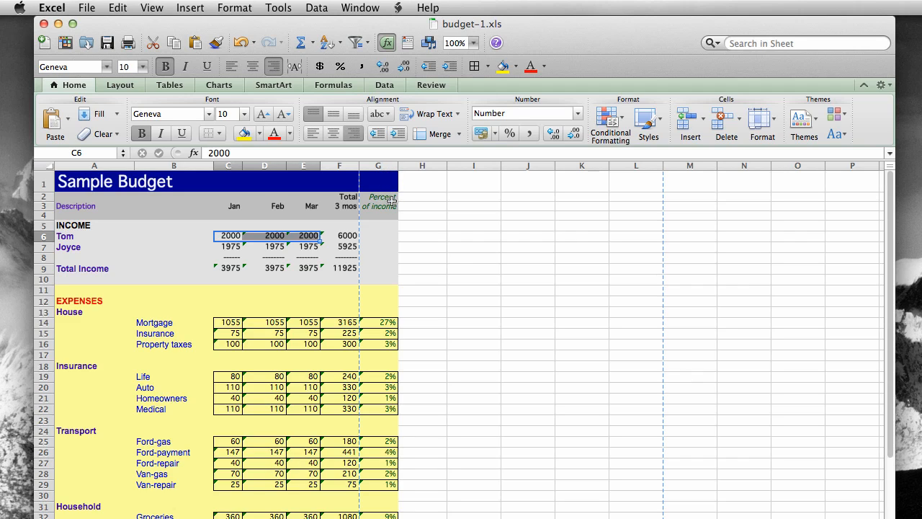
{"action": "mouse_move", "coordinate": [380, 316]}
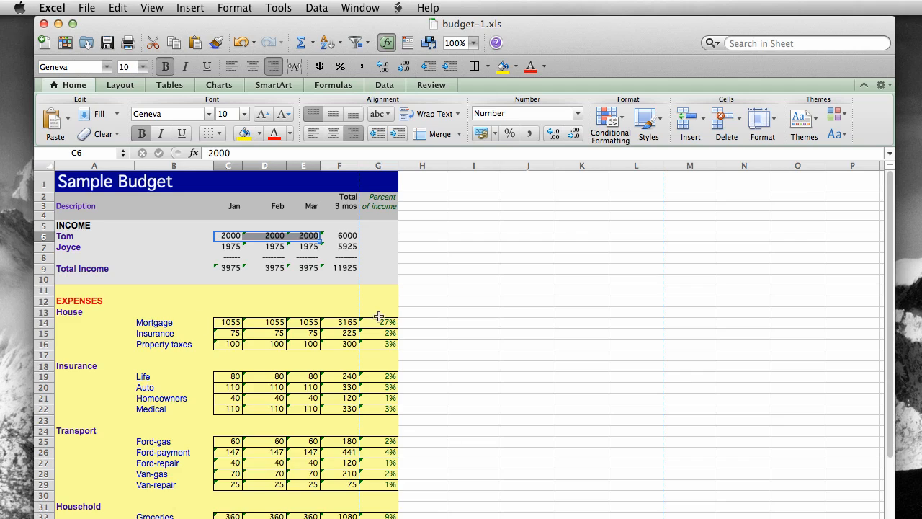
{"action": "mouse_move", "coordinate": [387, 324]}
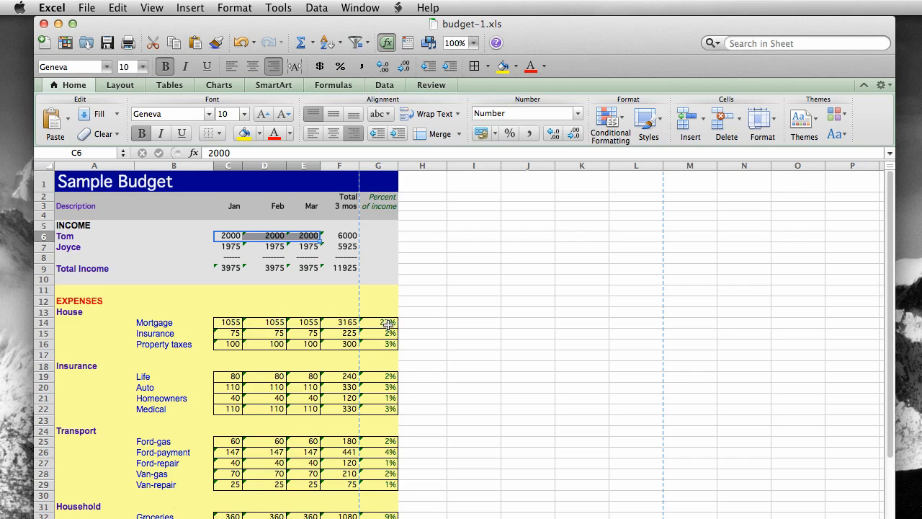
{"action": "left_click", "coordinate": [377, 322]}
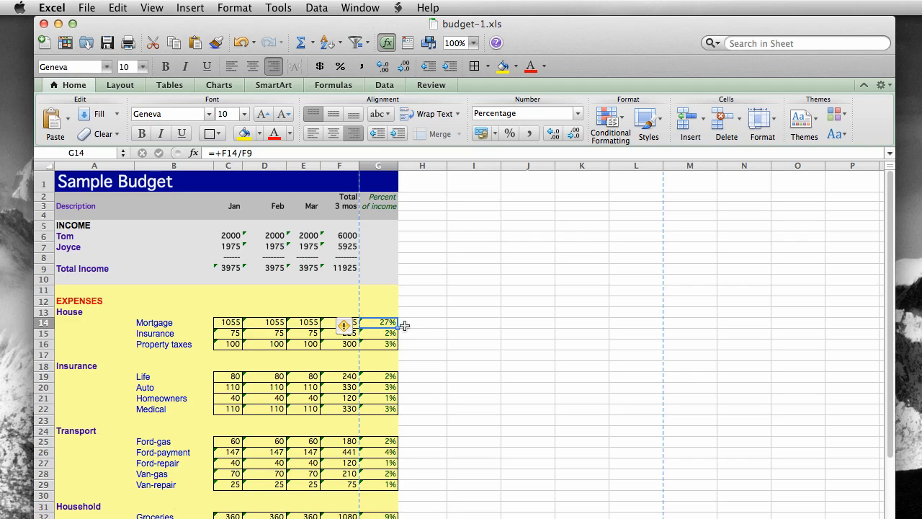
{"action": "mouse_move", "coordinate": [245, 172]}
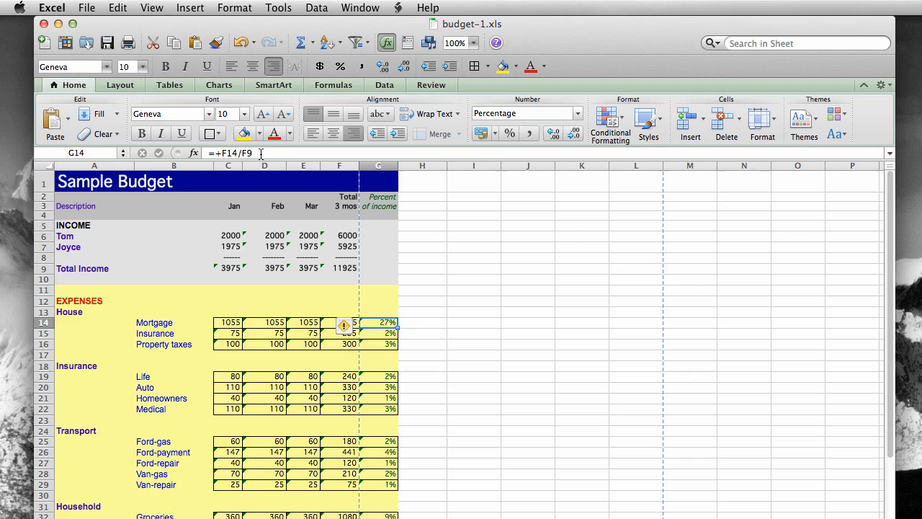
{"action": "mouse_move", "coordinate": [326, 188]}
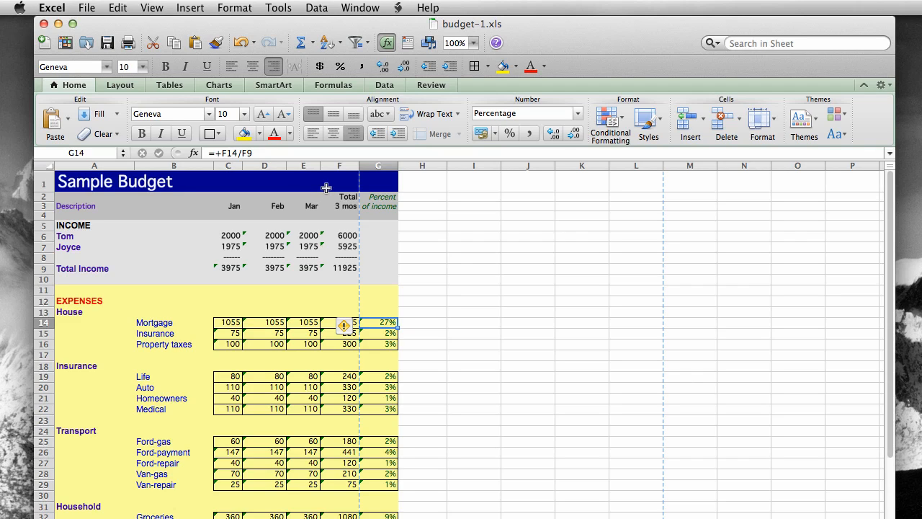
{"action": "mouse_move", "coordinate": [302, 180]}
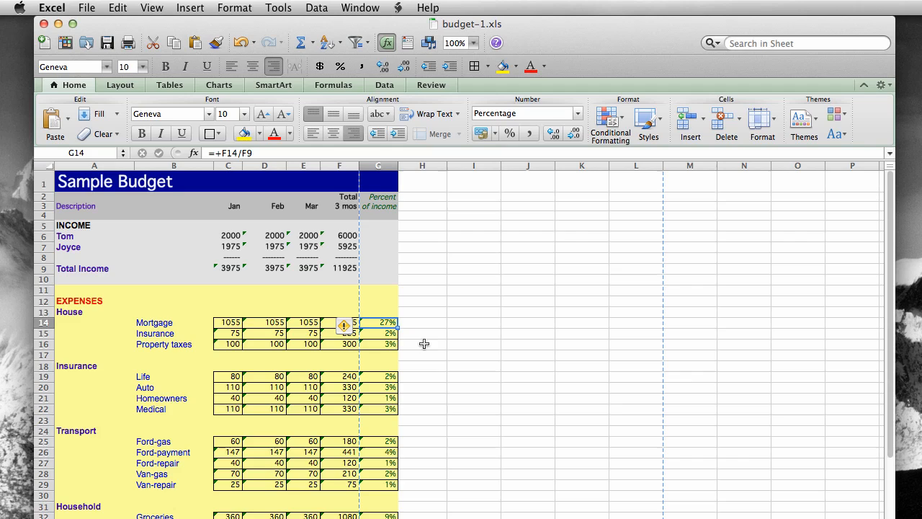
{"action": "mouse_move", "coordinate": [469, 346]}
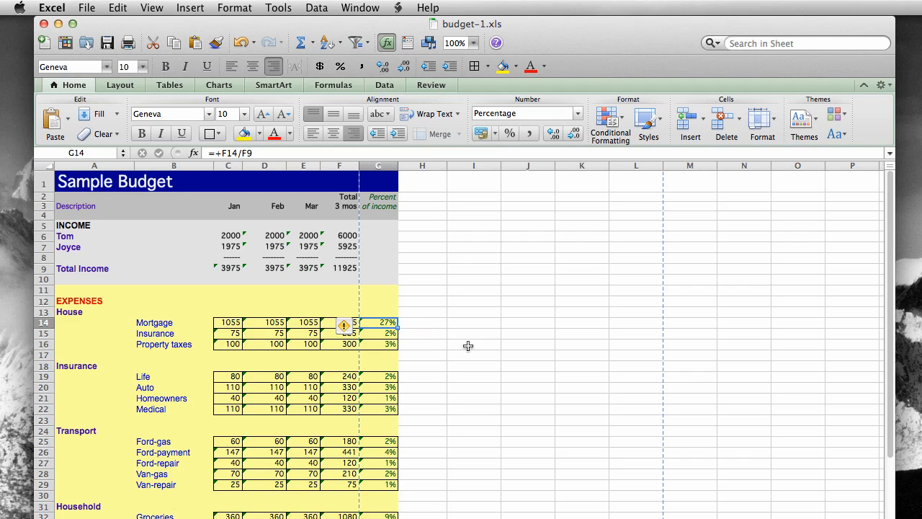
{"action": "mouse_move", "coordinate": [469, 321]}
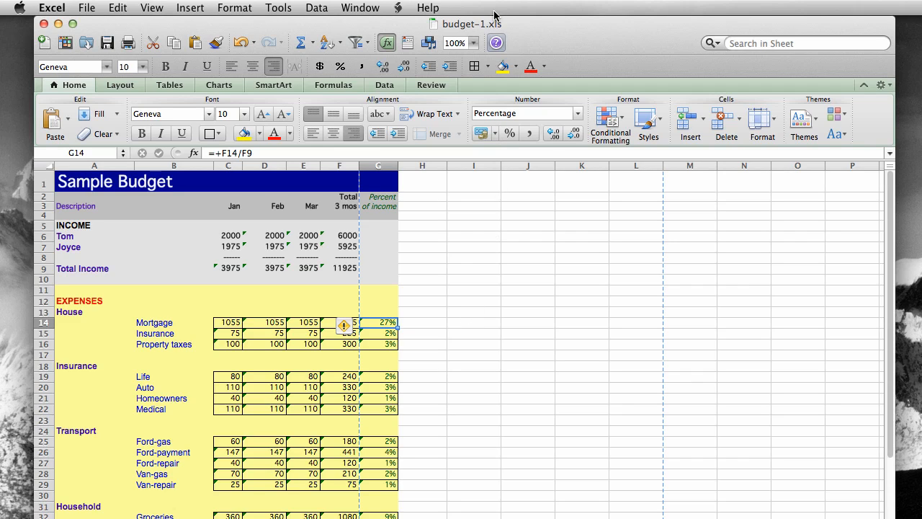
Step: Set the sheet zoom to 125% from the Zoom dropdown
{"action": "left_click", "coordinate": [473, 42]}
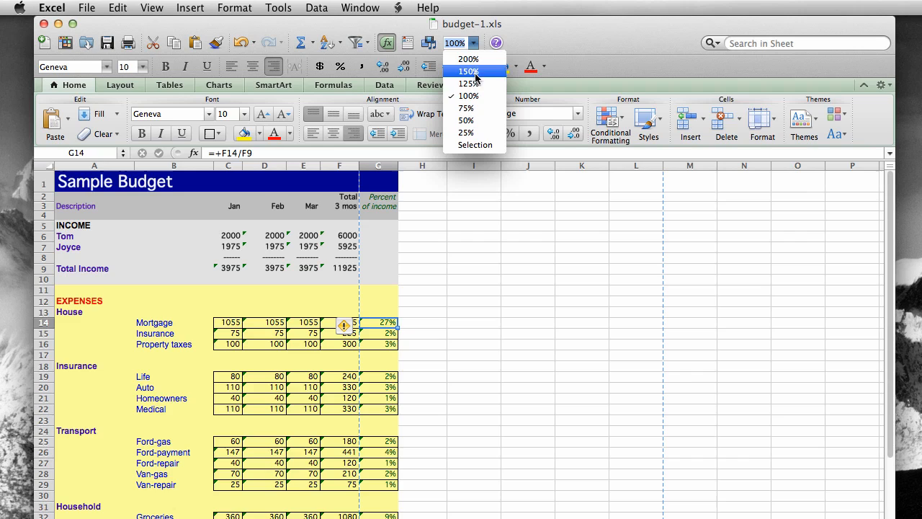
{"action": "mouse_move", "coordinate": [469, 84]}
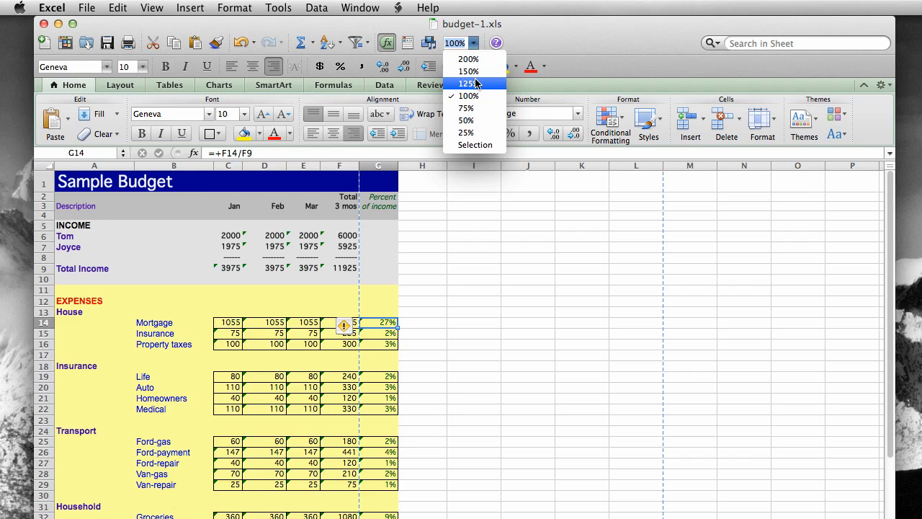
{"action": "left_click", "coordinate": [468, 84]}
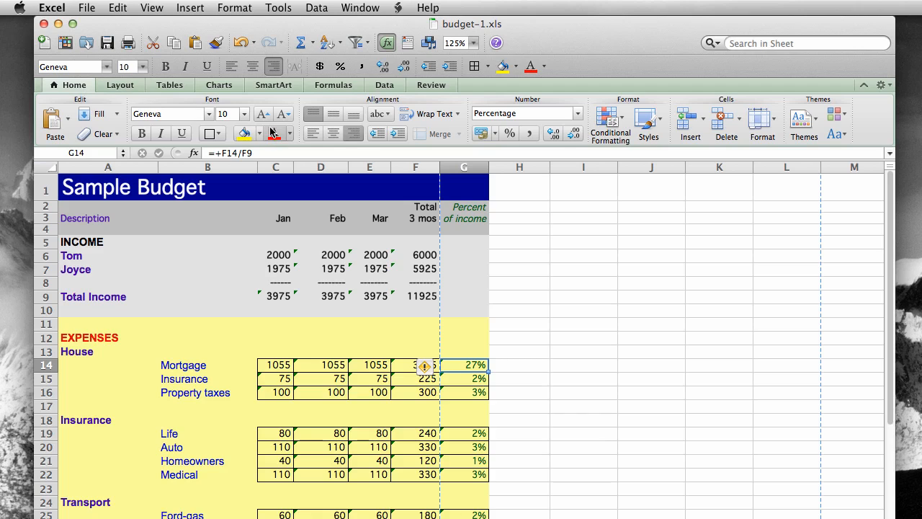
{"action": "mouse_move", "coordinate": [372, 121]}
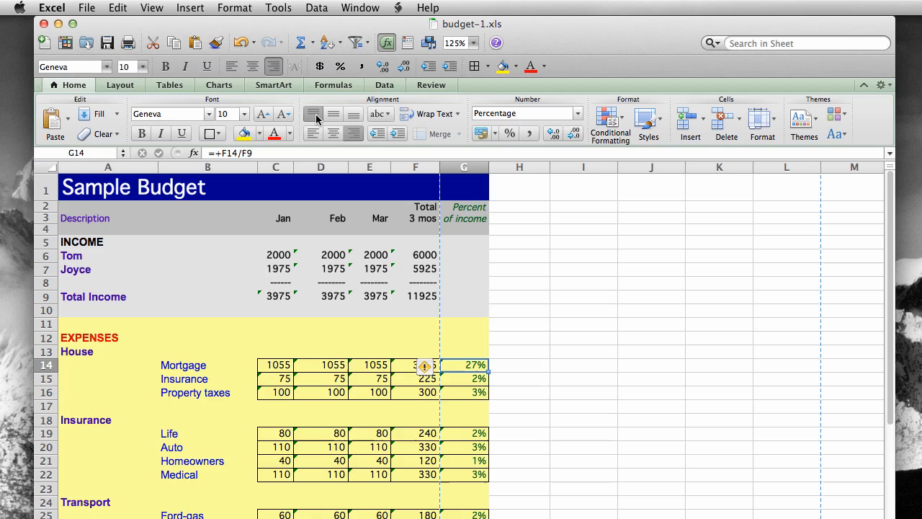
{"action": "mouse_move", "coordinate": [313, 115]}
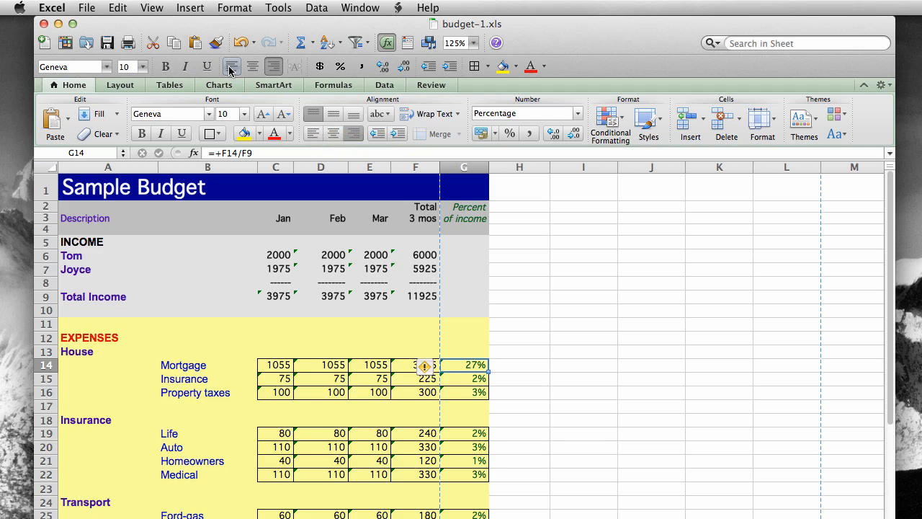
{"action": "mouse_move", "coordinate": [231, 65]}
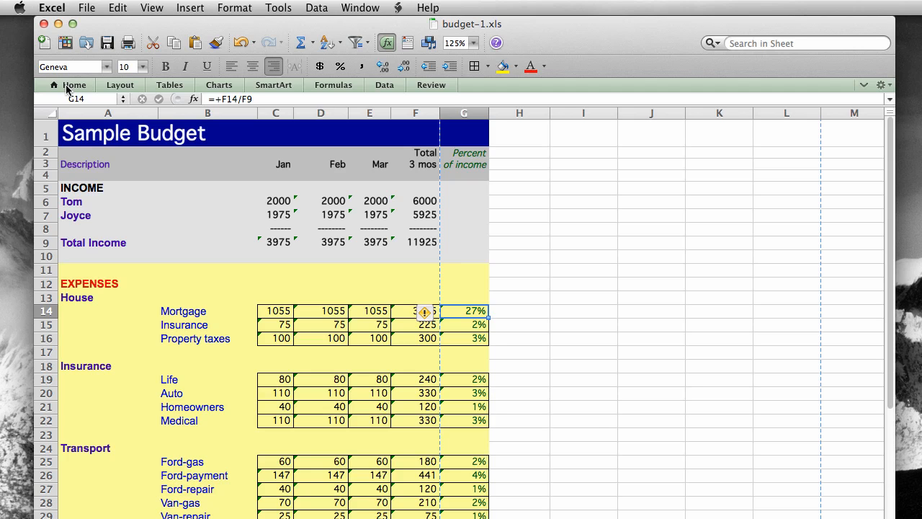
Step: Expand the ribbon again via the Home tab
{"action": "left_click", "coordinate": [75, 84]}
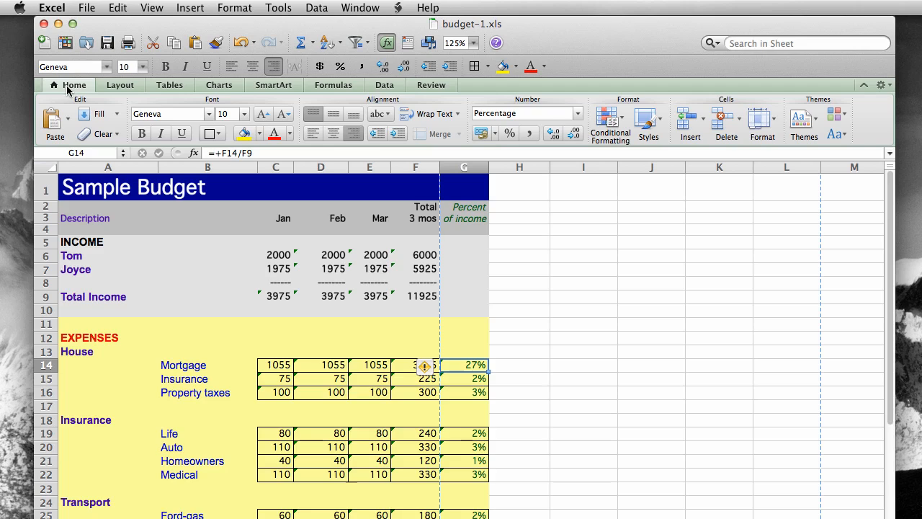
{"action": "mouse_move", "coordinate": [81, 196]}
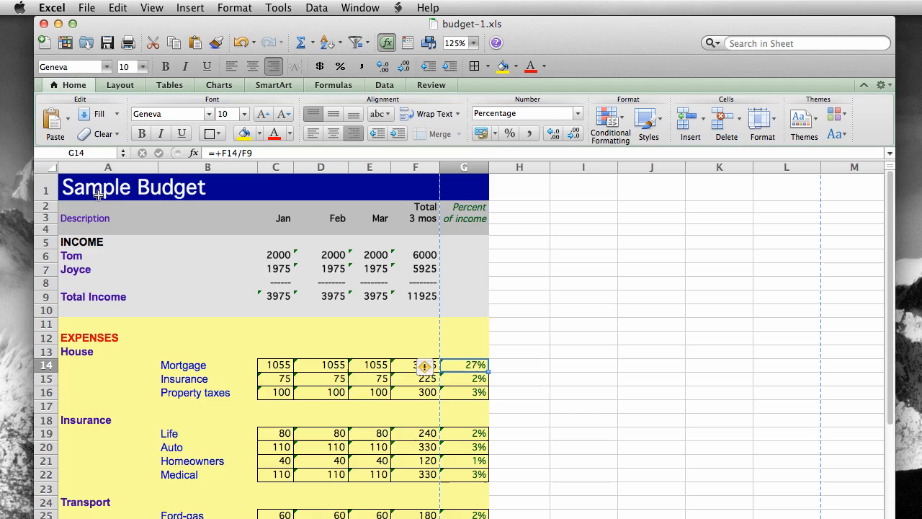
{"action": "mouse_move", "coordinate": [610, 288]}
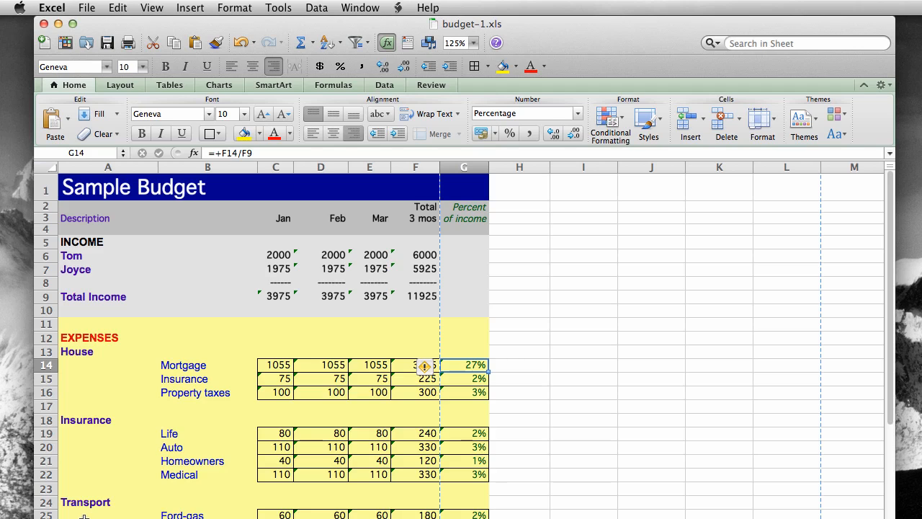
{"action": "mouse_move", "coordinate": [820, 223]}
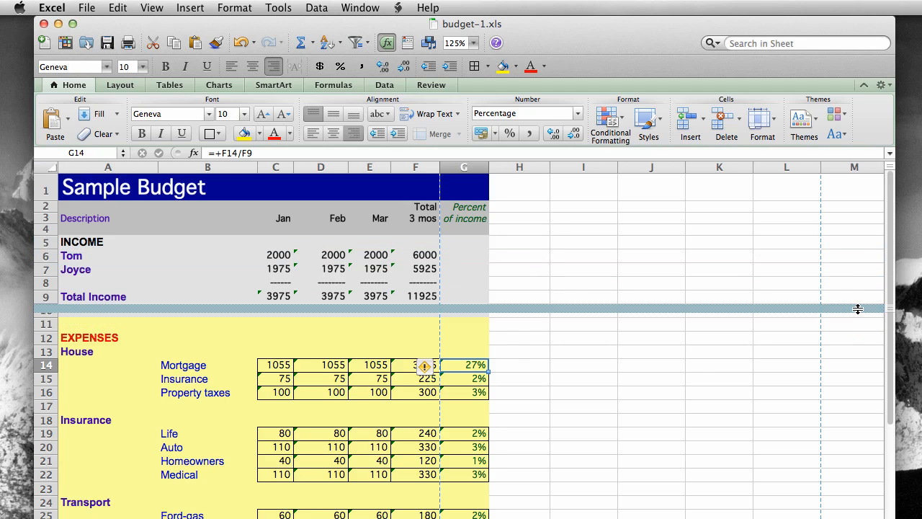
Step: Split the window below Total Income and scroll the lower pane to the expense totals
{"action": "left_click_drag", "start_coordinate": [857, 309], "coordinate": [857, 319]}
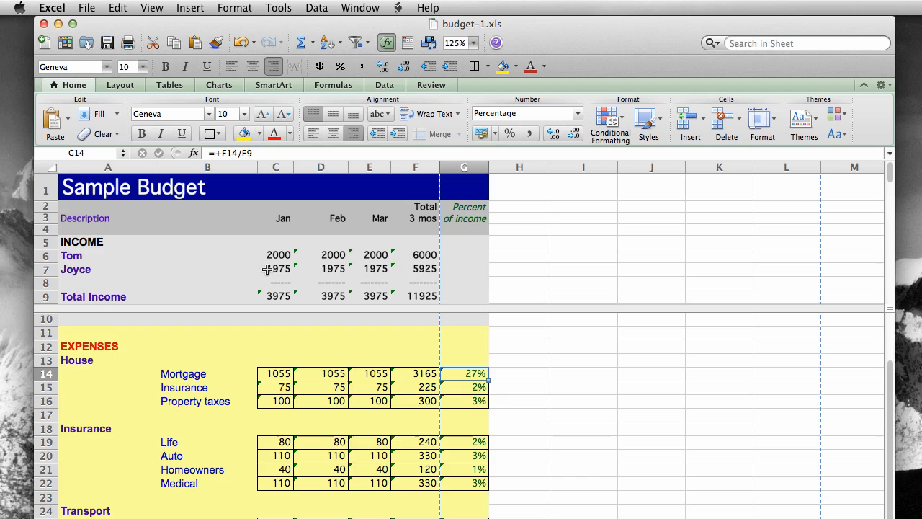
{"action": "mouse_move", "coordinate": [114, 274]}
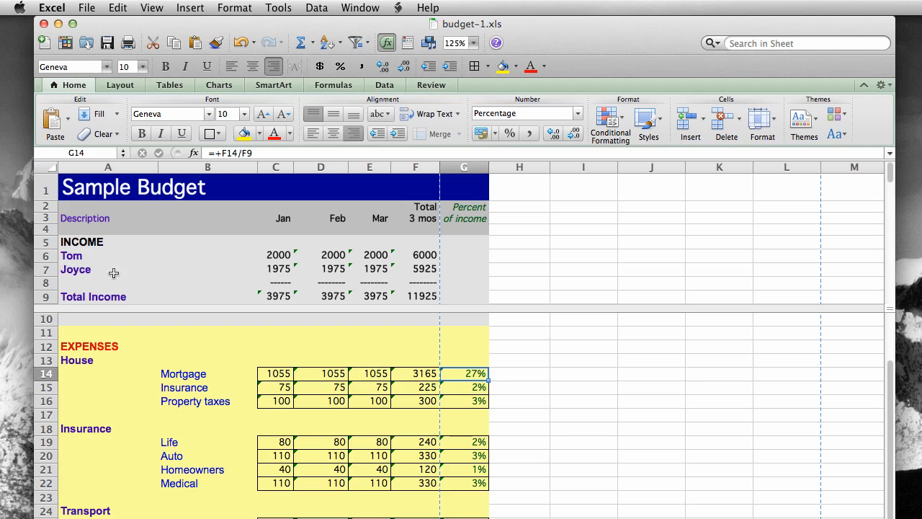
{"action": "mouse_move", "coordinate": [893, 442]}
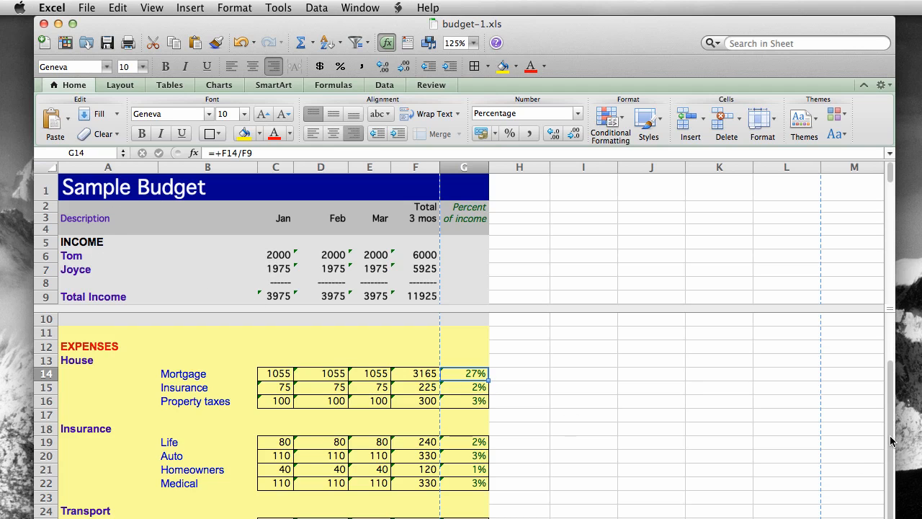
{"action": "scroll", "scroll_direction": "down", "scroll_amount": 3}
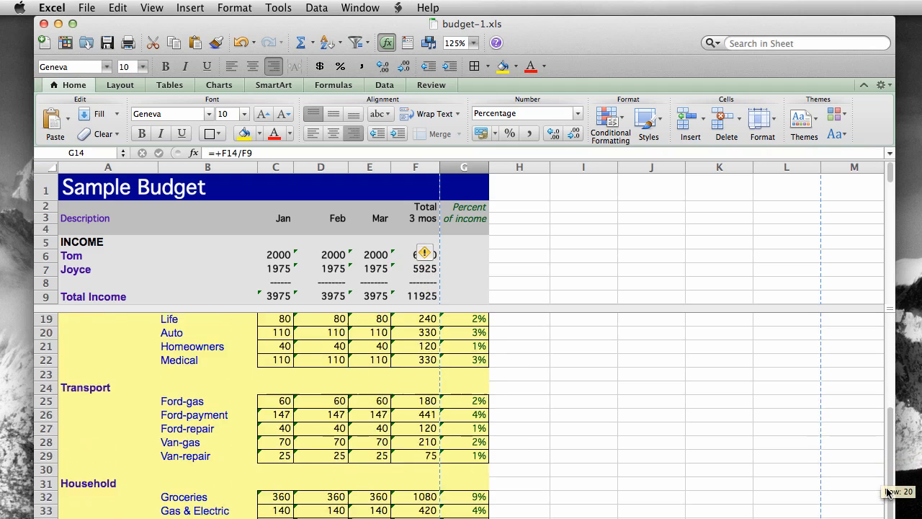
{"action": "scroll", "scroll_direction": "down", "scroll_amount": 3}
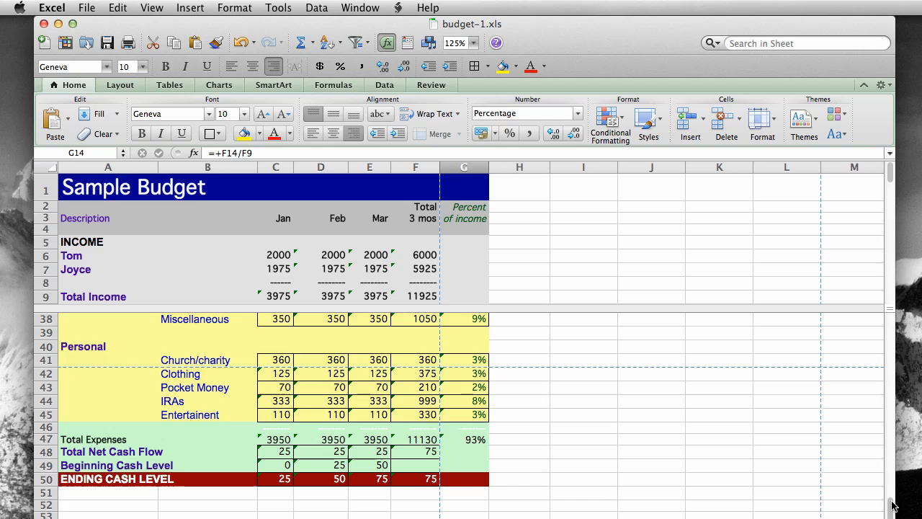
{"action": "scroll", "scroll_direction": "up", "scroll_amount": 3}
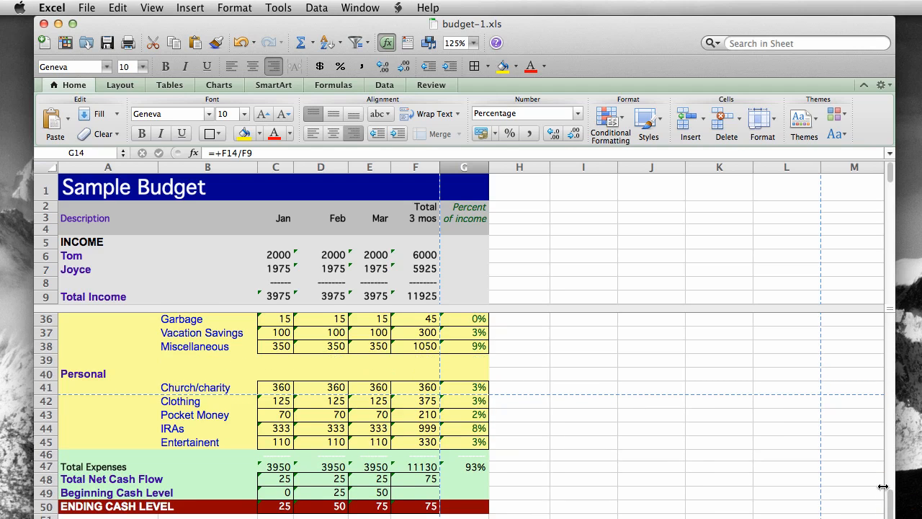
{"action": "mouse_move", "coordinate": [778, 444]}
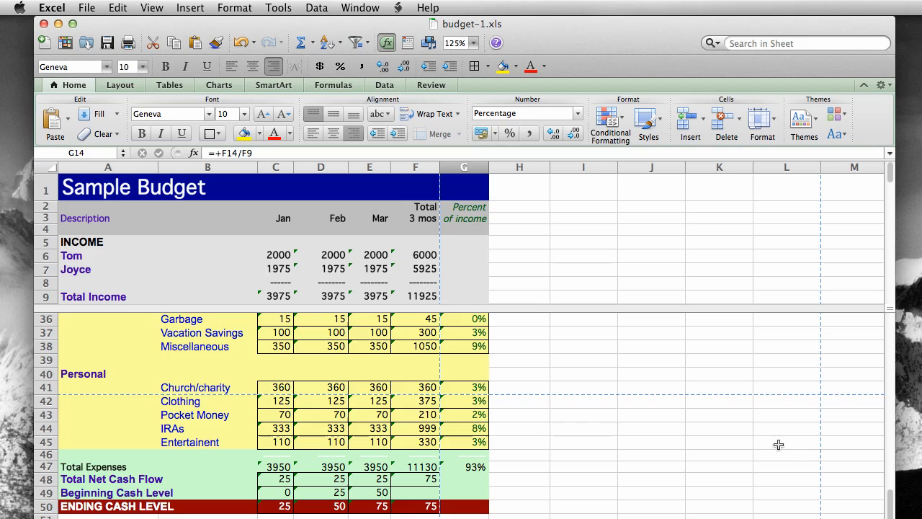
{"action": "mouse_move", "coordinate": [893, 308]}
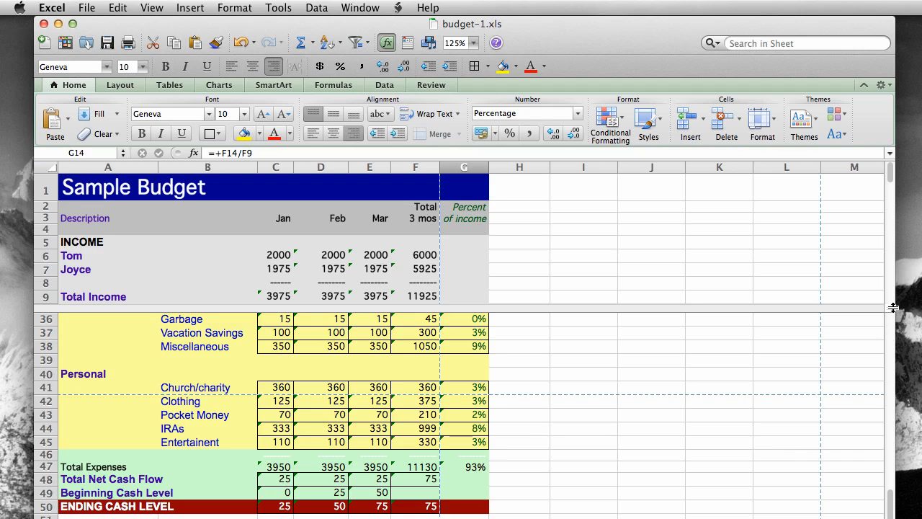
{"action": "mouse_move", "coordinate": [762, 388]}
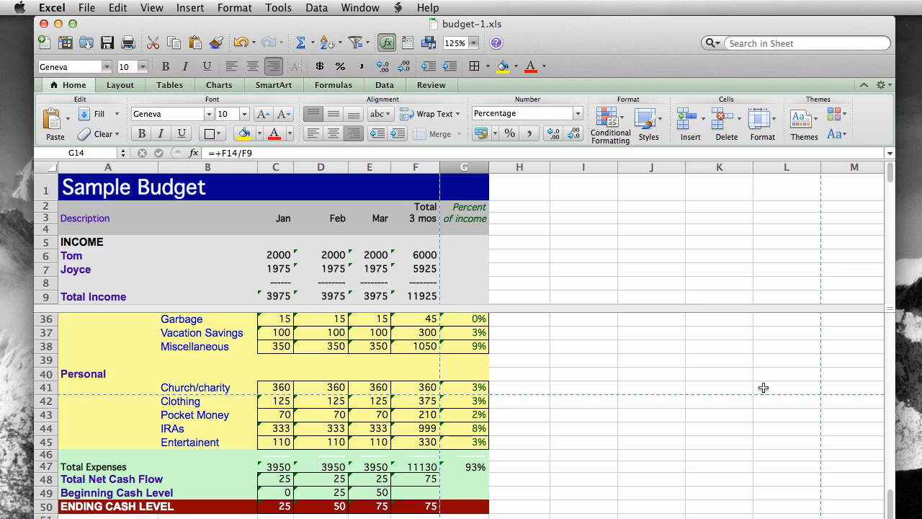
{"action": "mouse_move", "coordinate": [566, 383]}
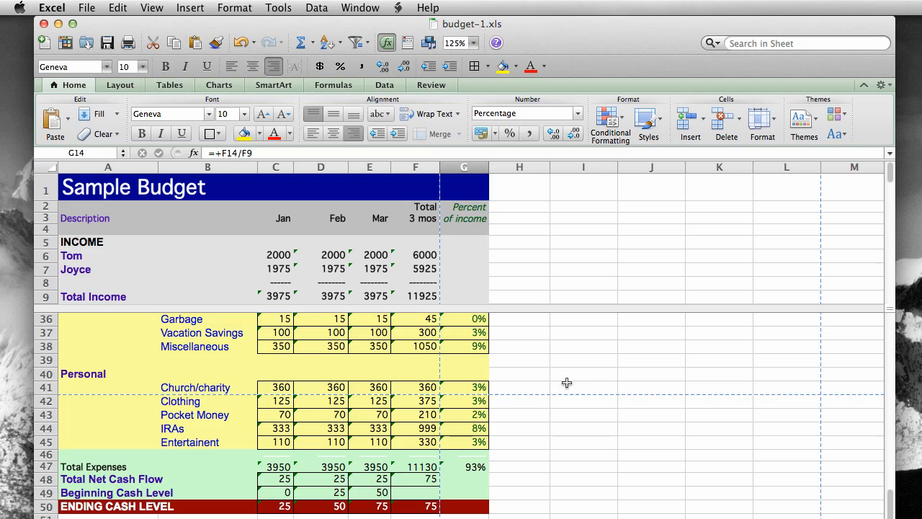
{"action": "mouse_move", "coordinate": [280, 239]}
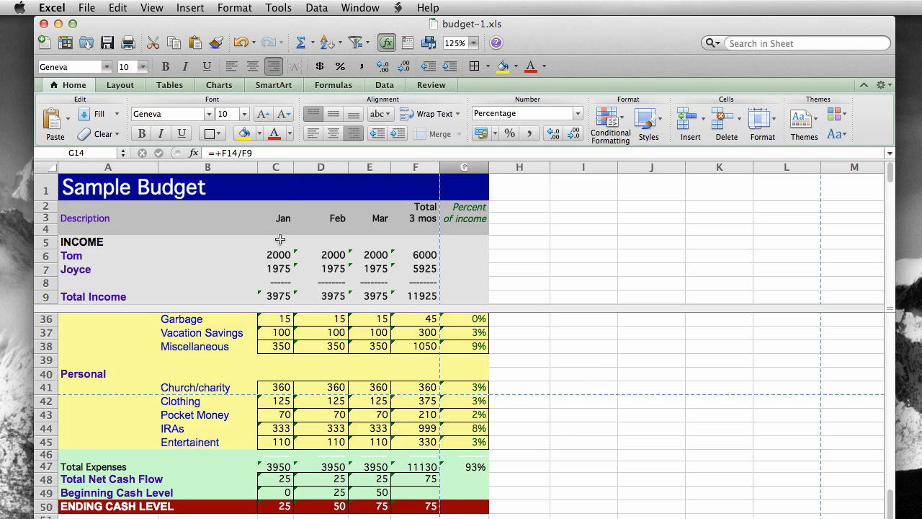
{"action": "mouse_move", "coordinate": [276, 166]}
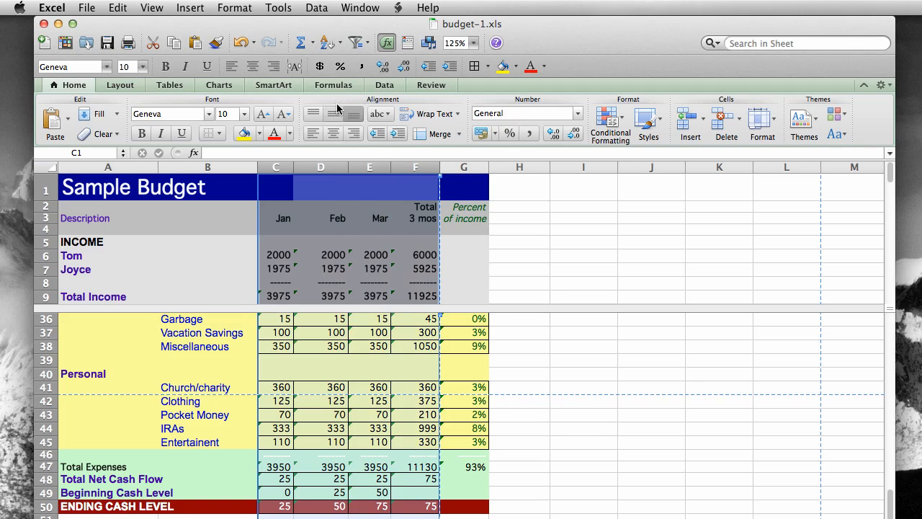
{"action": "mouse_move", "coordinate": [320, 66]}
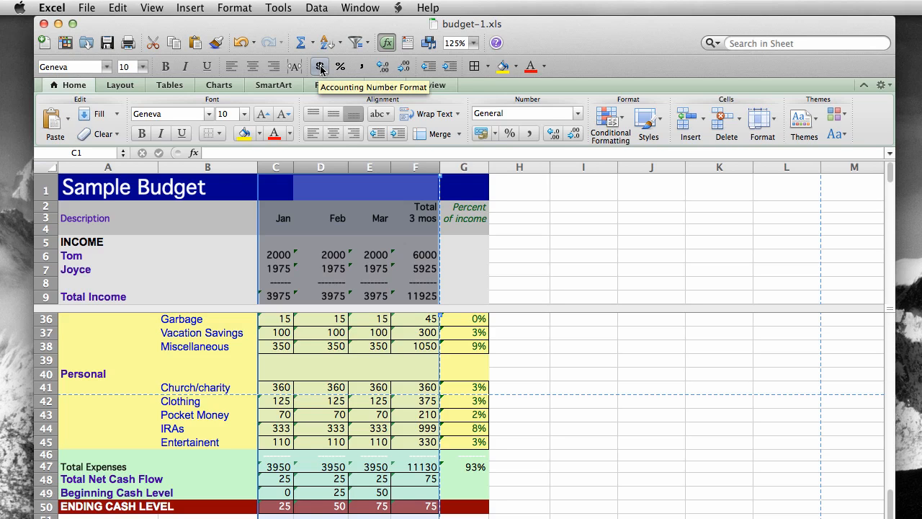
Step: Apply Accounting number format to columns C through F
{"action": "left_click", "coordinate": [319, 66]}
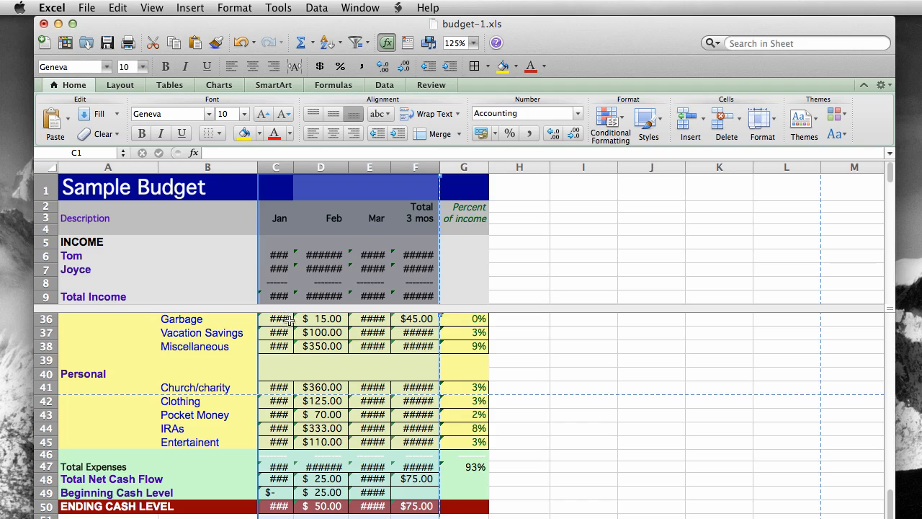
{"action": "mouse_move", "coordinate": [302, 183]}
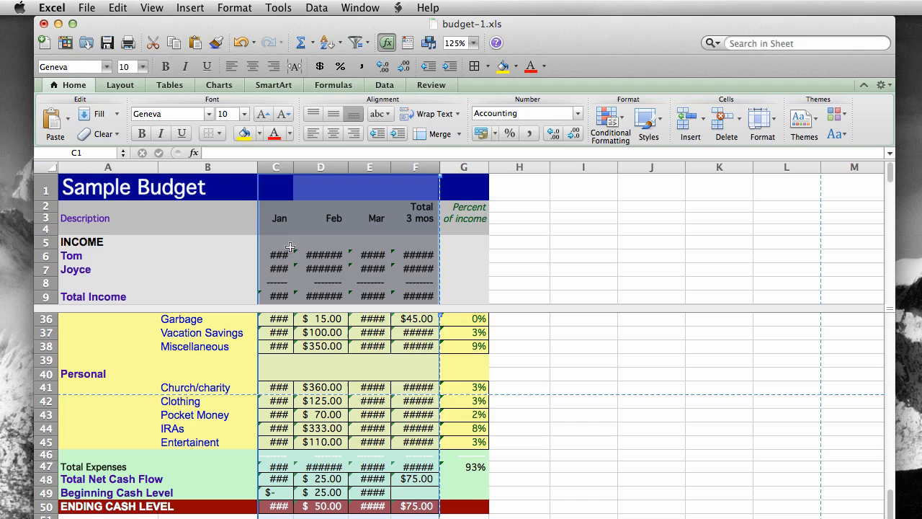
{"action": "mouse_move", "coordinate": [324, 288]}
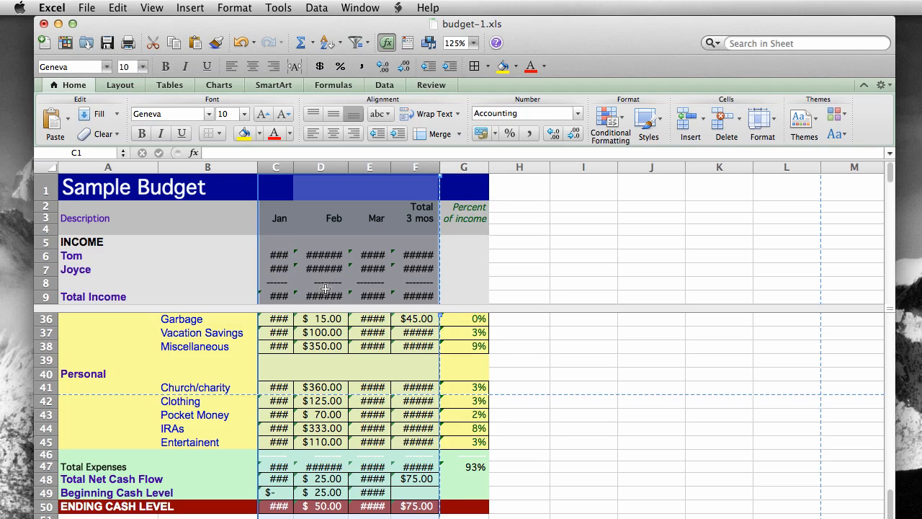
{"action": "mouse_move", "coordinate": [369, 211]}
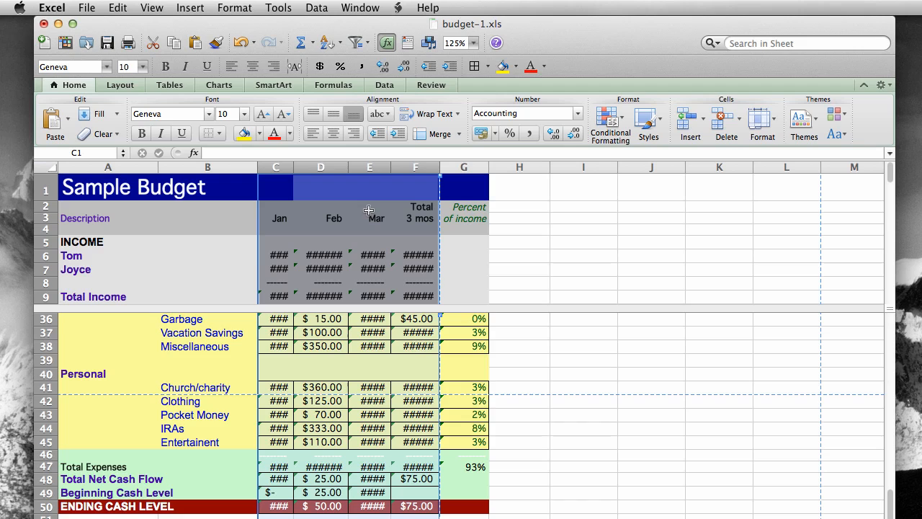
{"action": "mouse_move", "coordinate": [390, 167]}
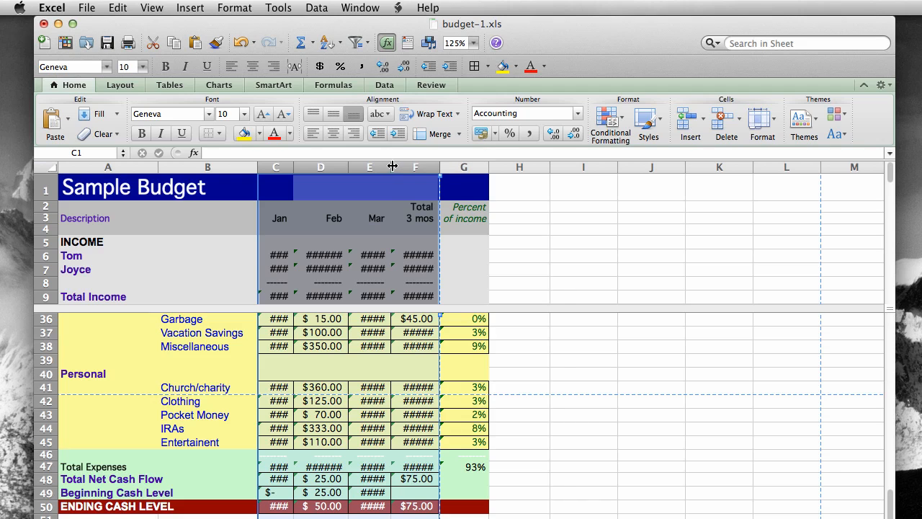
Step: Widen columns C–F and remove both decimal places from the amounts
{"action": "left_click_drag", "start_coordinate": [392, 166], "coordinate": [447, 166]}
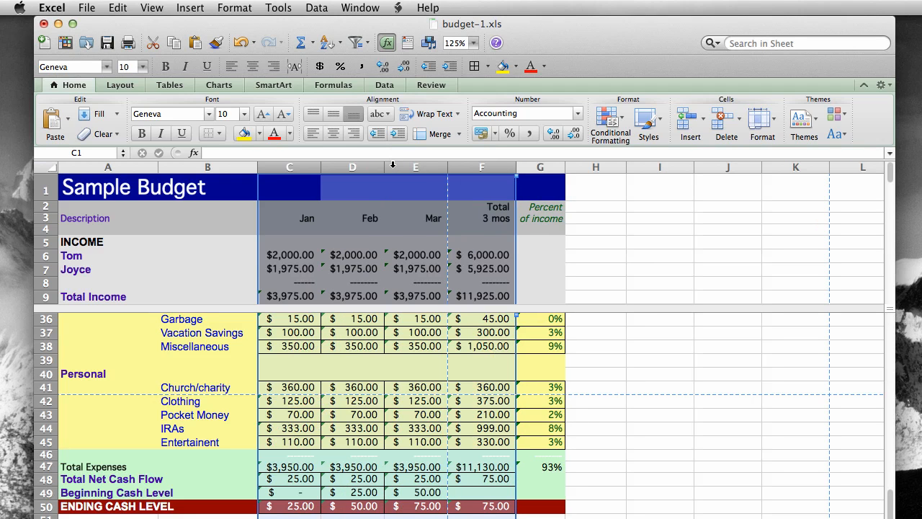
{"action": "mouse_move", "coordinate": [378, 236]}
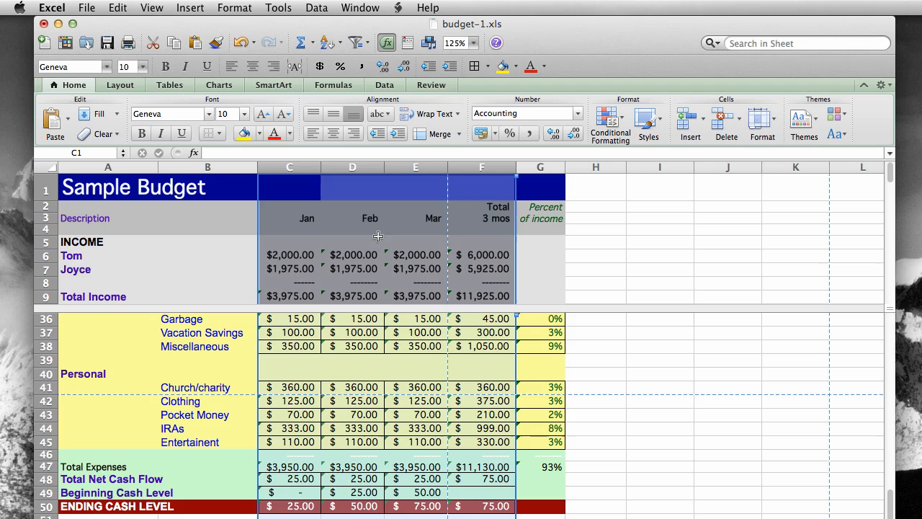
{"action": "mouse_move", "coordinate": [324, 391]}
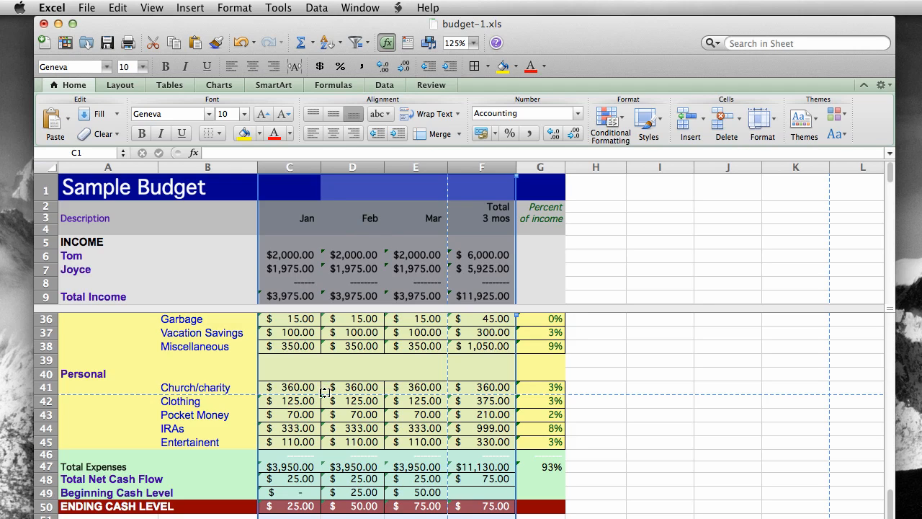
{"action": "mouse_move", "coordinate": [355, 377]}
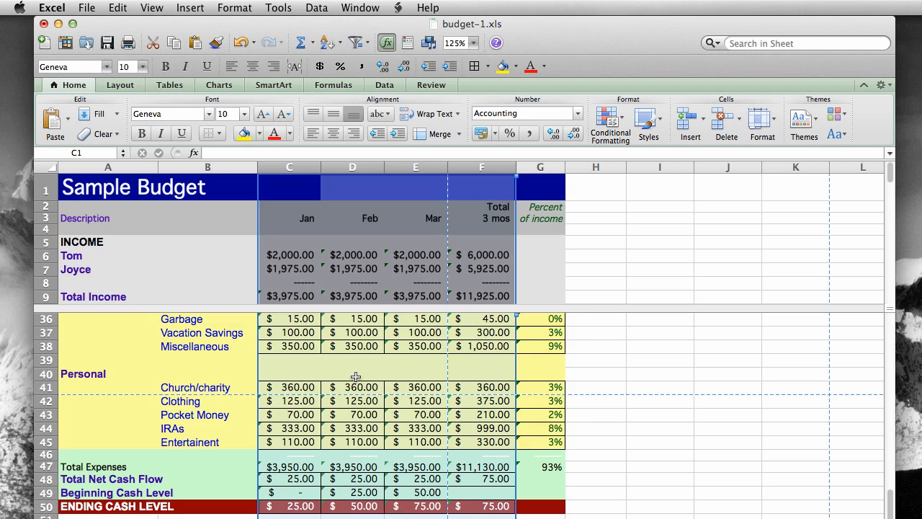
{"action": "mouse_move", "coordinate": [369, 202]}
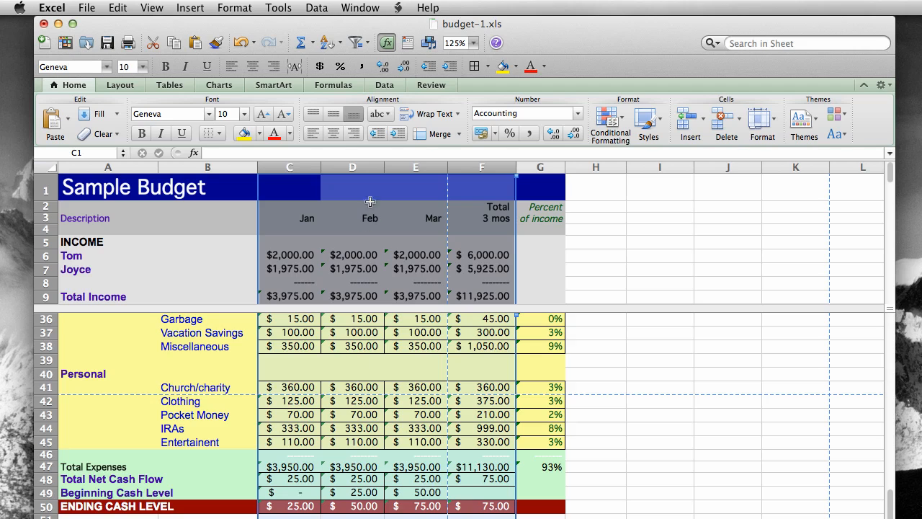
{"action": "mouse_move", "coordinate": [383, 65]}
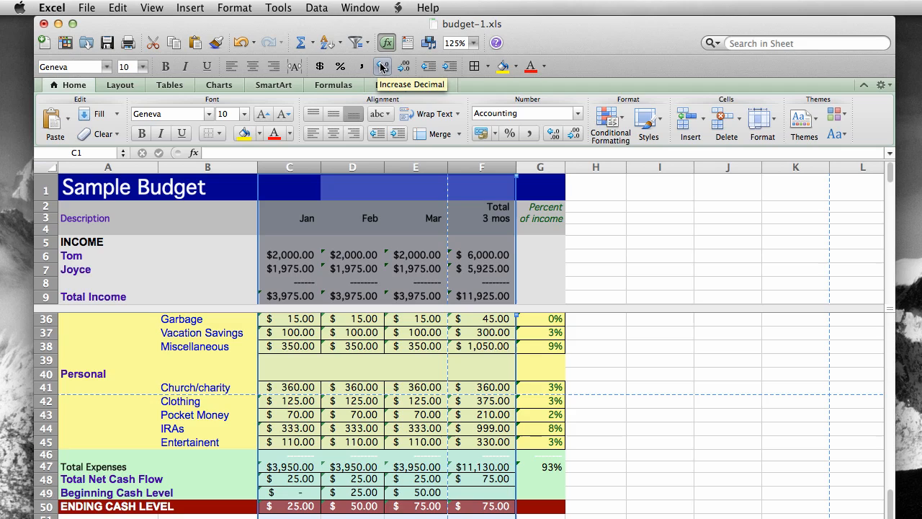
{"action": "left_click", "coordinate": [403, 66]}
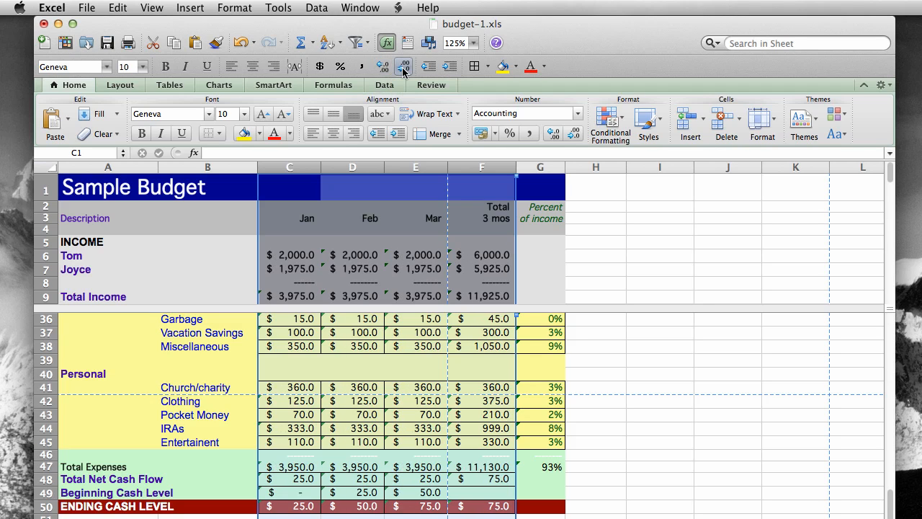
{"action": "left_click", "coordinate": [404, 66]}
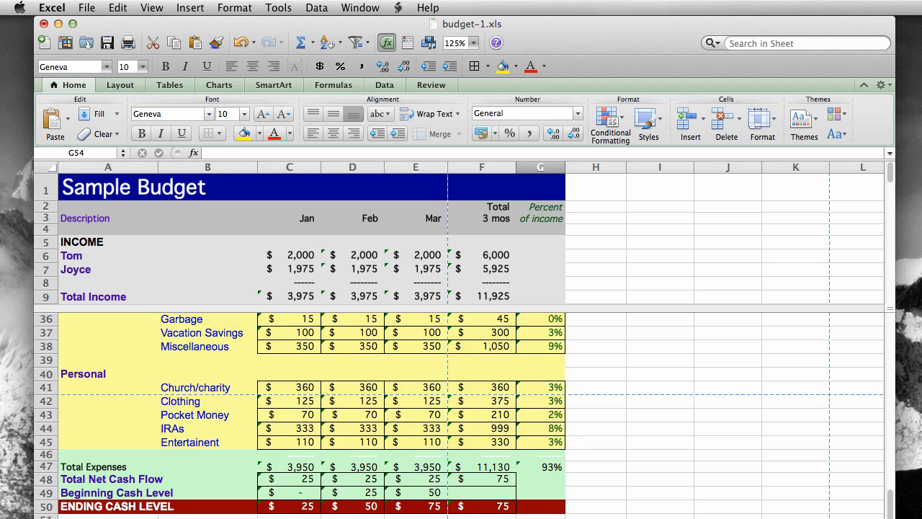
{"action": "left_click", "coordinate": [289, 269]}
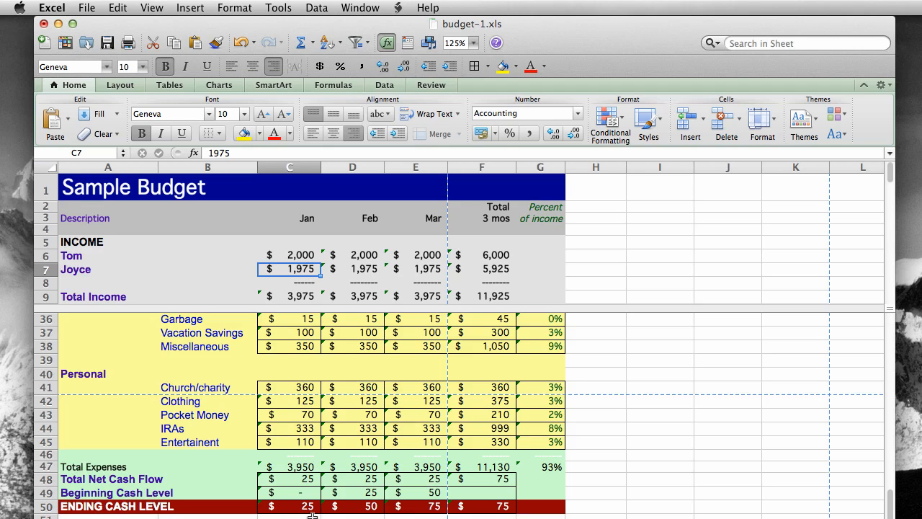
{"action": "left_click", "coordinate": [289, 505]}
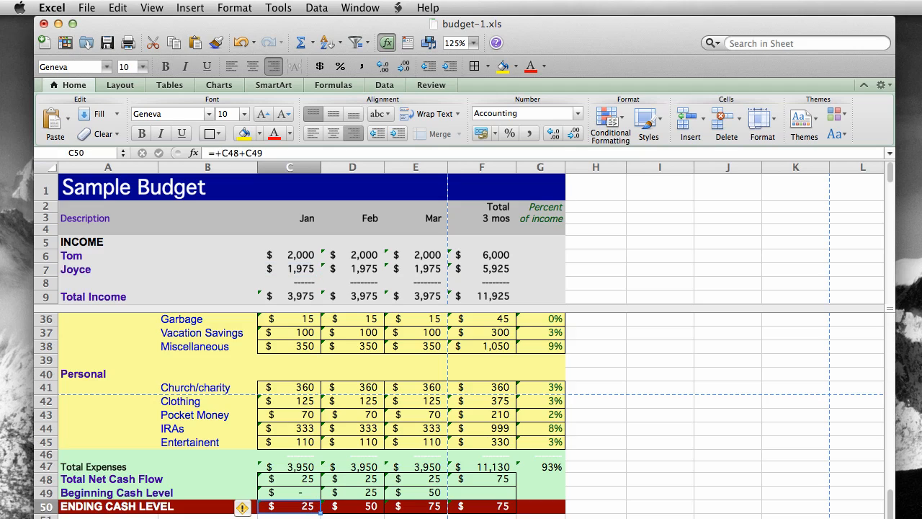
{"action": "mouse_move", "coordinate": [303, 419]}
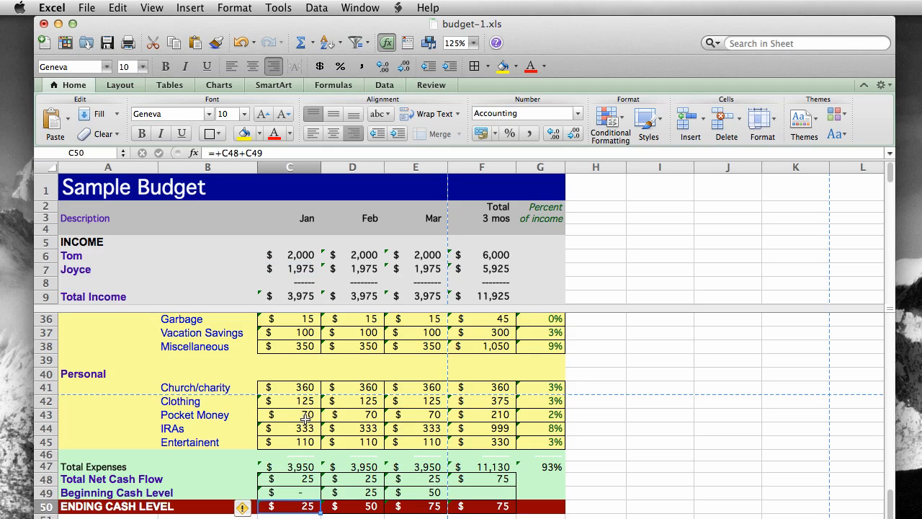
{"action": "mouse_move", "coordinate": [488, 512]}
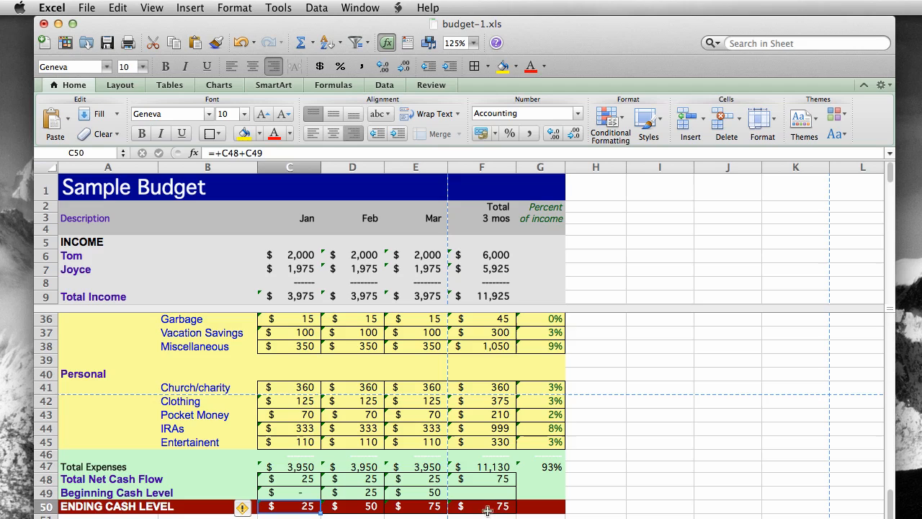
{"action": "left_click", "coordinate": [481, 506]}
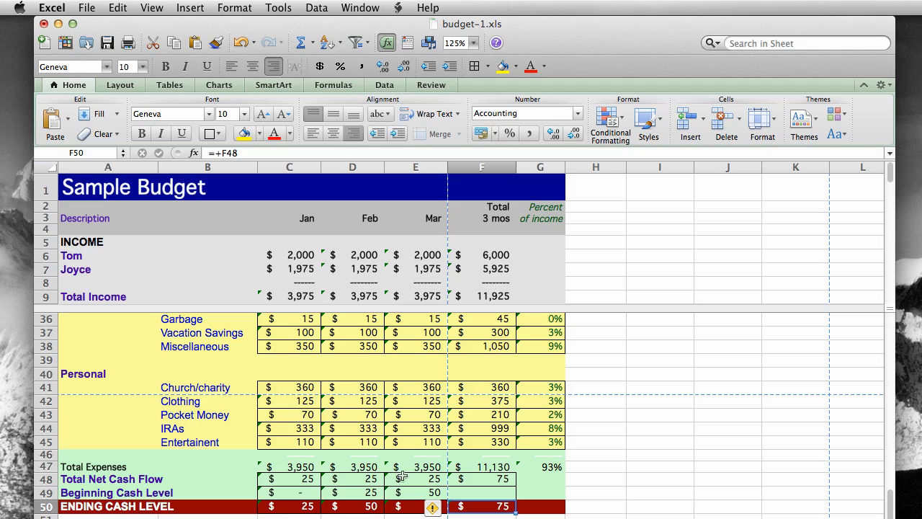
{"action": "left_click", "coordinate": [289, 269]}
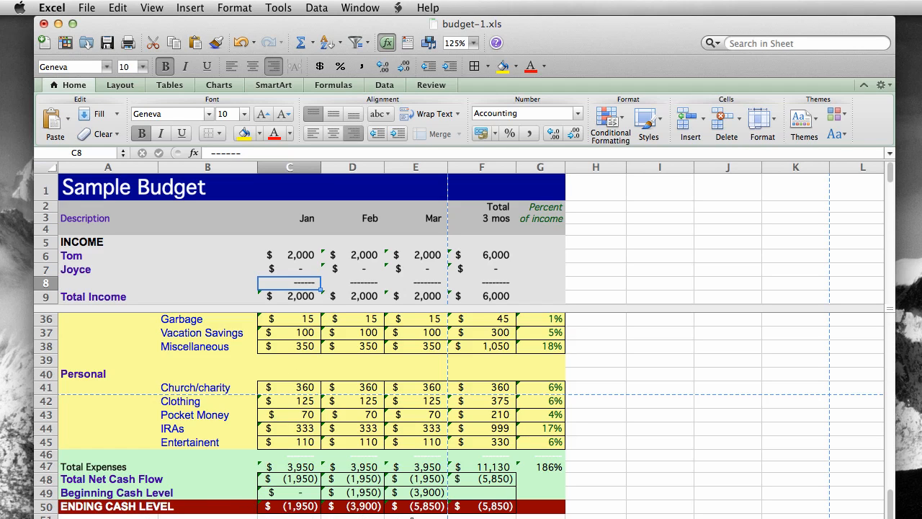
{"action": "mouse_move", "coordinate": [512, 512]}
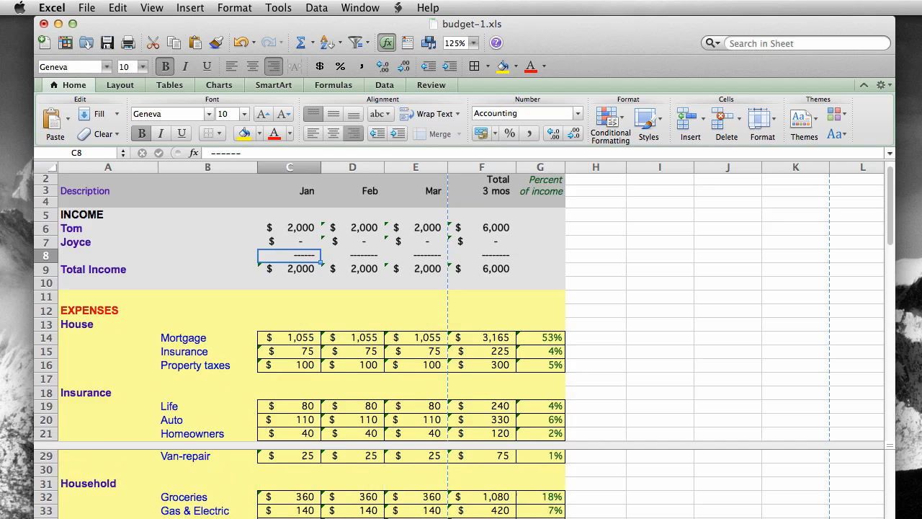
Step: Scroll the top pane to show the EXPENSES section above rows 47–50
{"action": "scroll", "scroll_direction": "down", "scroll_amount": 3}
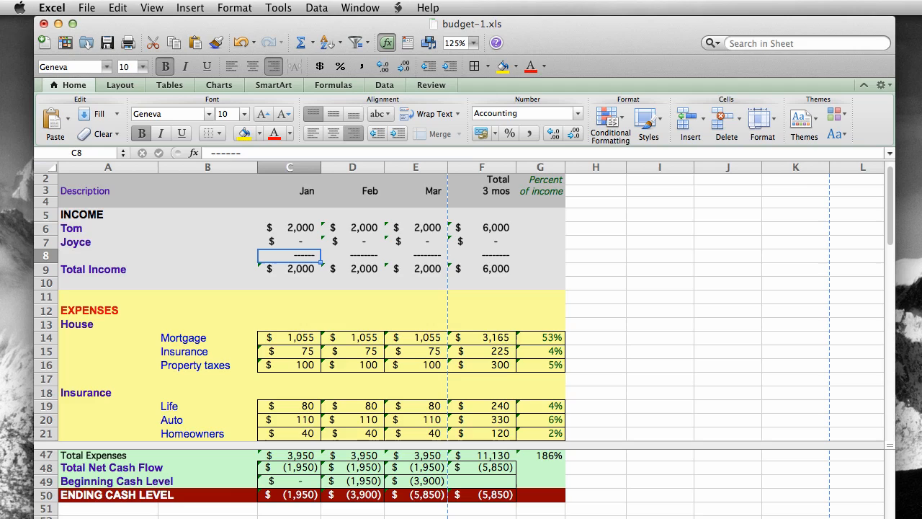
{"action": "mouse_move", "coordinate": [133, 495]}
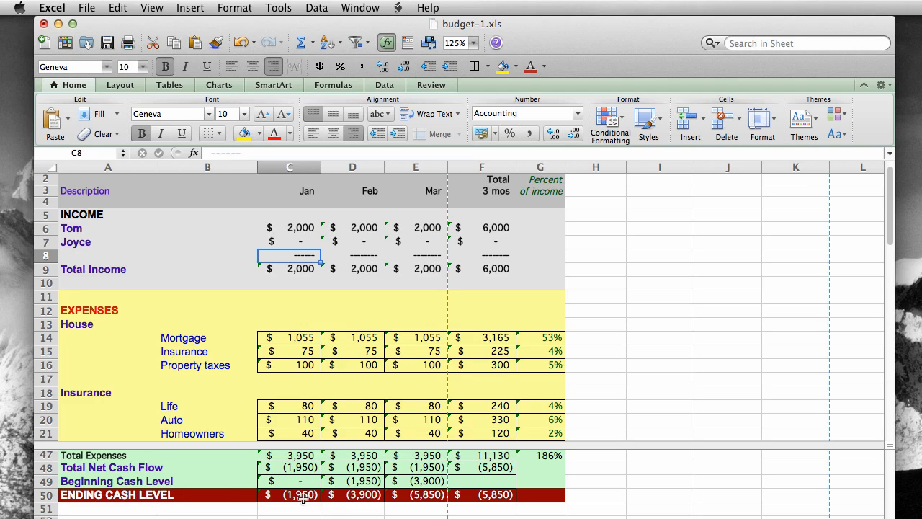
{"action": "mouse_move", "coordinate": [300, 508]}
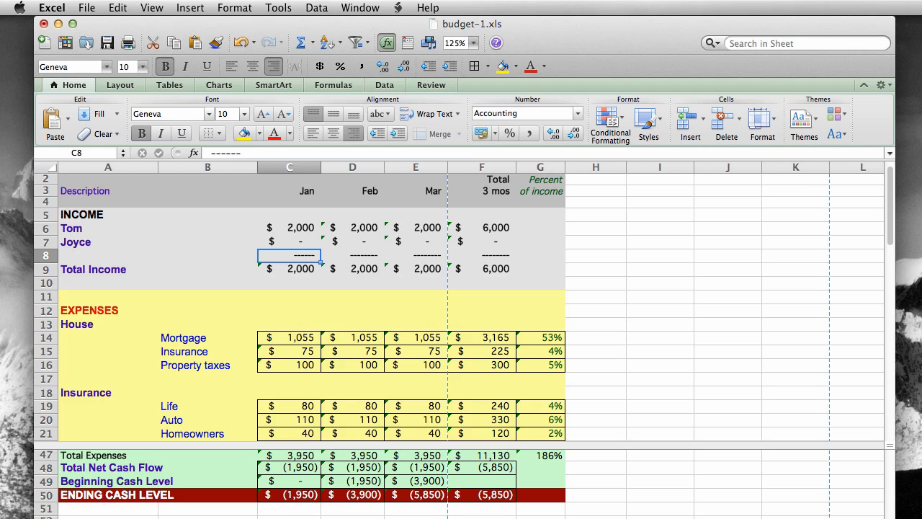
{"action": "mouse_move", "coordinate": [702, 326]}
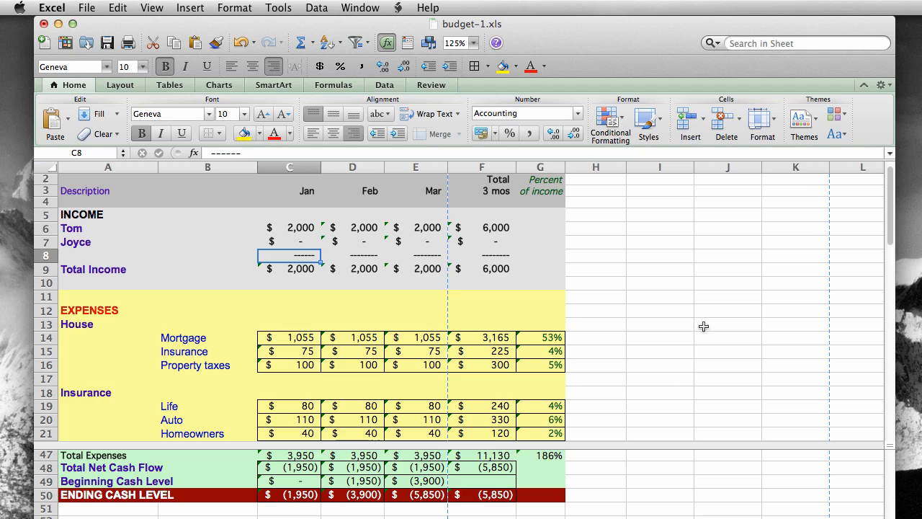
{"action": "mouse_move", "coordinate": [895, 212]}
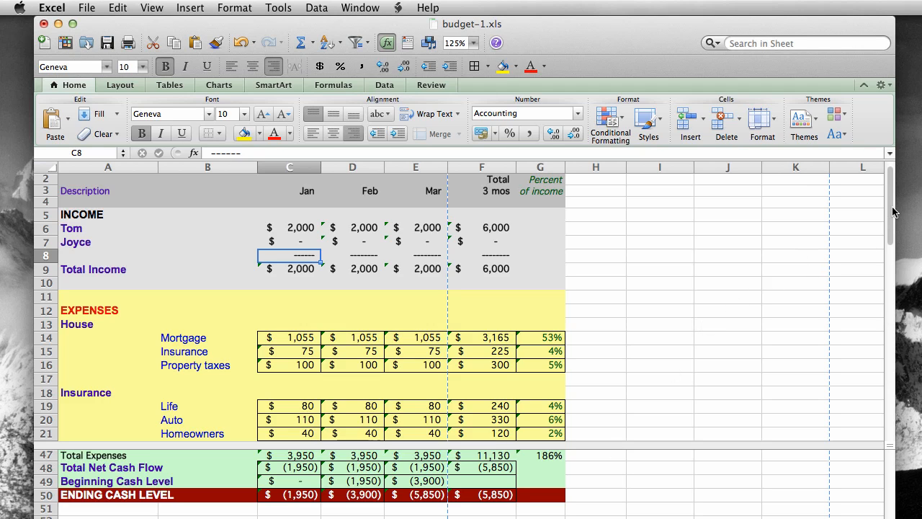
{"action": "scroll", "scroll_direction": "down", "scroll_amount": 3}
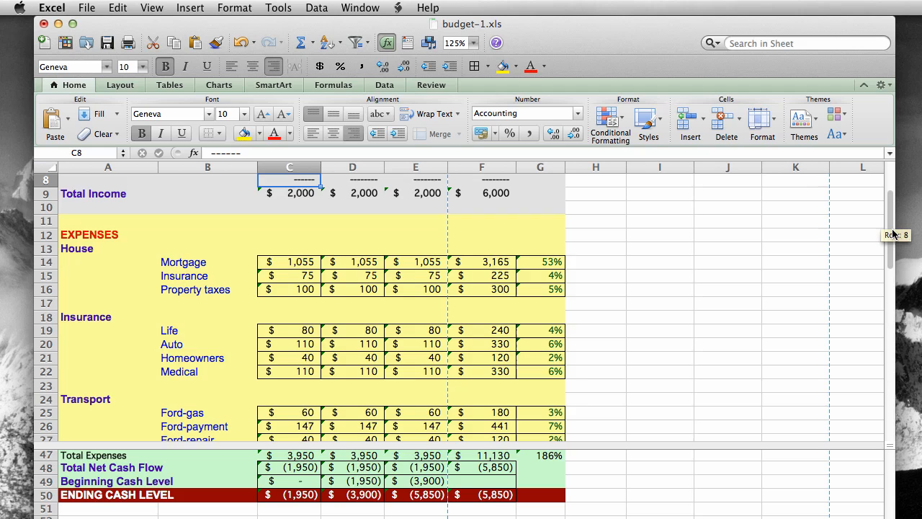
{"action": "scroll", "scroll_direction": "down", "scroll_amount": 3}
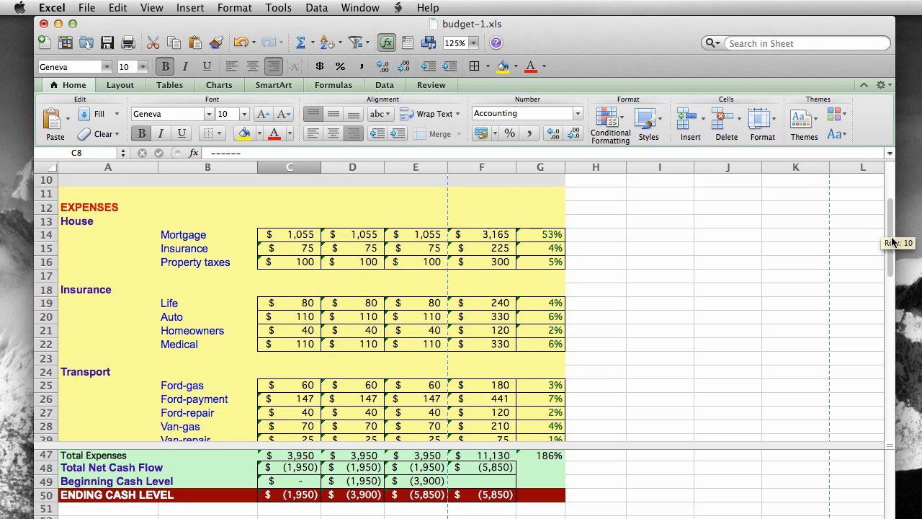
{"action": "scroll", "scroll_direction": "up", "scroll_amount": 3}
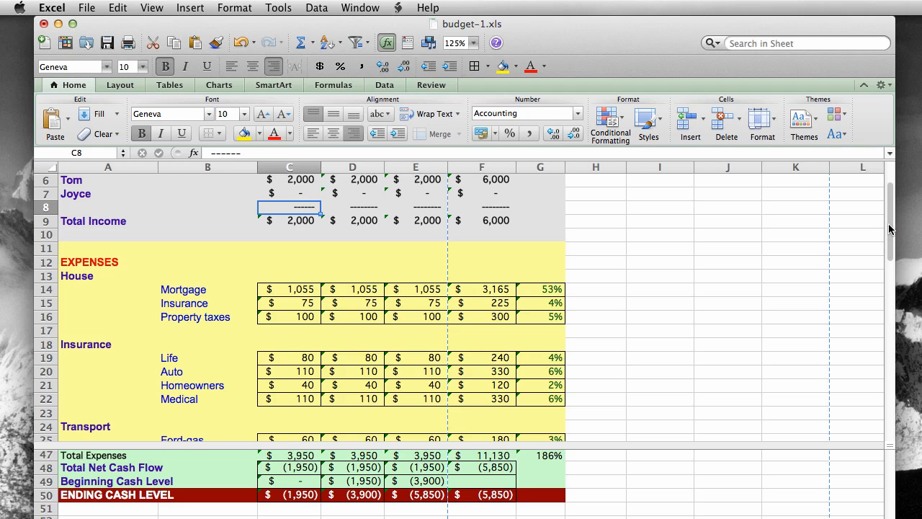
{"action": "mouse_move", "coordinate": [486, 211]}
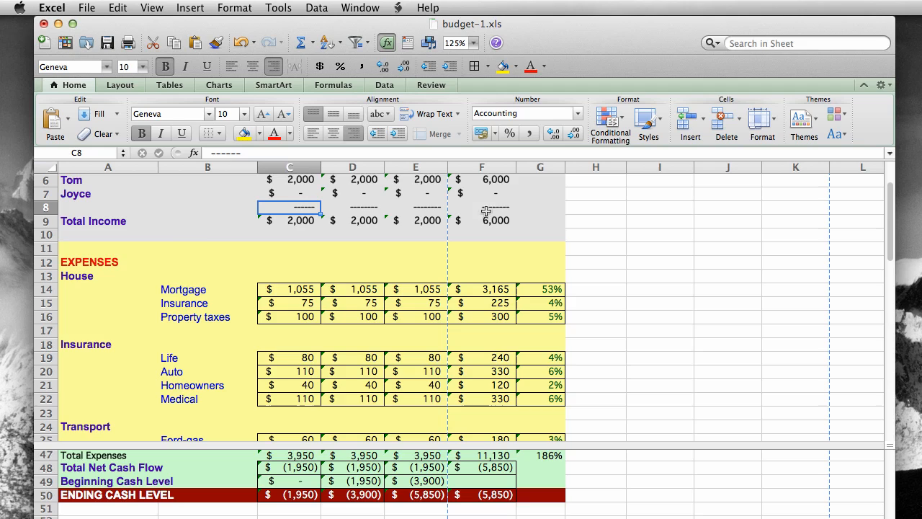
{"action": "mouse_move", "coordinate": [281, 290]}
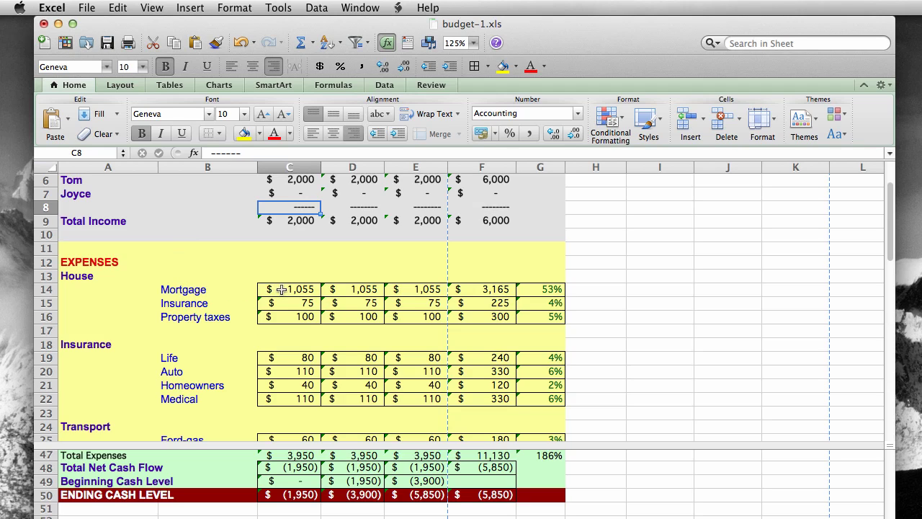
Step: Select cell C14, January's 1,055 mortgage amount
{"action": "left_click", "coordinate": [289, 289]}
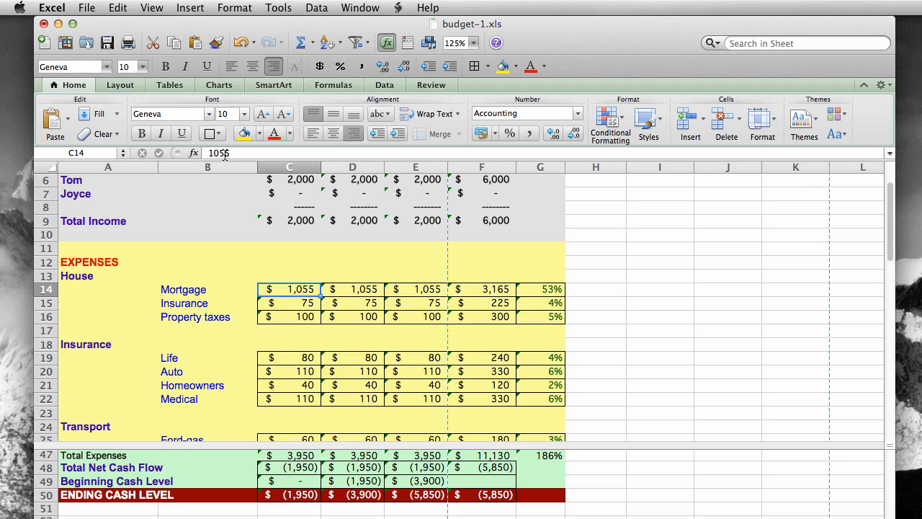
{"action": "type", "text": "7"}
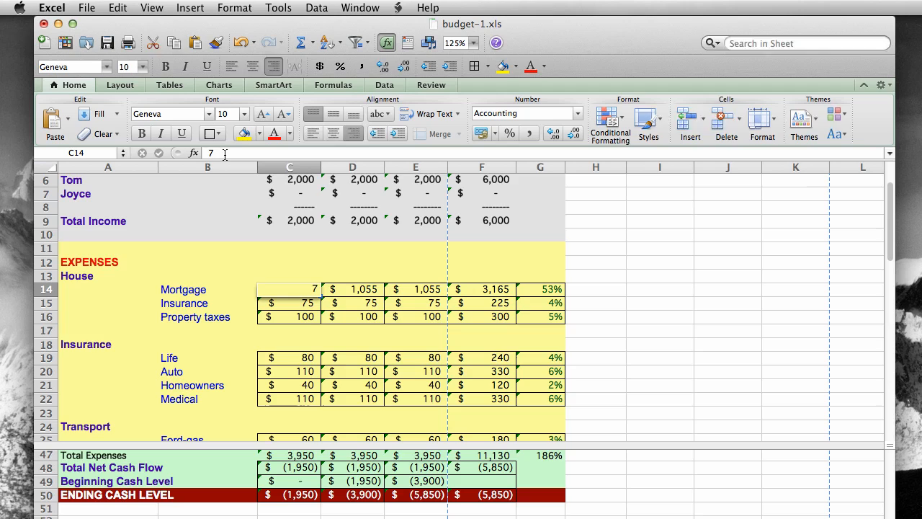
{"action": "type", "text": "00"}
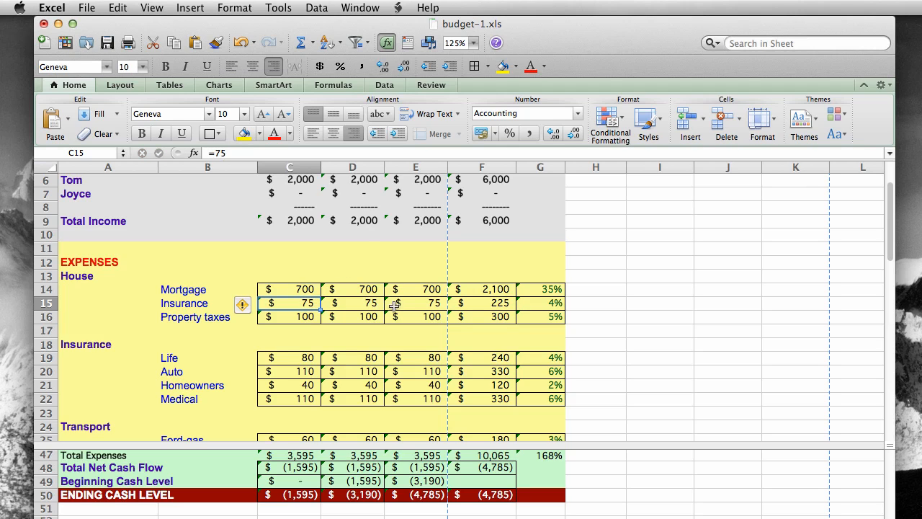
{"action": "mouse_move", "coordinate": [292, 292]}
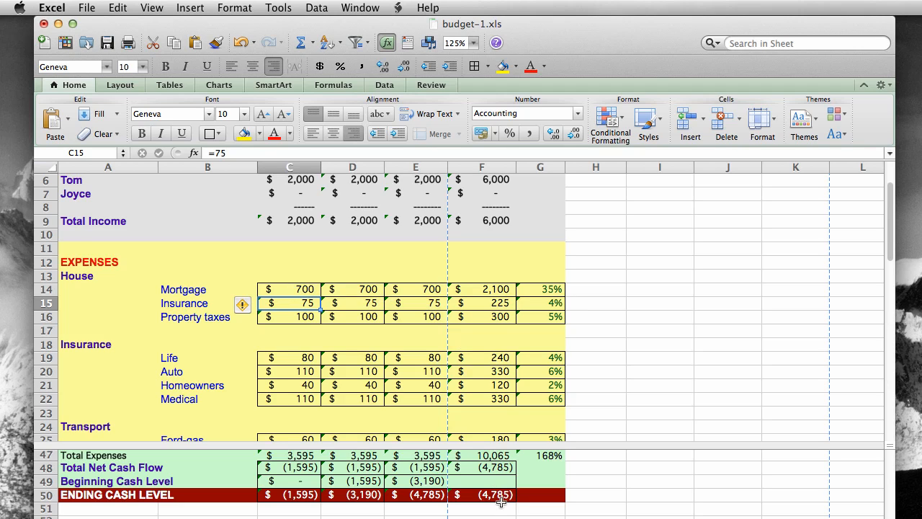
{"action": "mouse_move", "coordinate": [513, 497]}
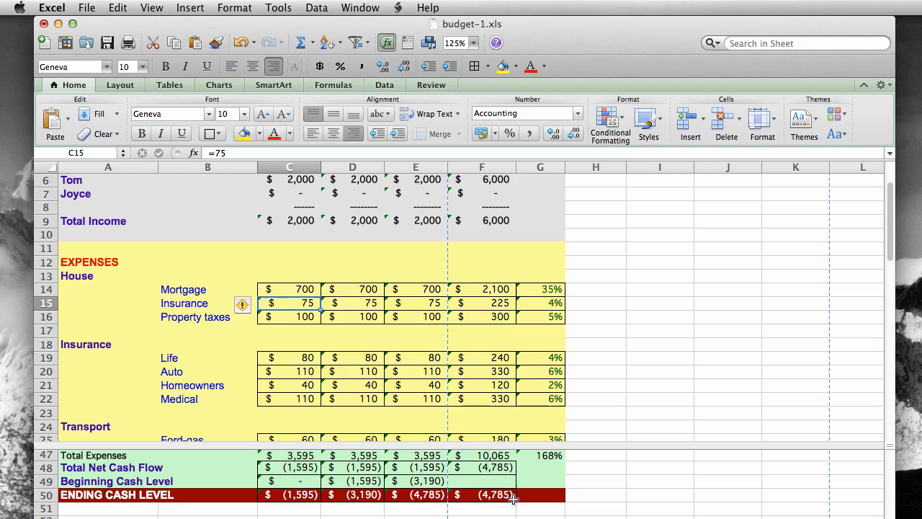
{"action": "mouse_move", "coordinate": [367, 415]}
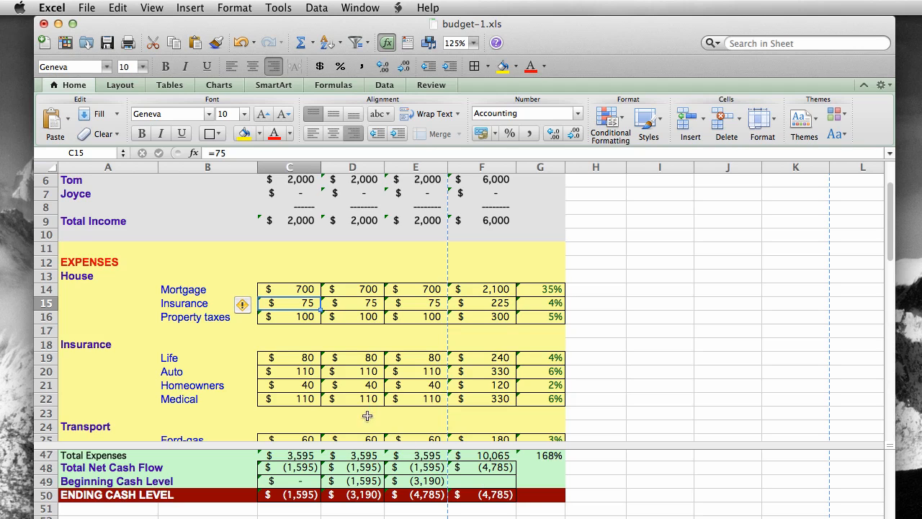
{"action": "mouse_move", "coordinate": [289, 179]}
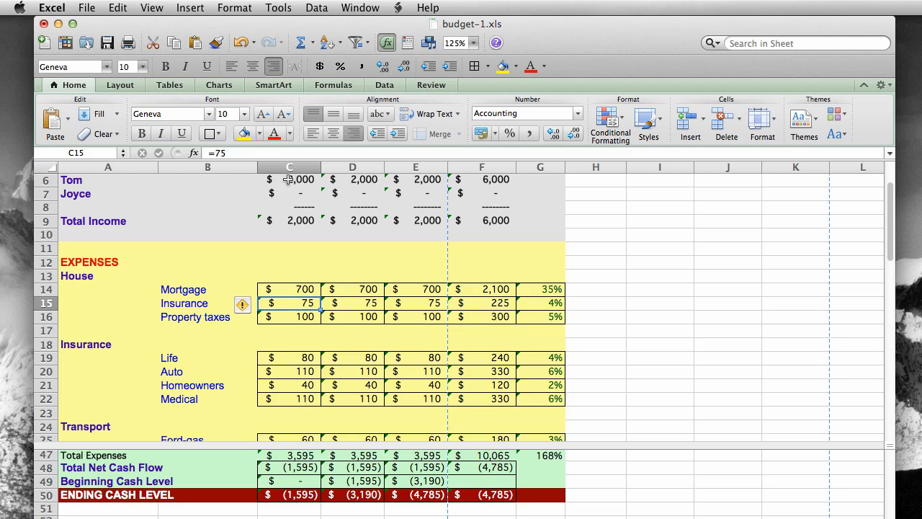
{"action": "scroll", "scroll_direction": "up", "scroll_amount": 3}
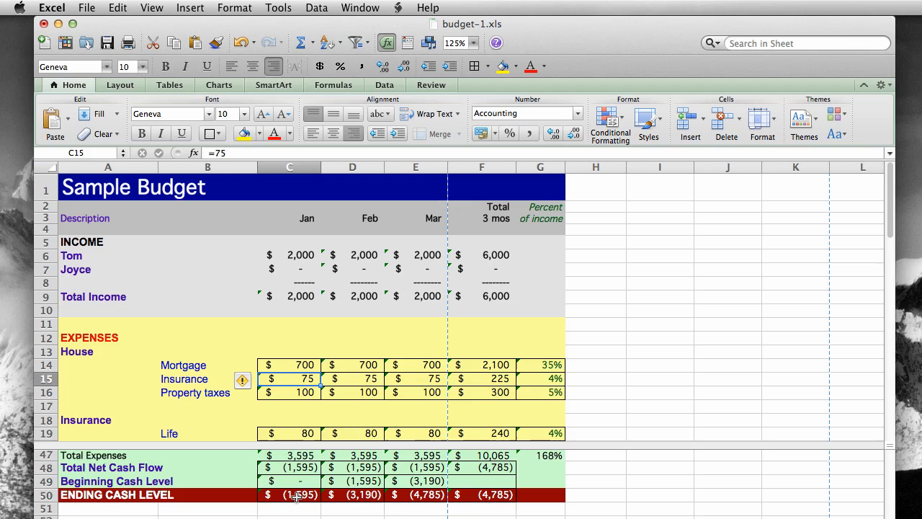
{"action": "mouse_move", "coordinate": [502, 497]}
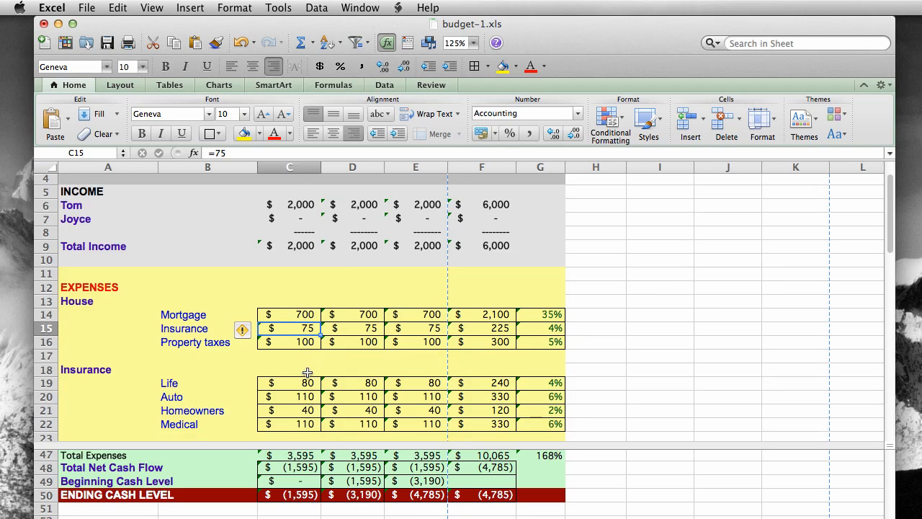
{"action": "scroll", "scroll_direction": "down", "scroll_amount": 3}
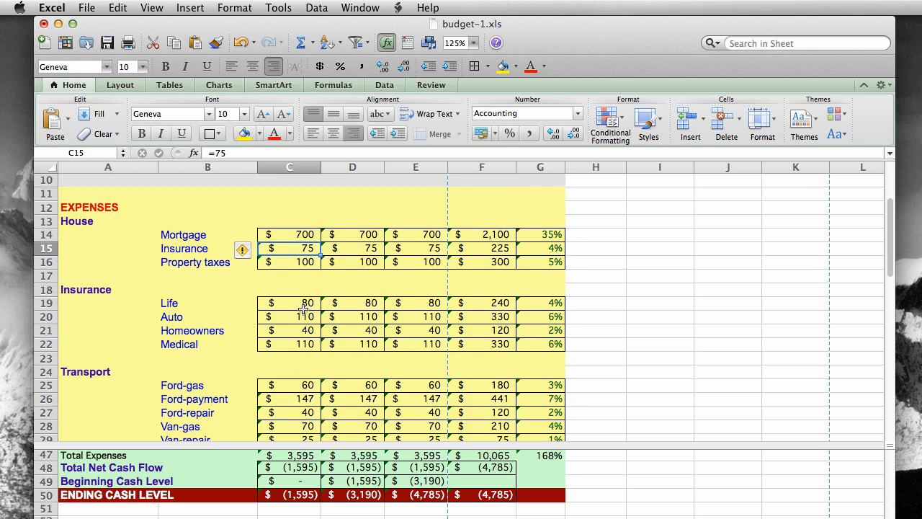
{"action": "scroll", "scroll_direction": "down", "scroll_amount": 3}
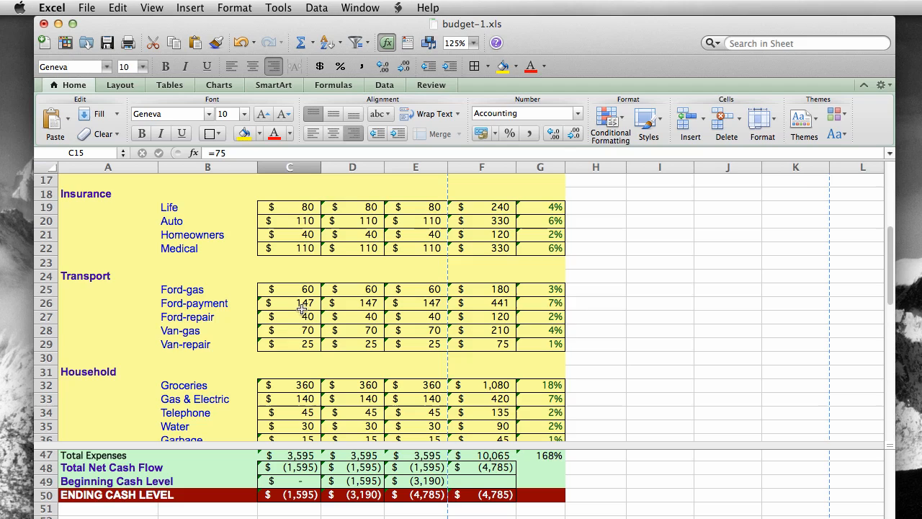
{"action": "mouse_move", "coordinate": [360, 261]}
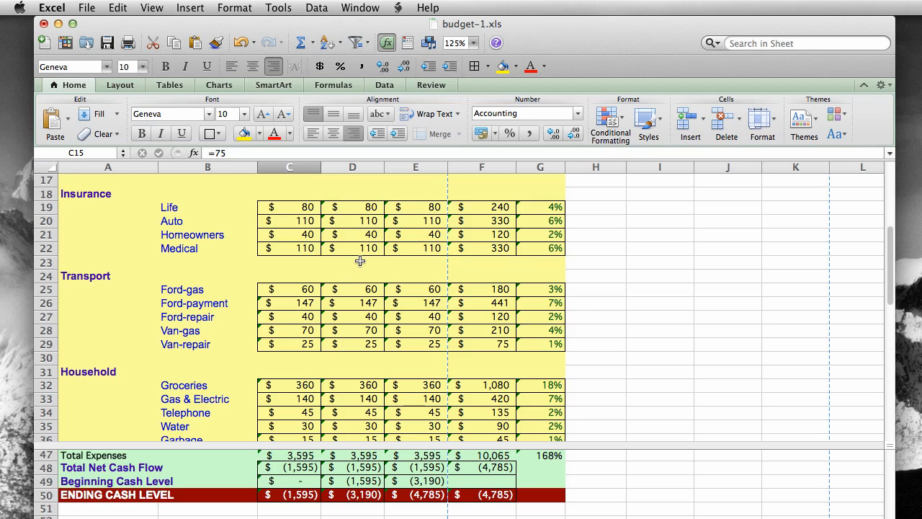
{"action": "mouse_move", "coordinate": [248, 300]}
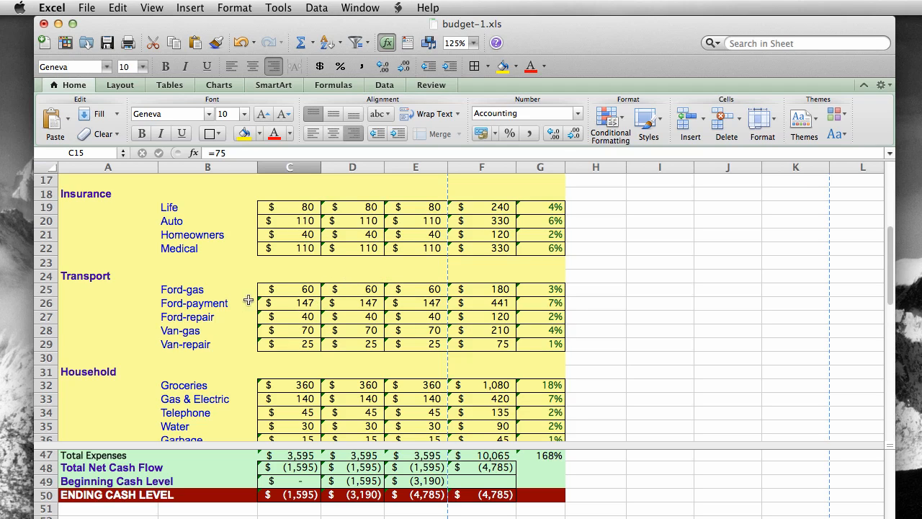
{"action": "mouse_move", "coordinate": [396, 241]}
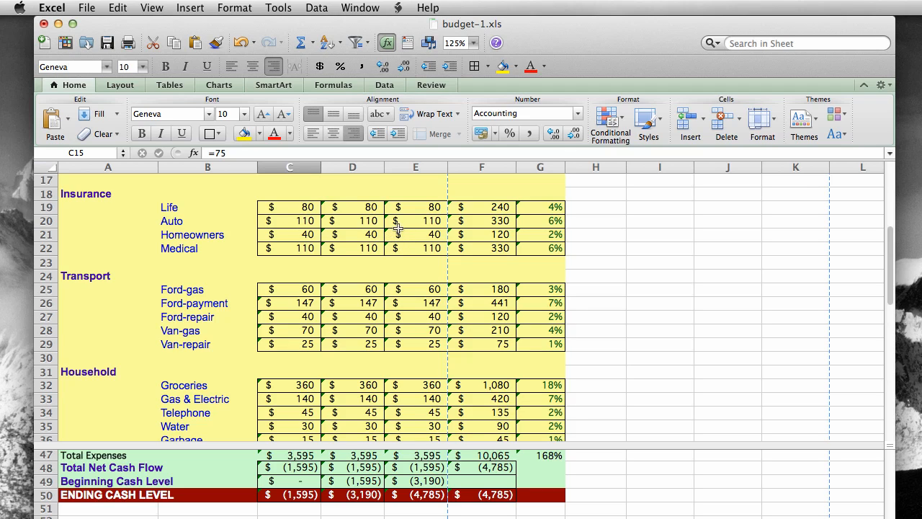
{"action": "left_click", "coordinate": [415, 207]}
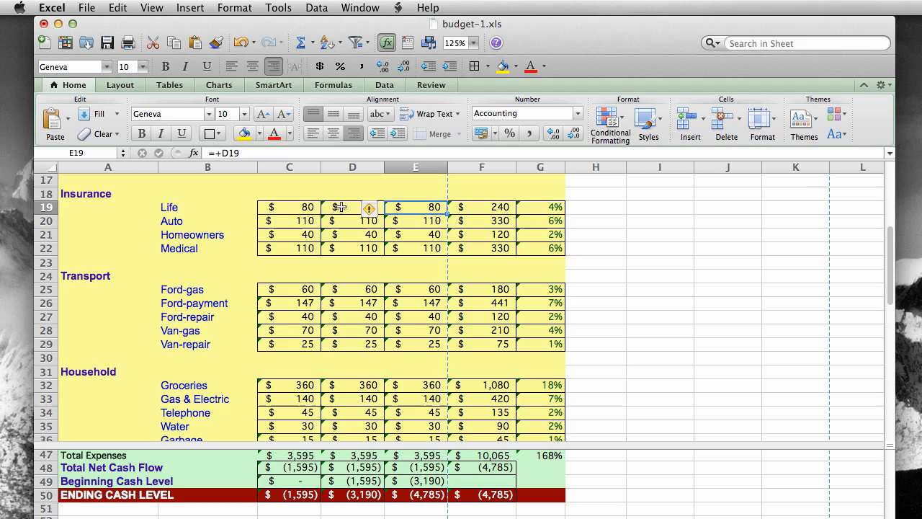
{"action": "left_click", "coordinate": [353, 207]}
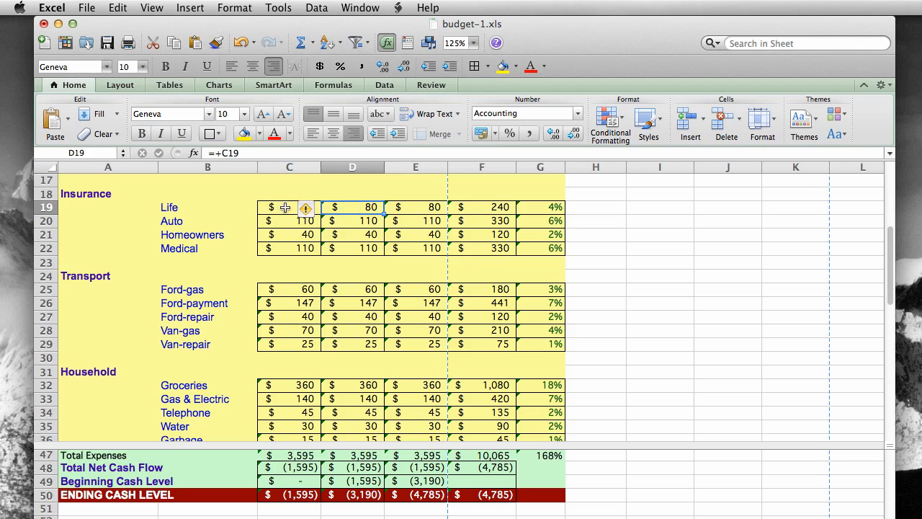
{"action": "left_click", "coordinate": [289, 207]}
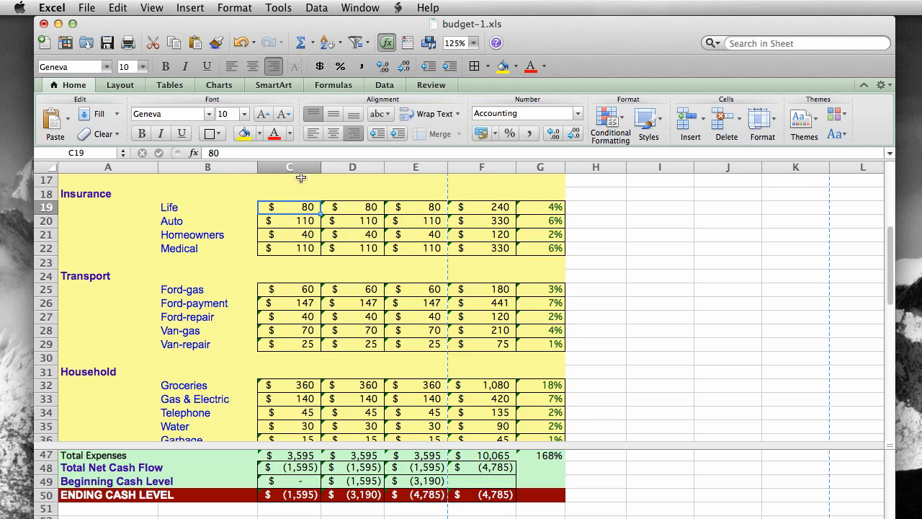
{"action": "mouse_move", "coordinate": [289, 270]}
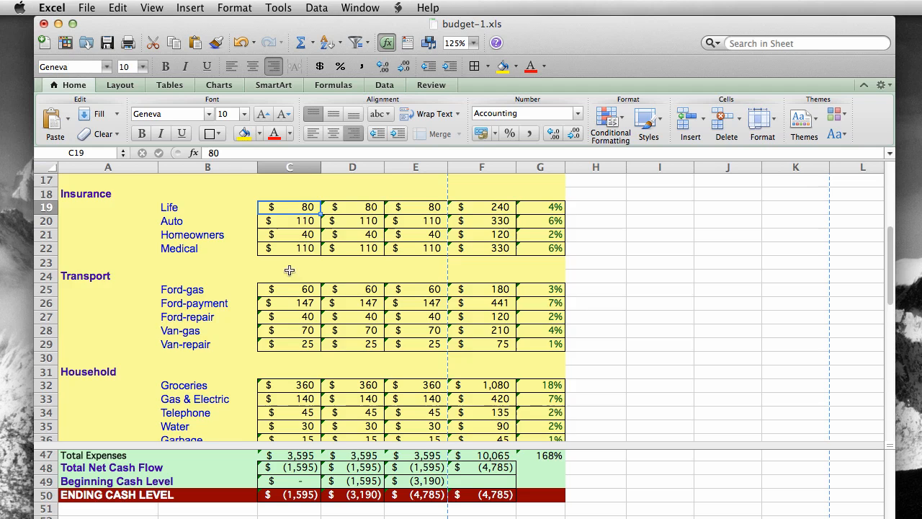
{"action": "scroll", "scroll_direction": "down", "scroll_amount": 3}
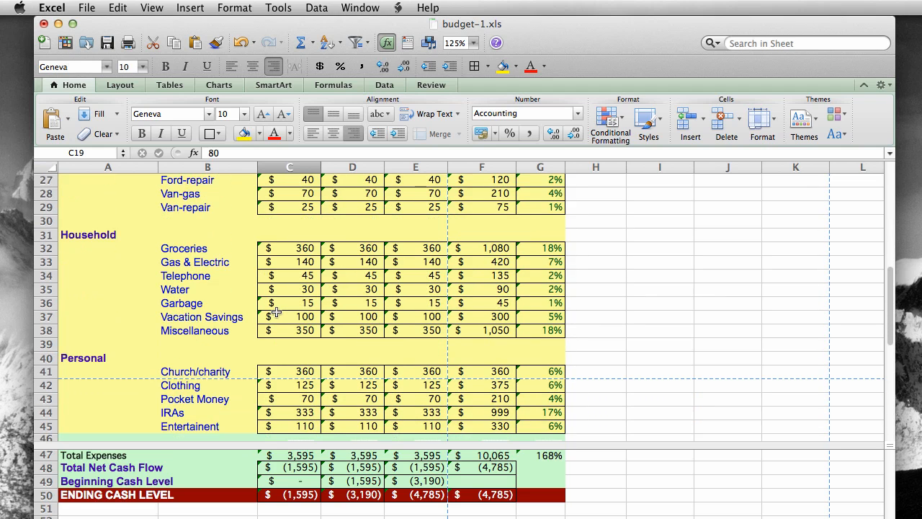
{"action": "mouse_move", "coordinate": [372, 365]}
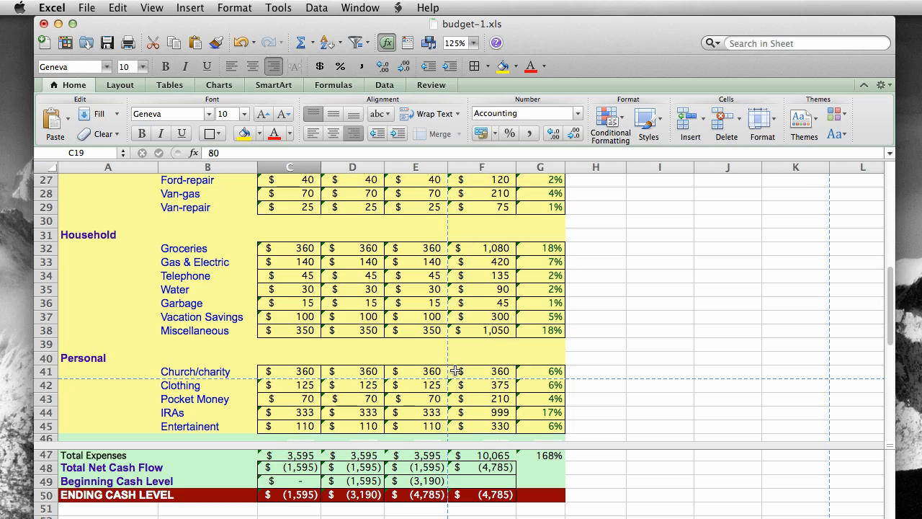
{"action": "left_click", "coordinate": [415, 370]}
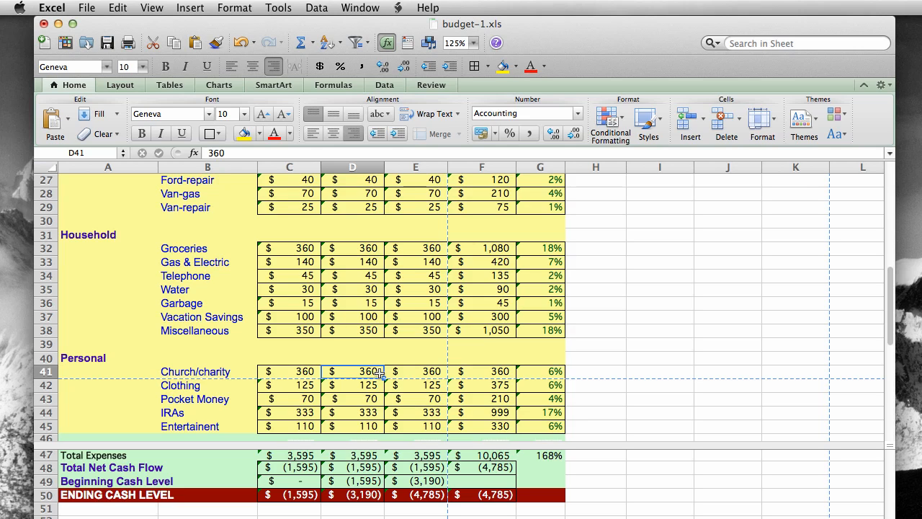
{"action": "scroll", "scroll_direction": "up", "scroll_amount": 3}
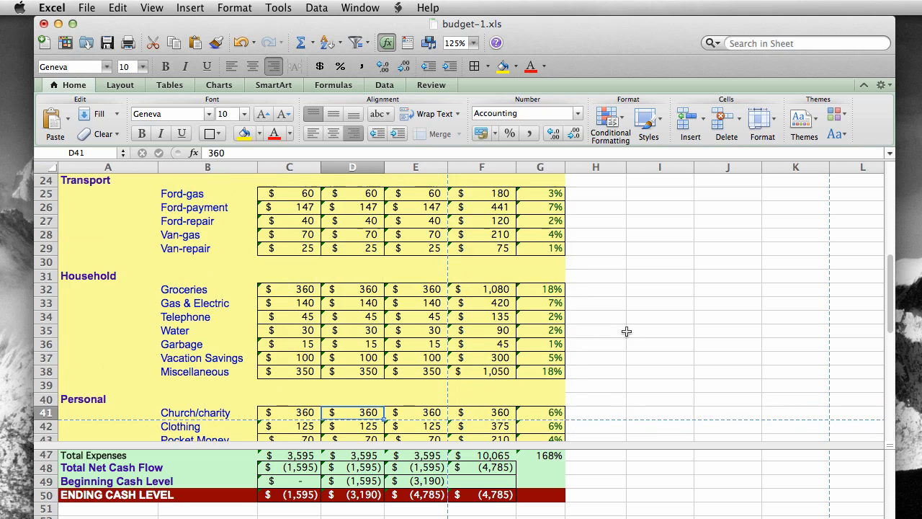
{"action": "scroll", "scroll_direction": "up", "scroll_amount": 3}
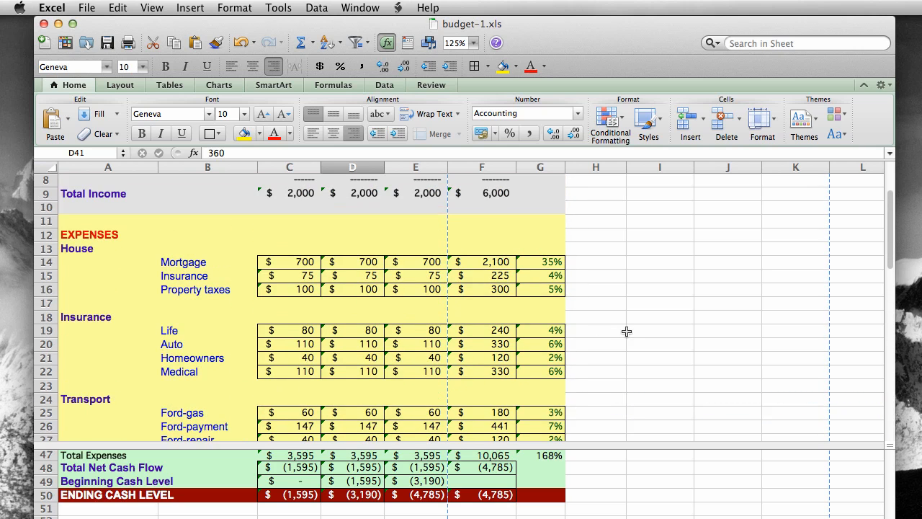
{"action": "scroll", "scroll_direction": "up", "scroll_amount": 3}
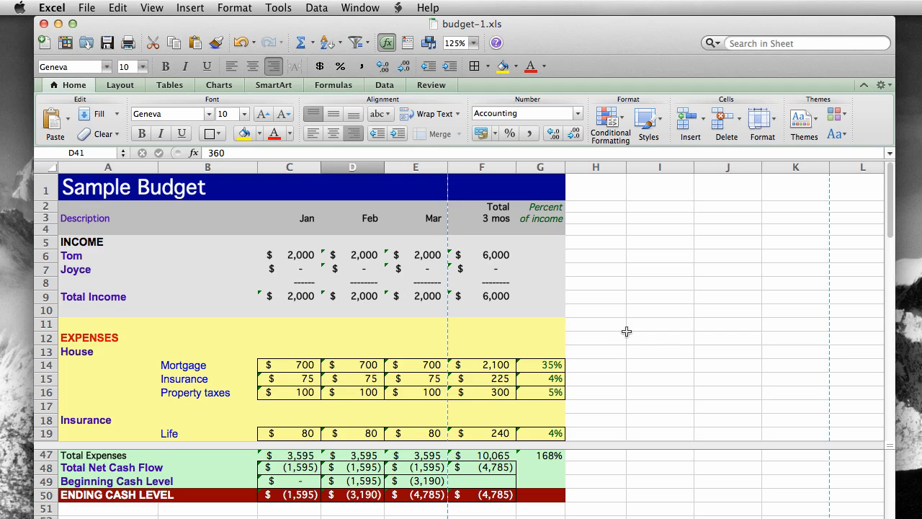
{"action": "scroll", "scroll_direction": "down", "scroll_amount": 3}
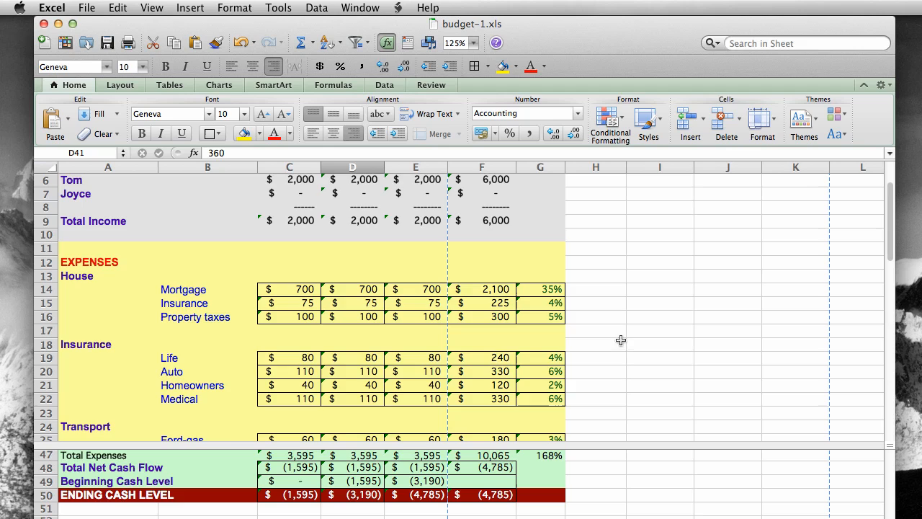
{"action": "scroll", "scroll_direction": "down", "scroll_amount": 3}
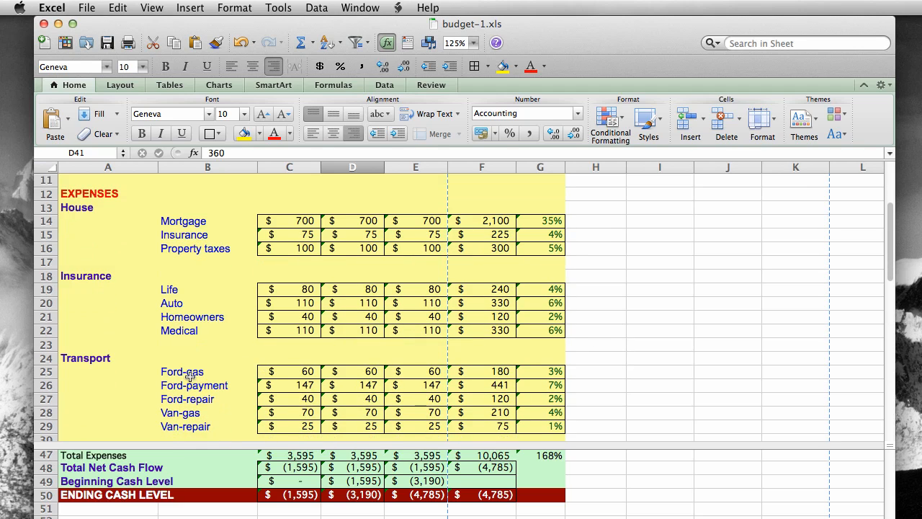
{"action": "mouse_move", "coordinate": [440, 361]}
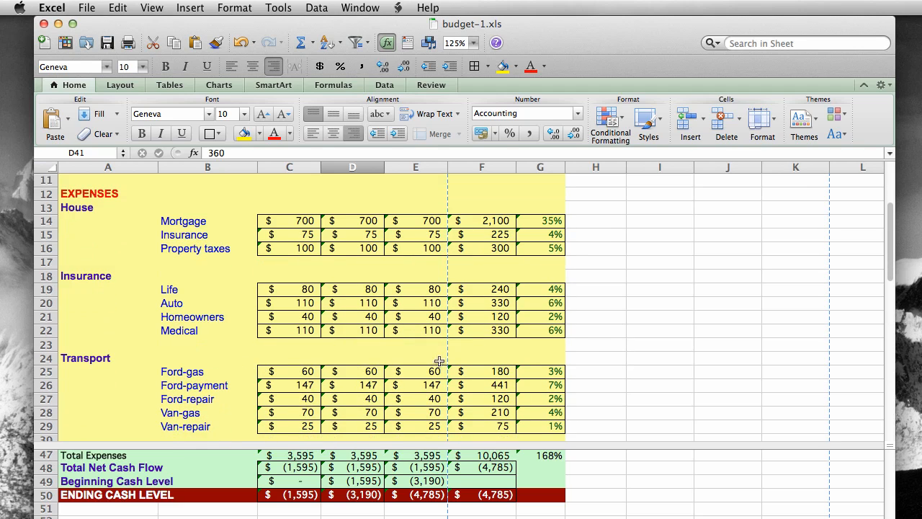
{"action": "scroll", "scroll_direction": "up", "scroll_amount": 3}
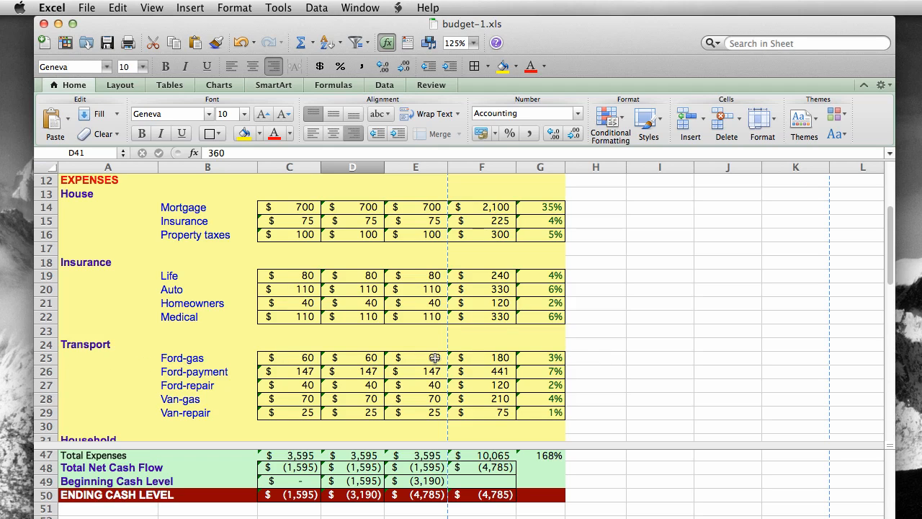
{"action": "mouse_move", "coordinate": [558, 360]}
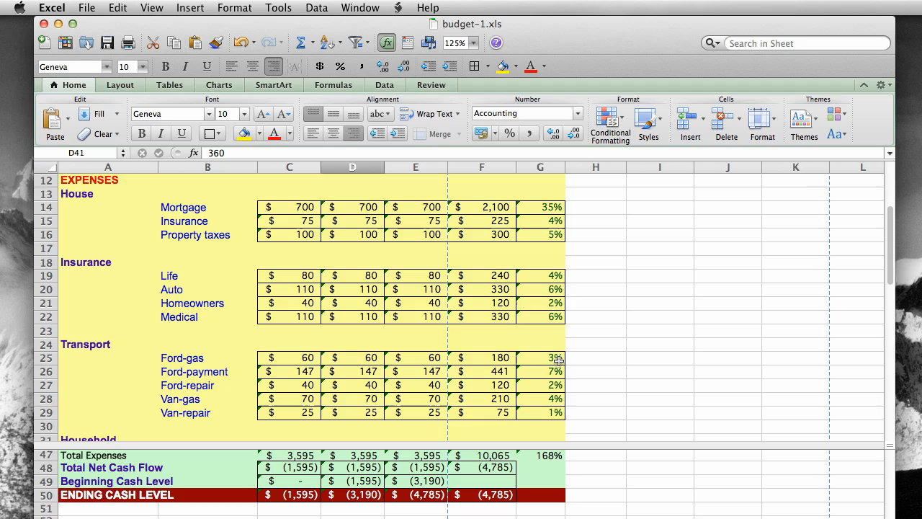
Step: Edit the Ford-gas percent formula =+F25/F9 in G25 and scroll up to see total income in F9
{"action": "left_click", "coordinate": [539, 357]}
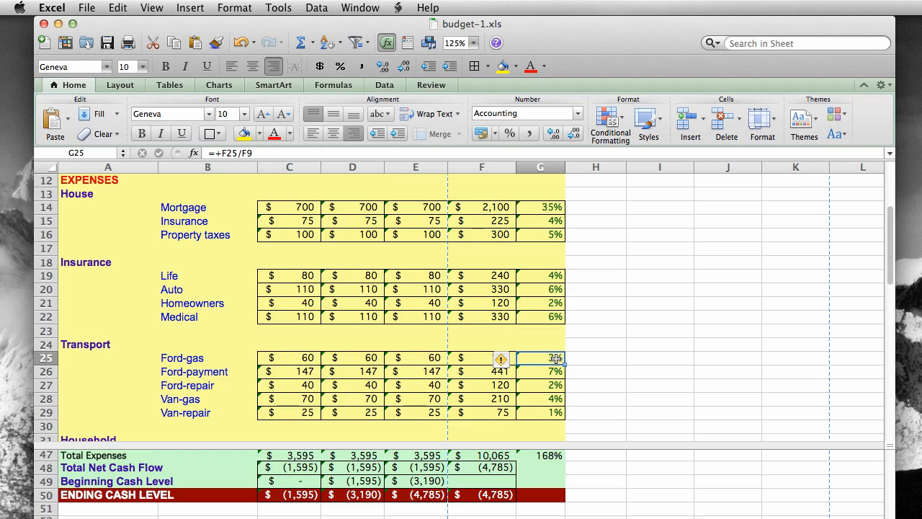
{"action": "left_click", "coordinate": [509, 113]}
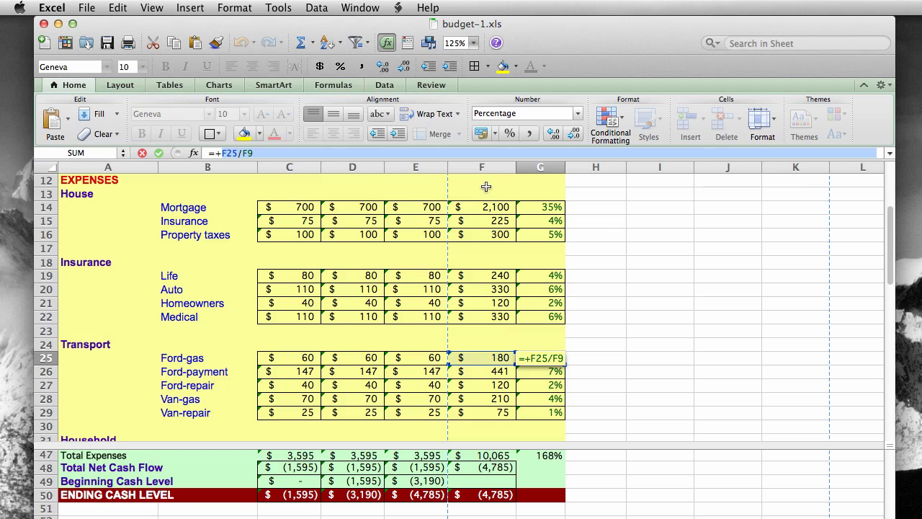
{"action": "mouse_move", "coordinate": [556, 217]}
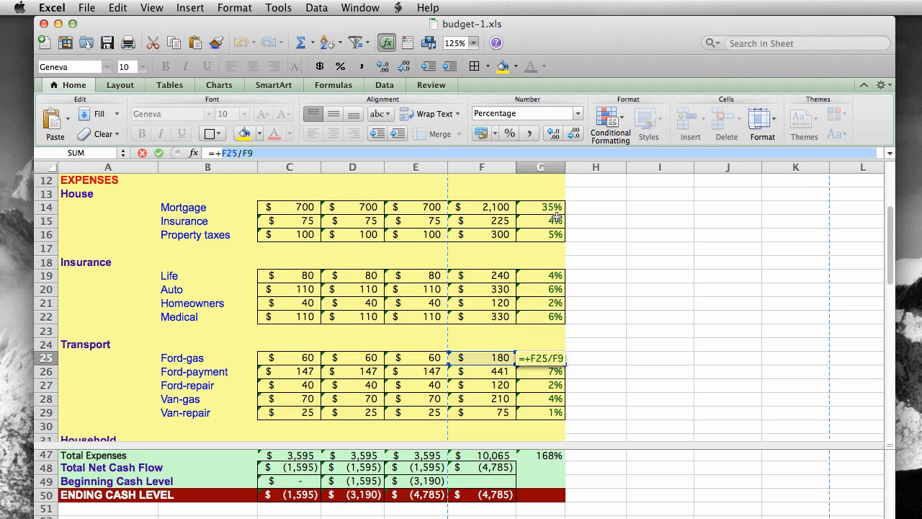
{"action": "scroll", "scroll_direction": "up", "scroll_amount": 3}
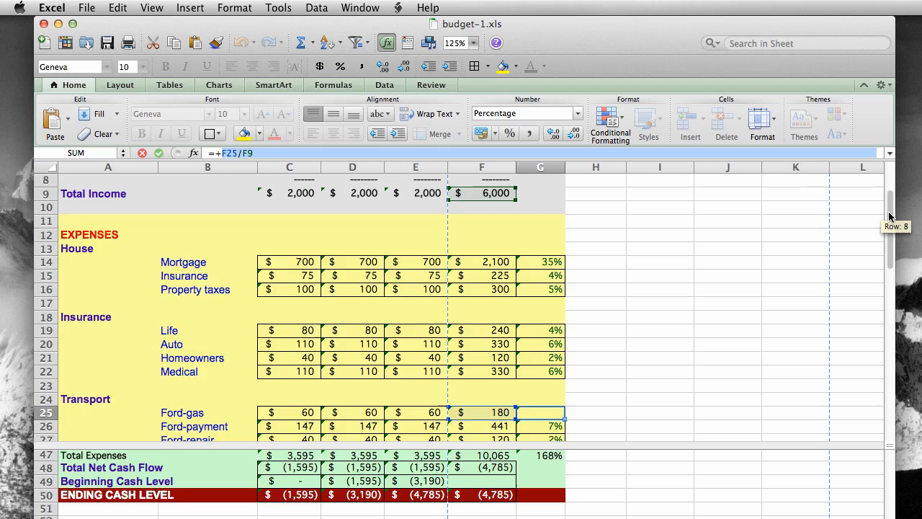
{"action": "scroll", "scroll_direction": "up", "scroll_amount": 3}
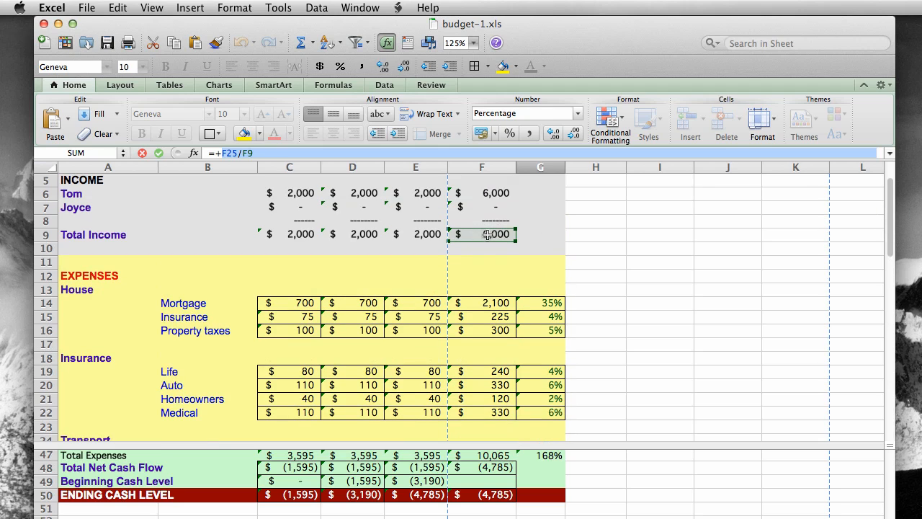